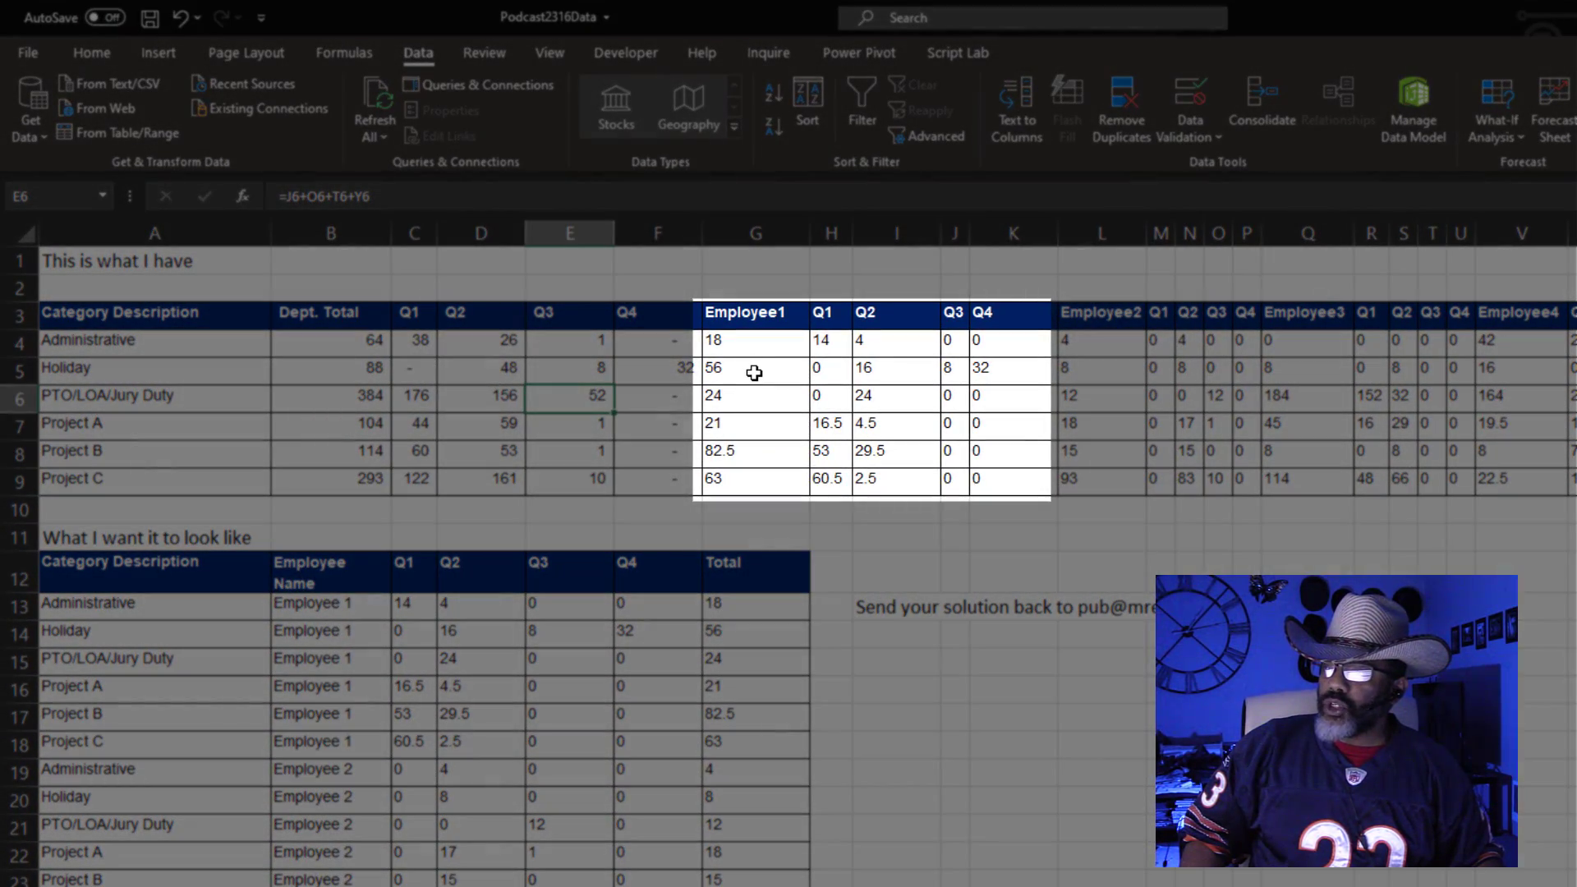
- Bring the UglyData range into Power Query Editor and select the Dept. Total column
click(753, 368)
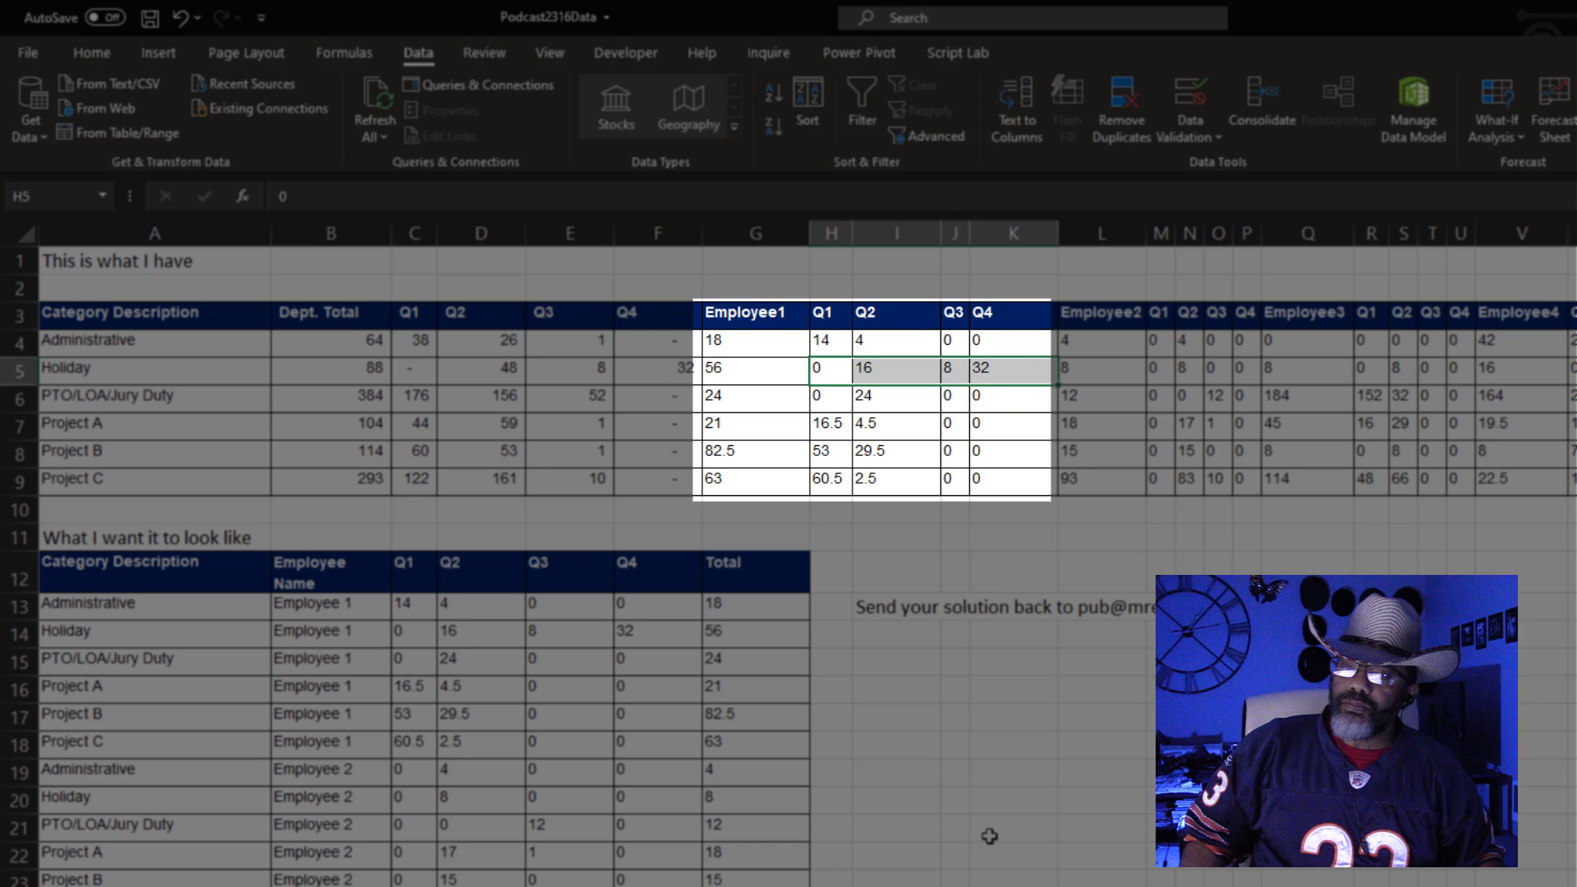
click(1100, 764)
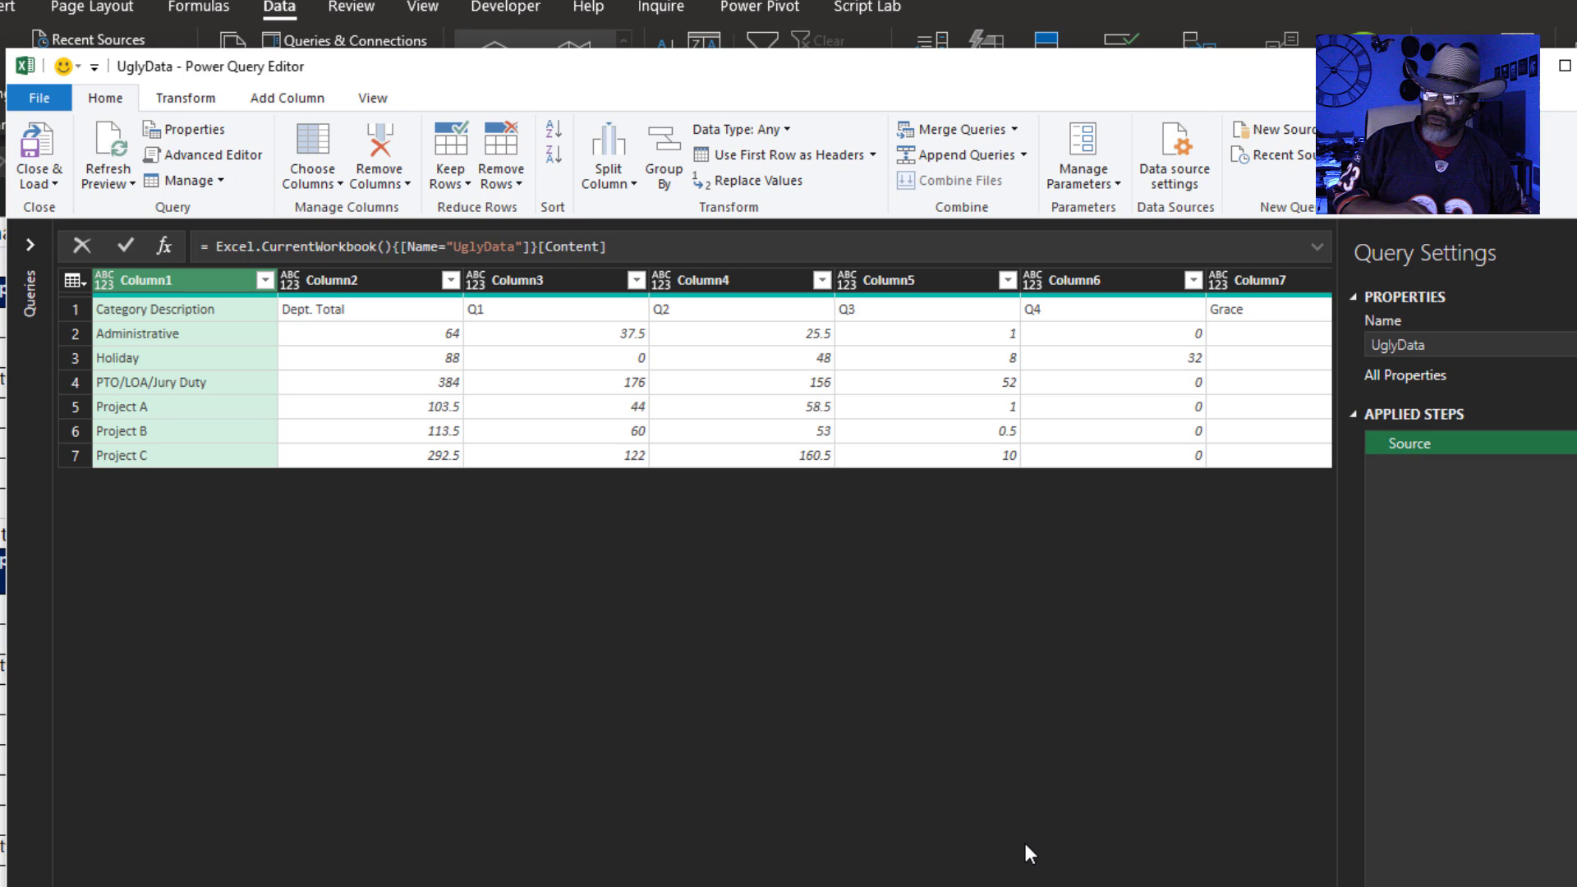
mouse_move(373, 364)
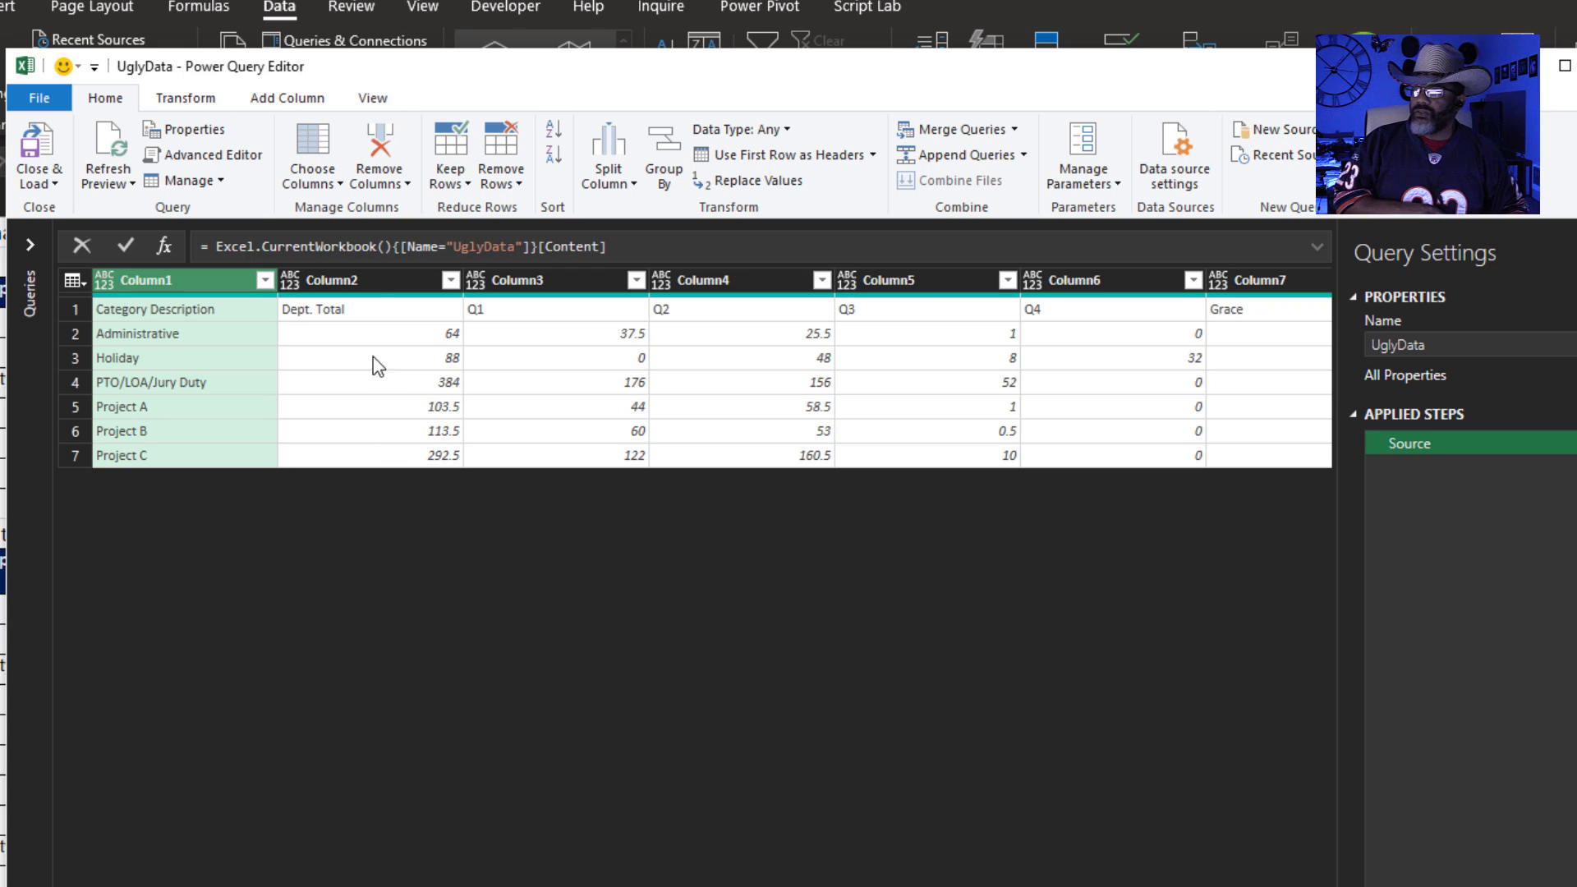
click(332, 280)
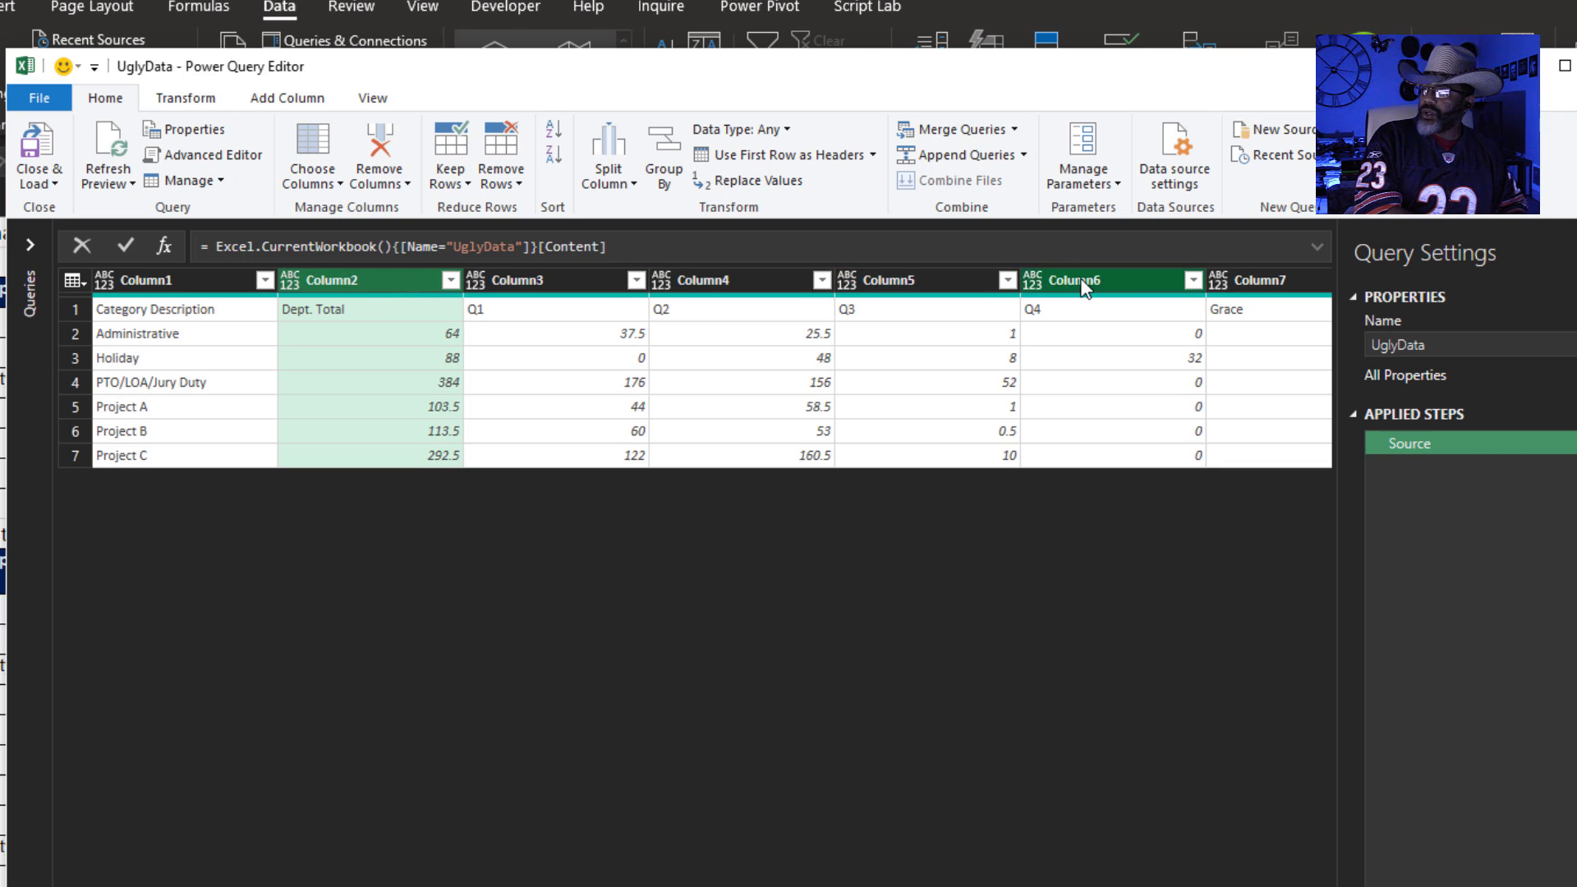
- Remove the Dept. Total through Q4 total columns so Grace follows Category Description
right_click(1080, 280)
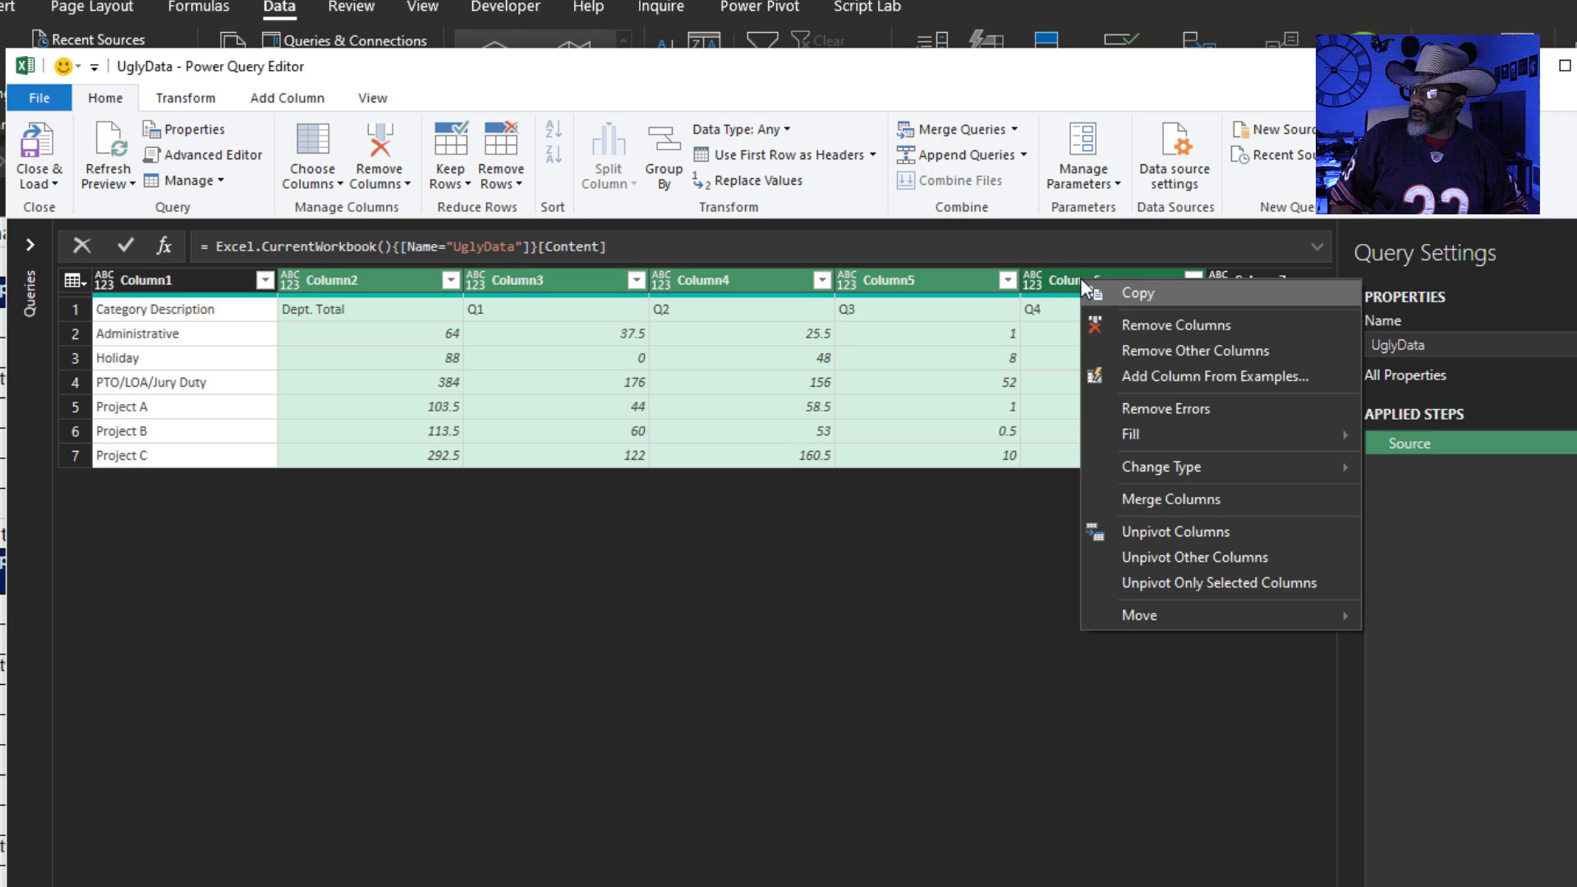
click(1175, 324)
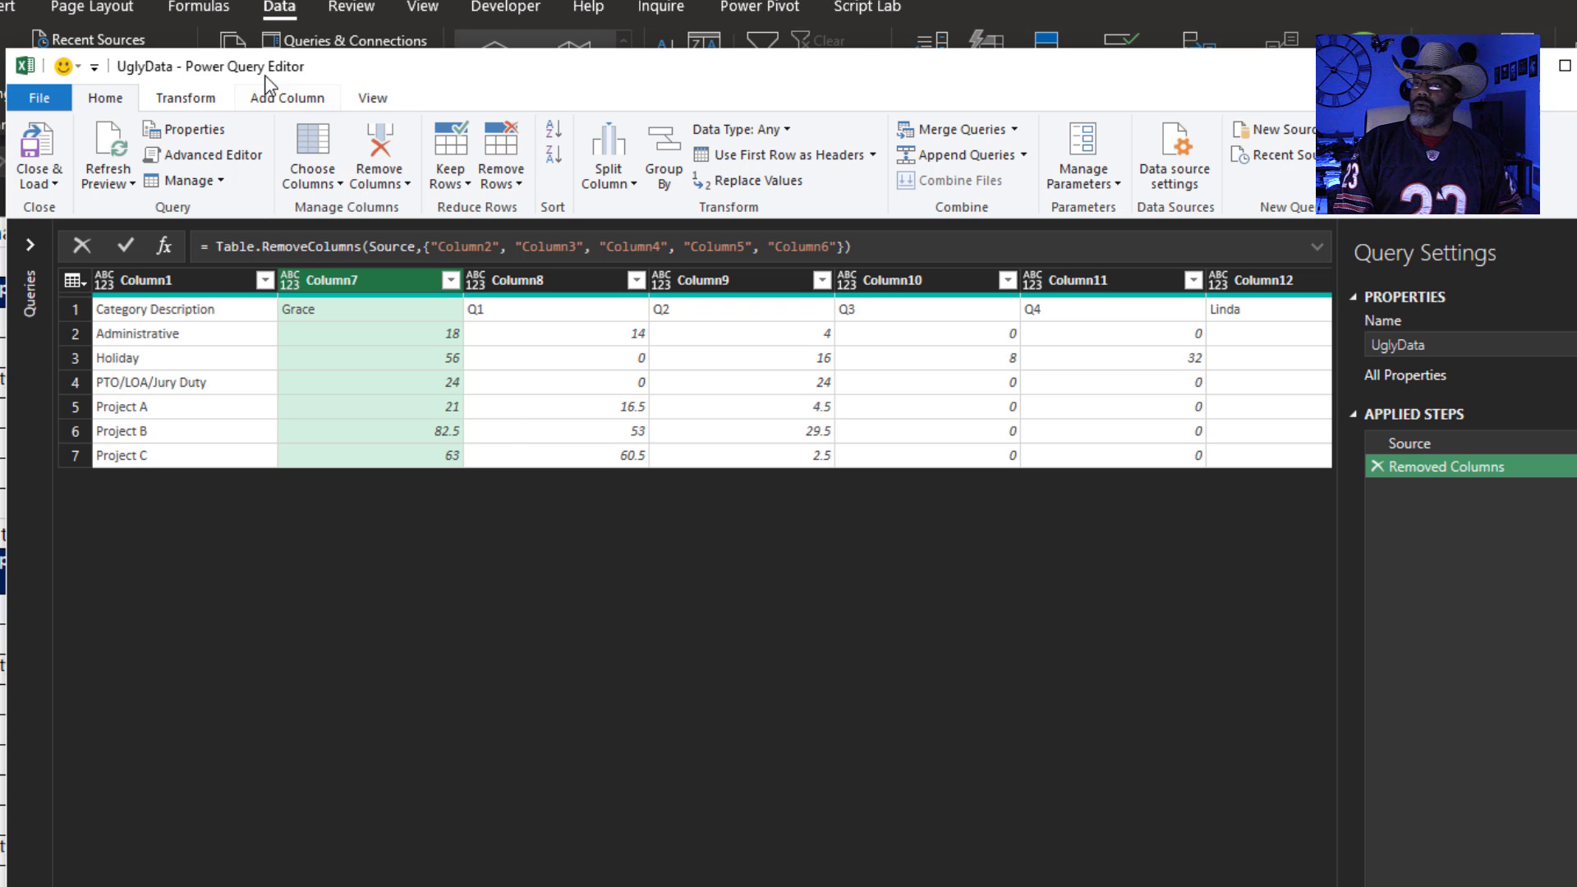
- Transpose the table and promote the first row to column headers
click(185, 98)
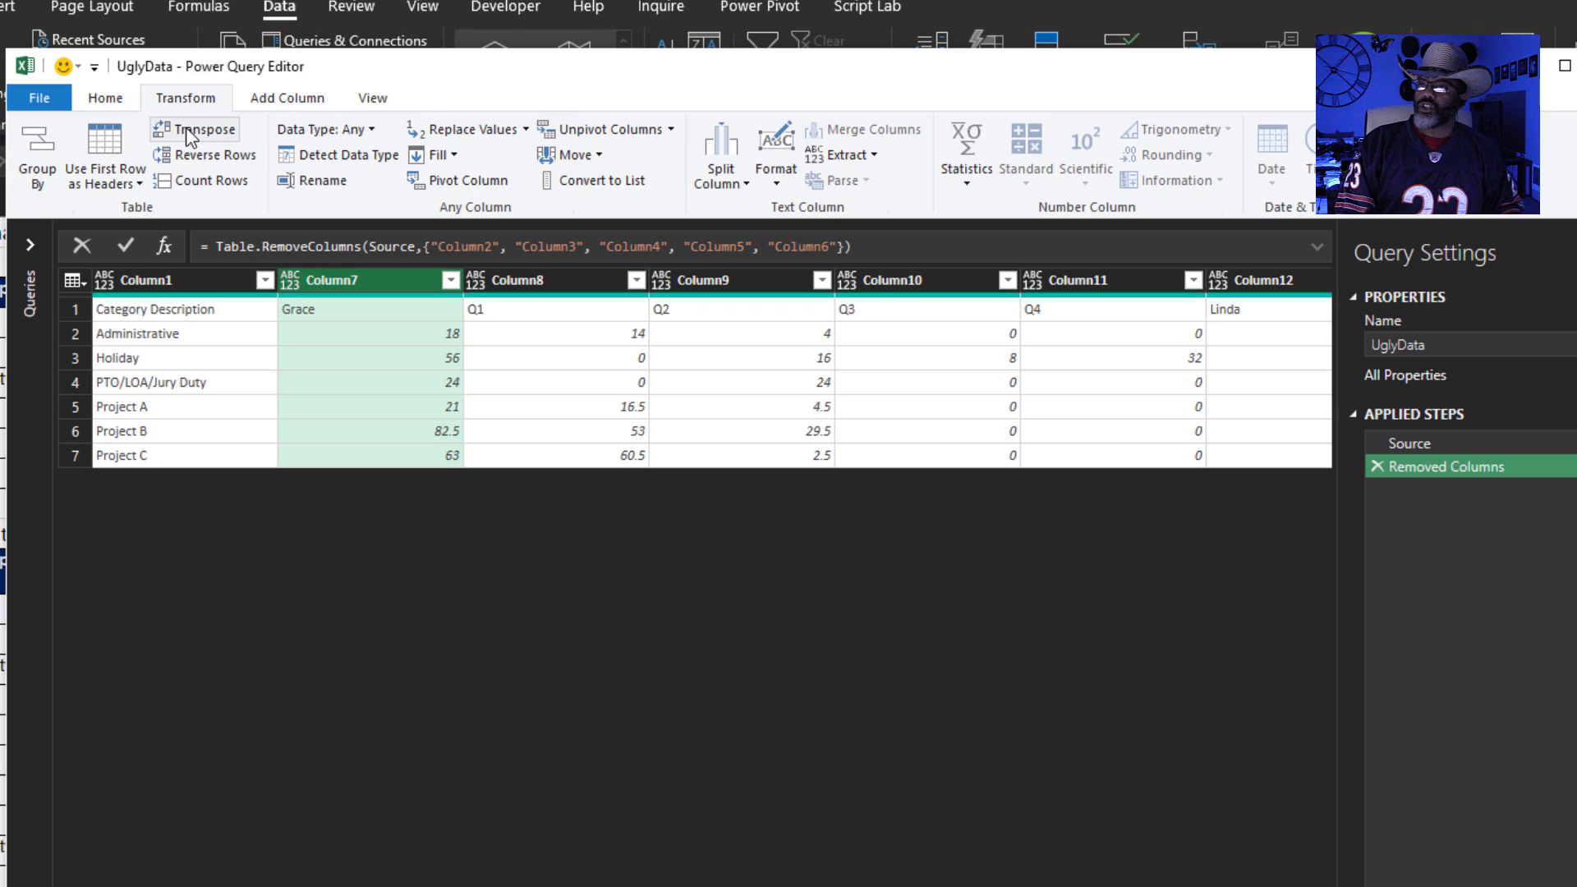
click(197, 130)
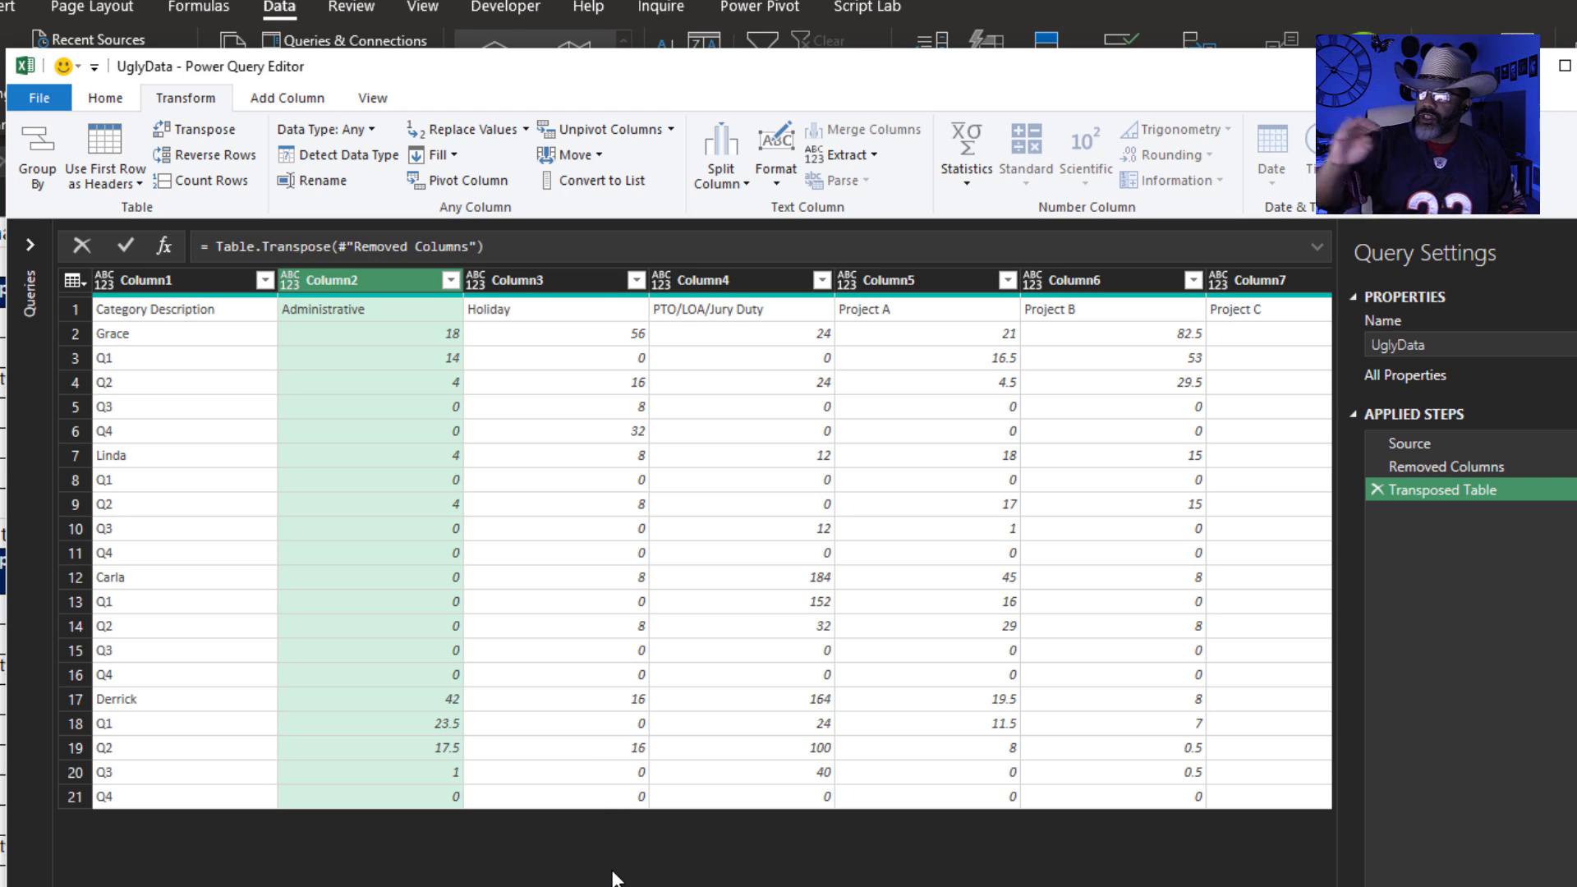
click(104, 98)
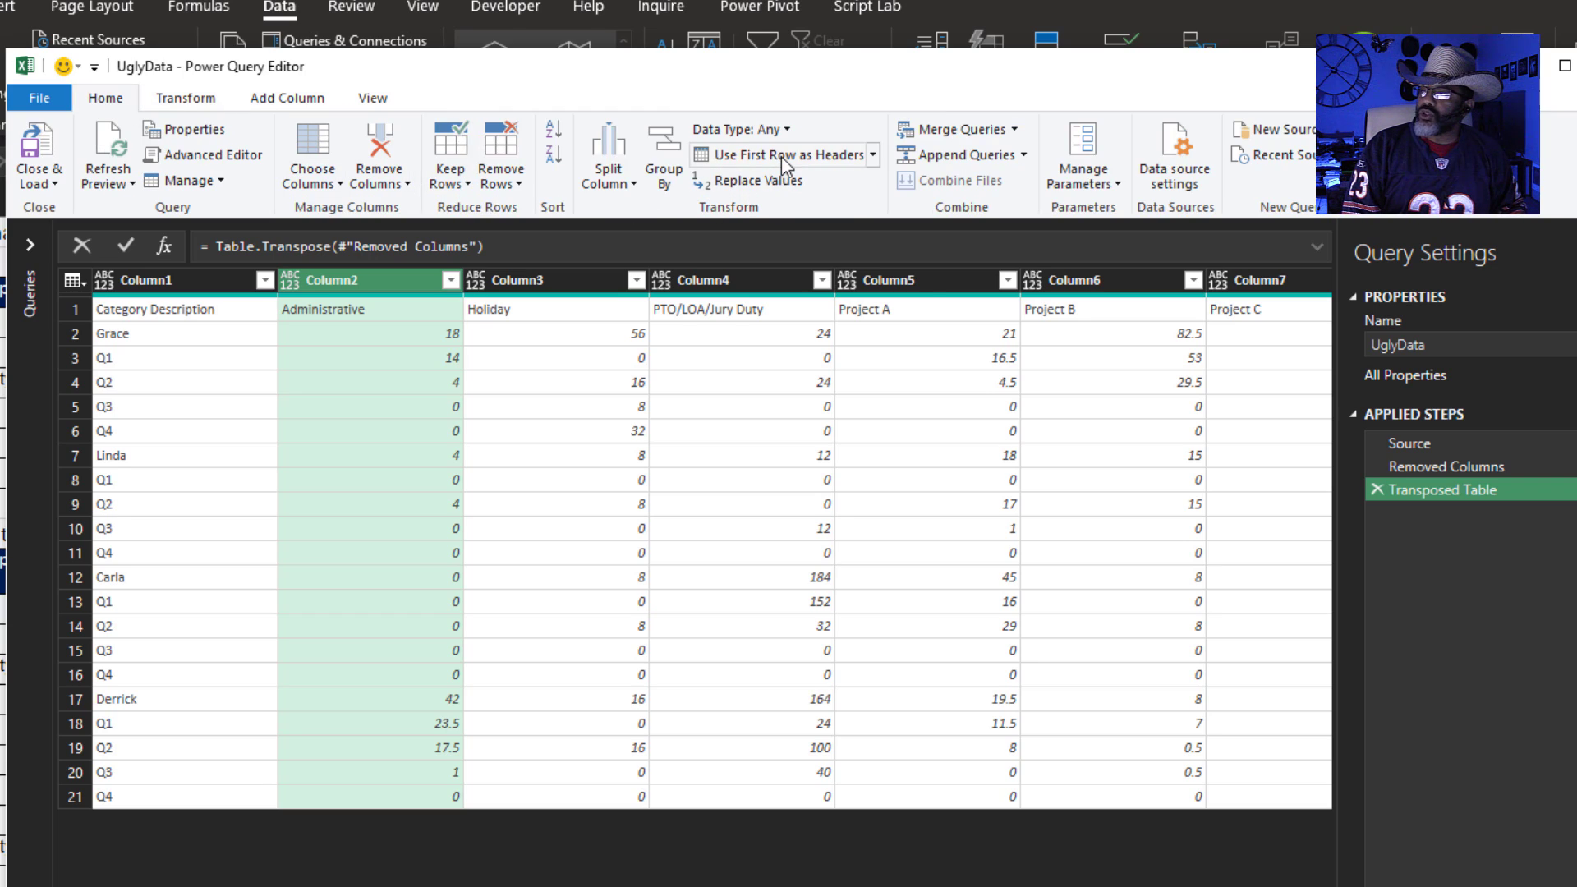
click(782, 154)
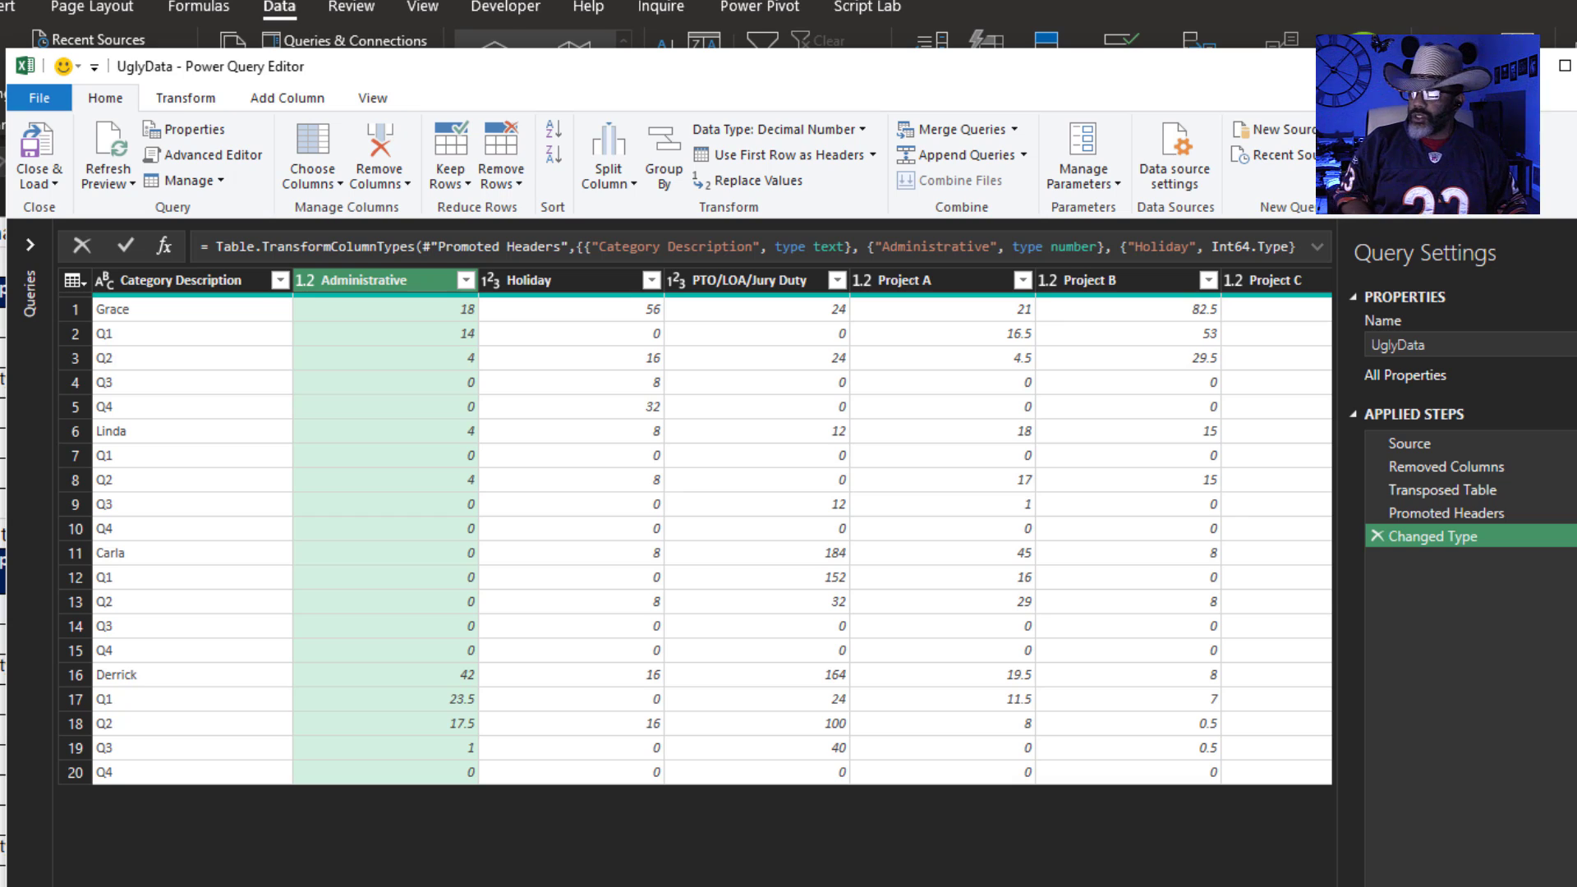
- Build a conditional column returning null when Category Description equals Q1 or Q2
click(286, 98)
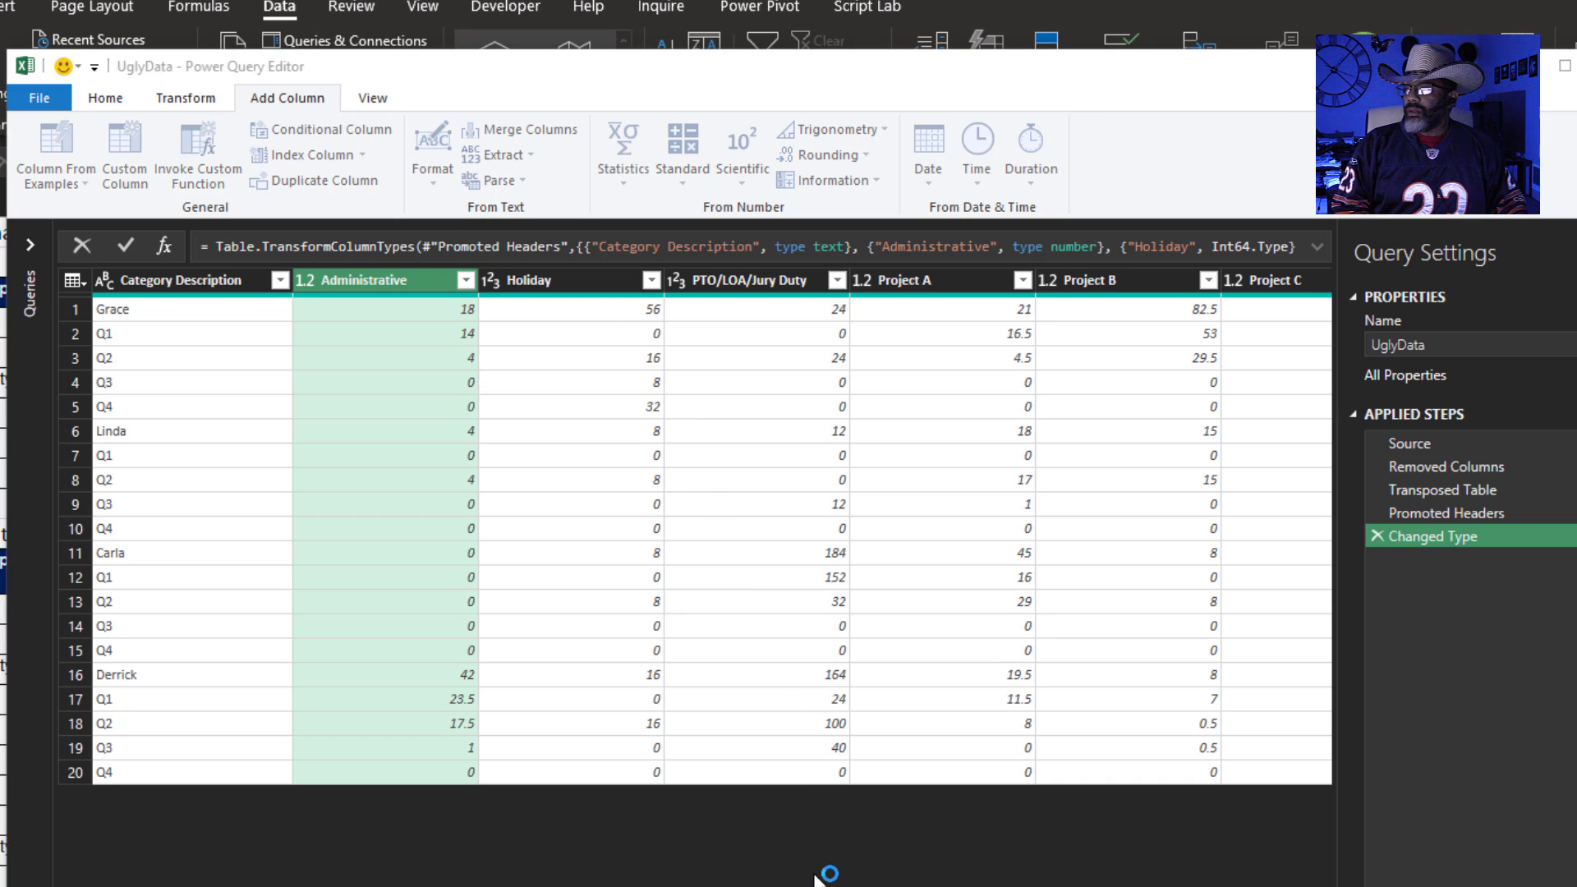
click(296, 130)
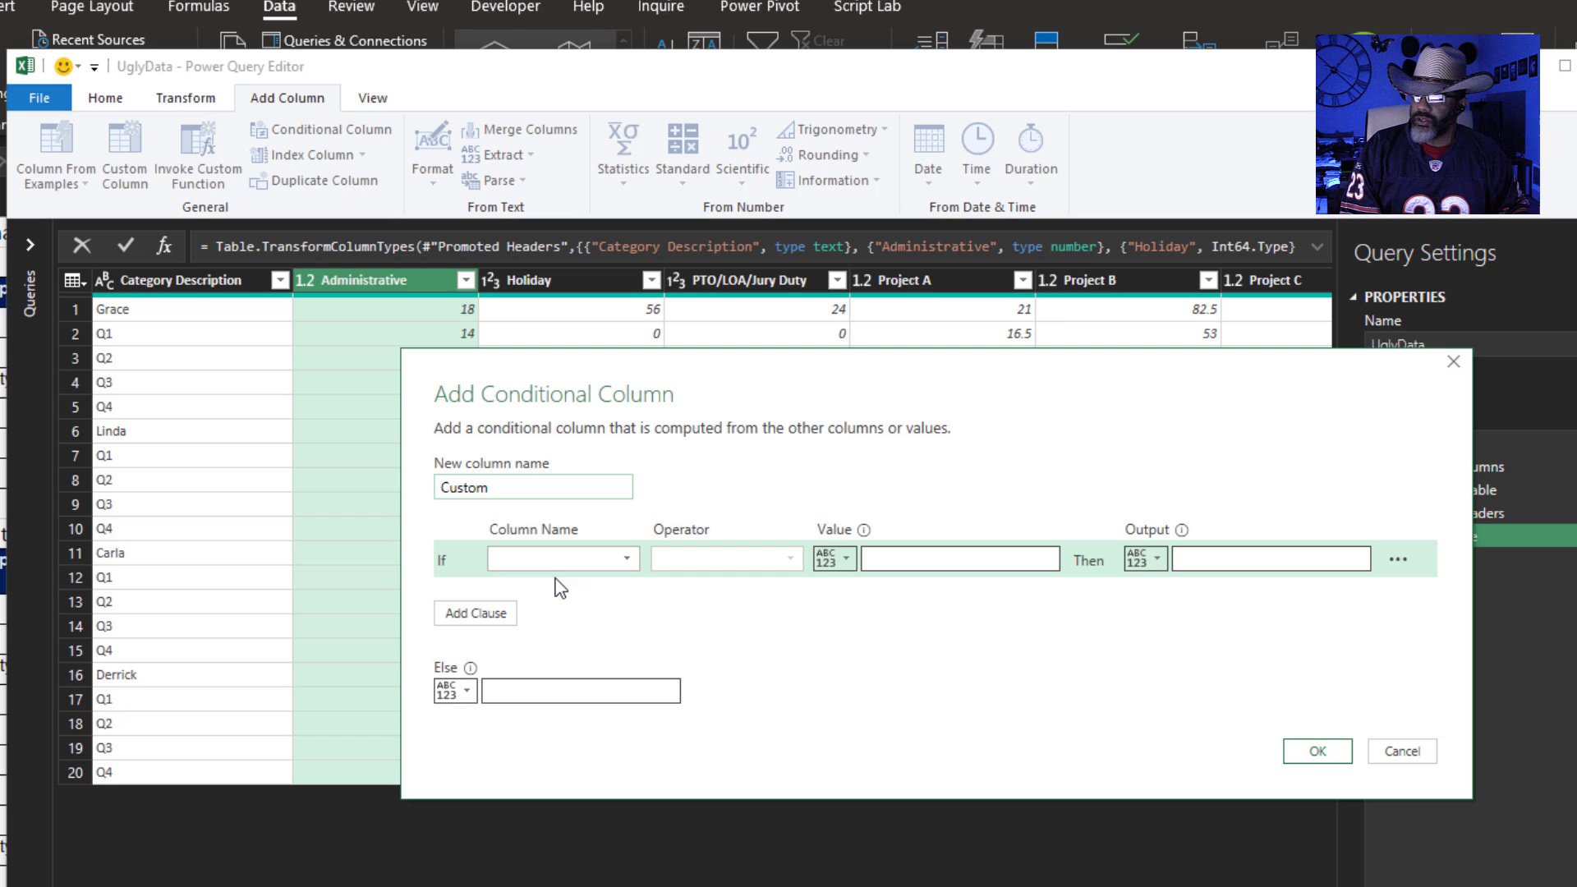
click(474, 613)
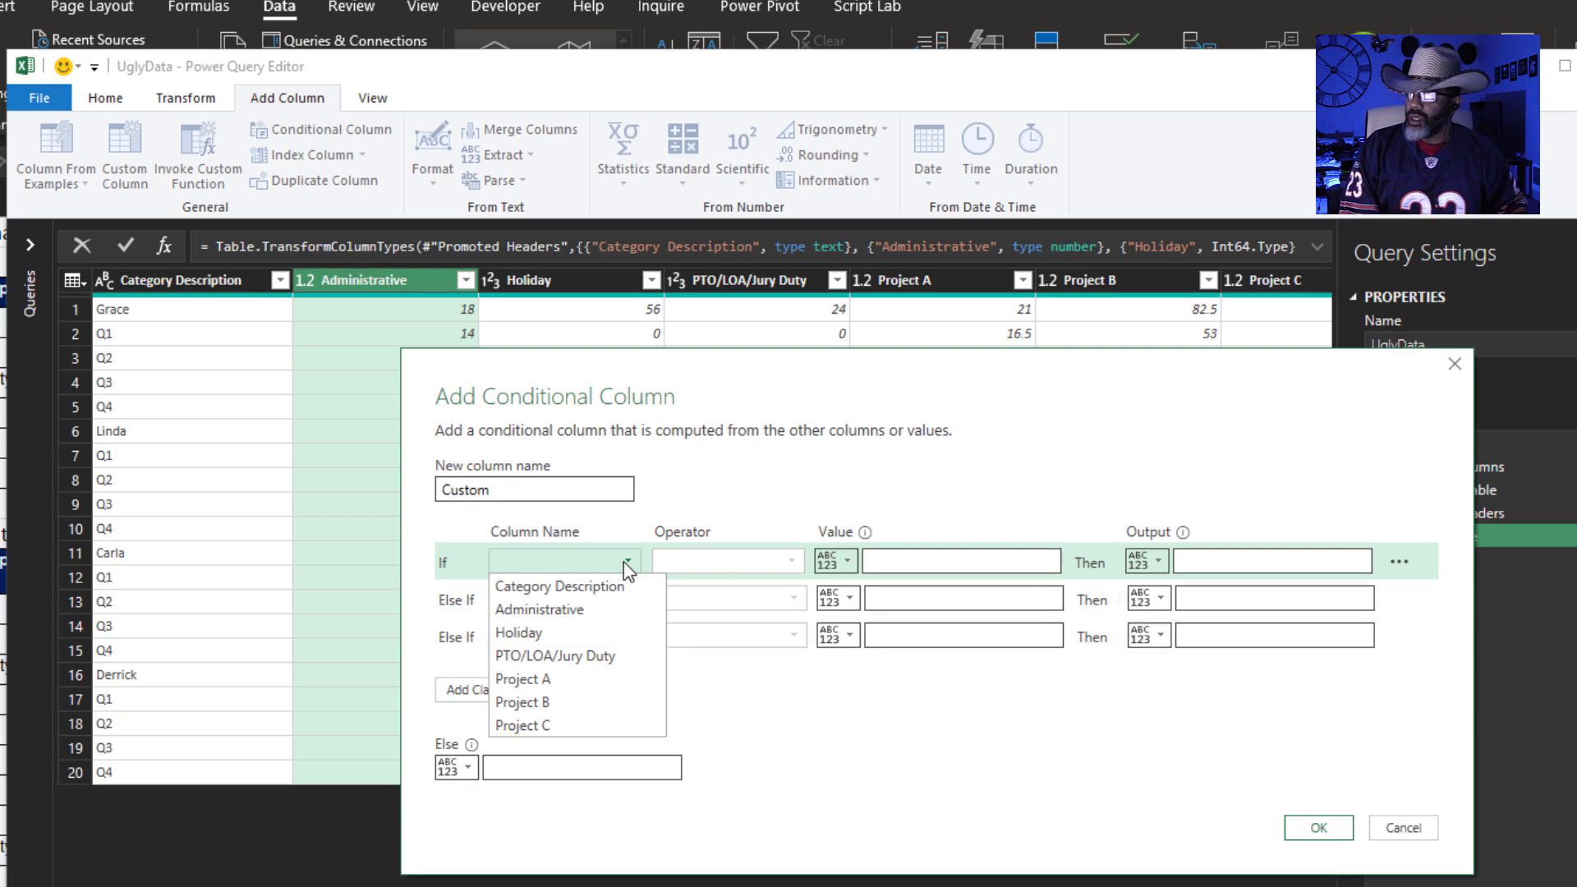
mouse_move(596, 588)
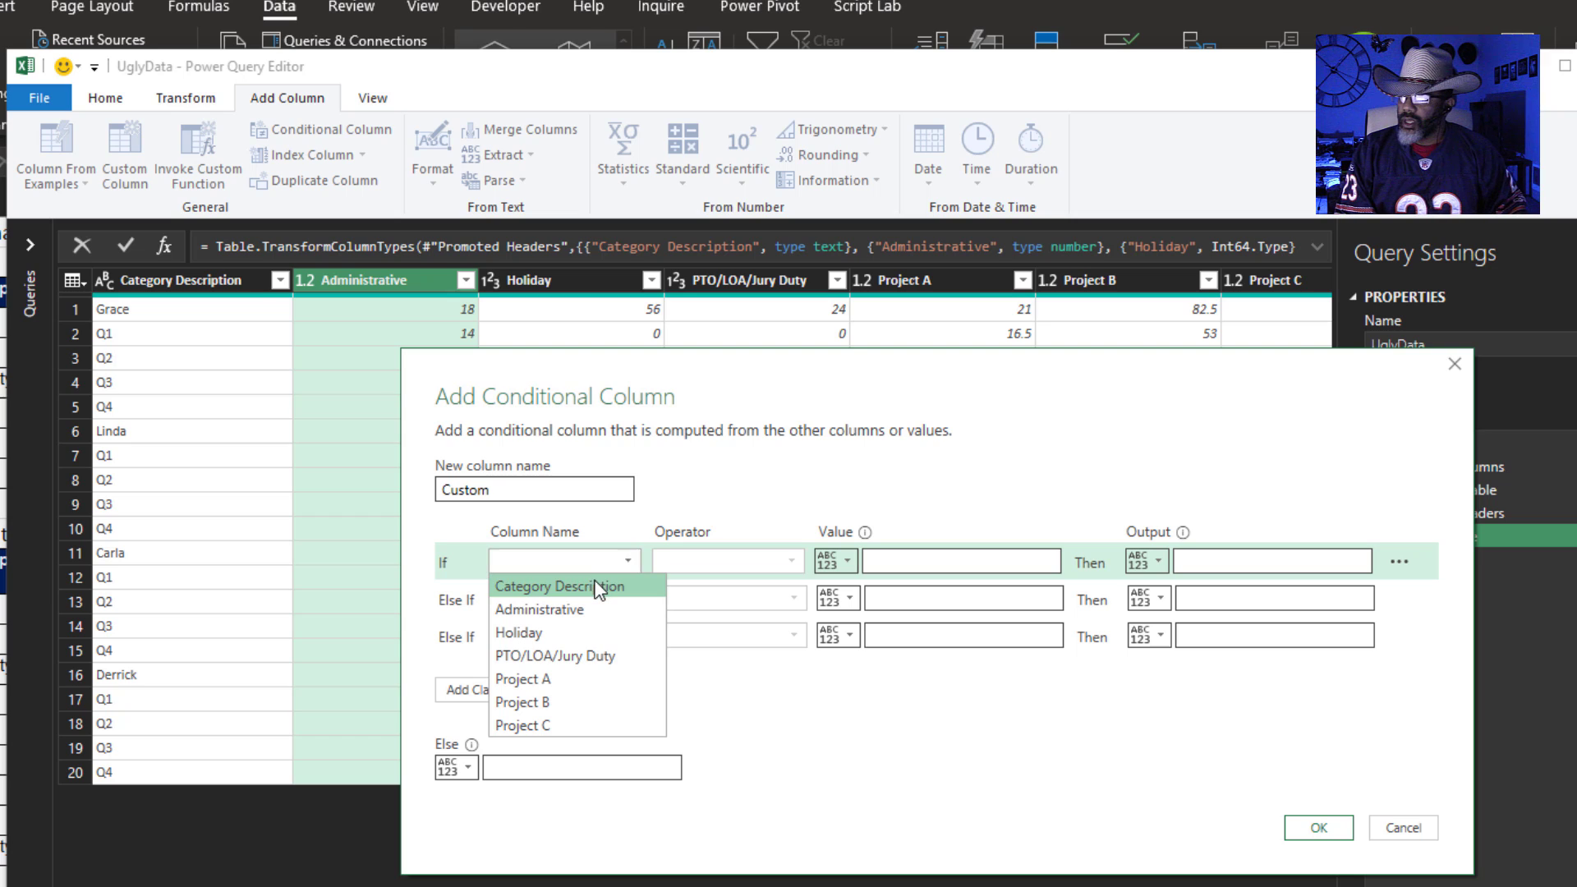
click(560, 585)
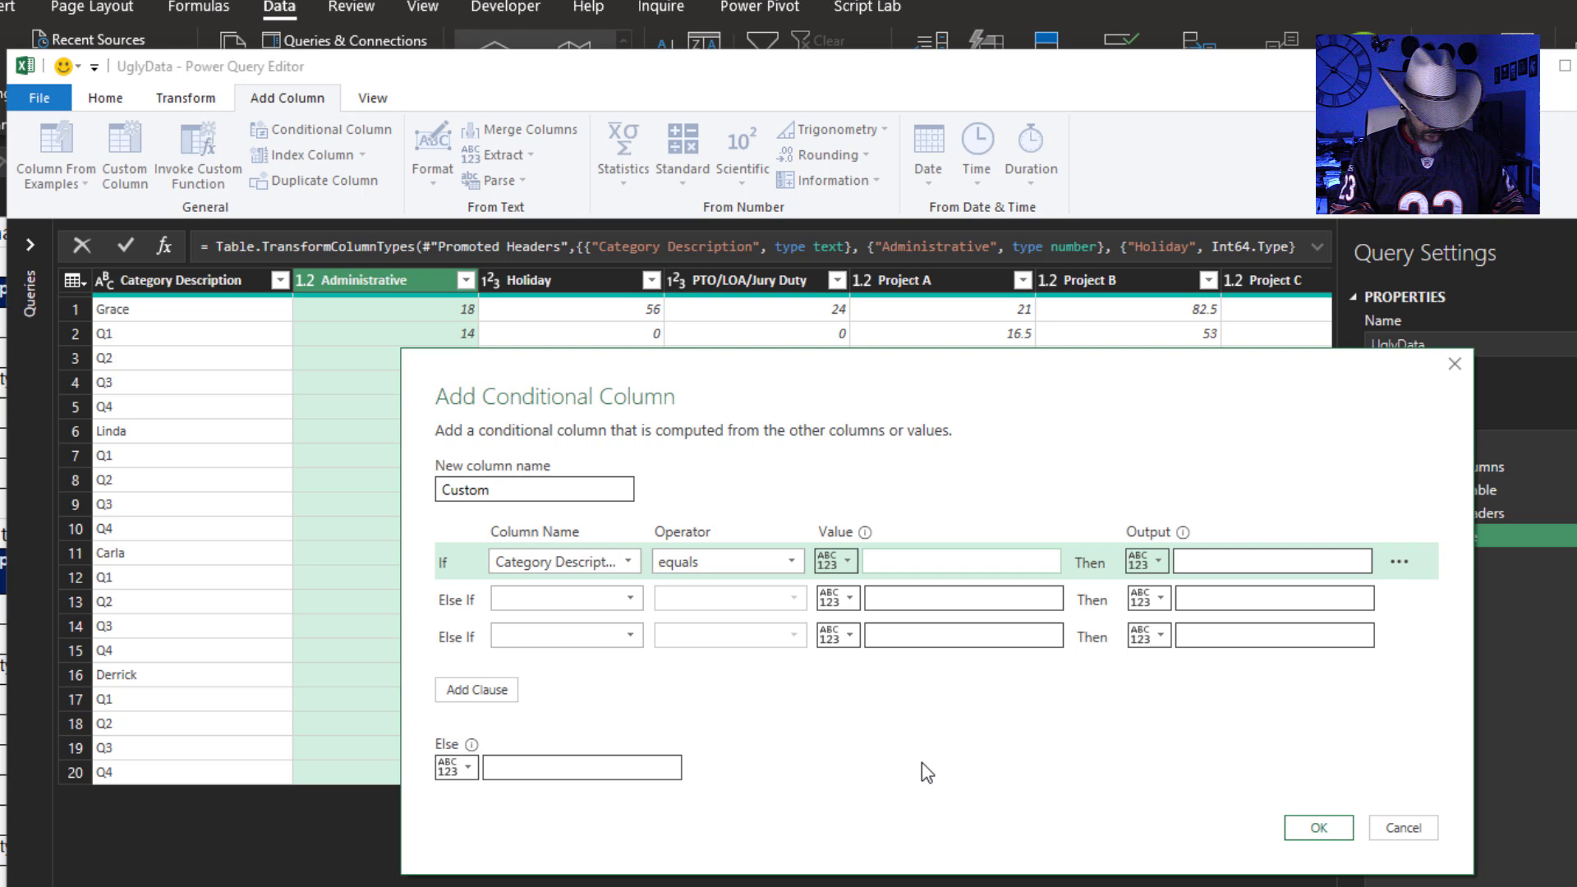
text(Q1)
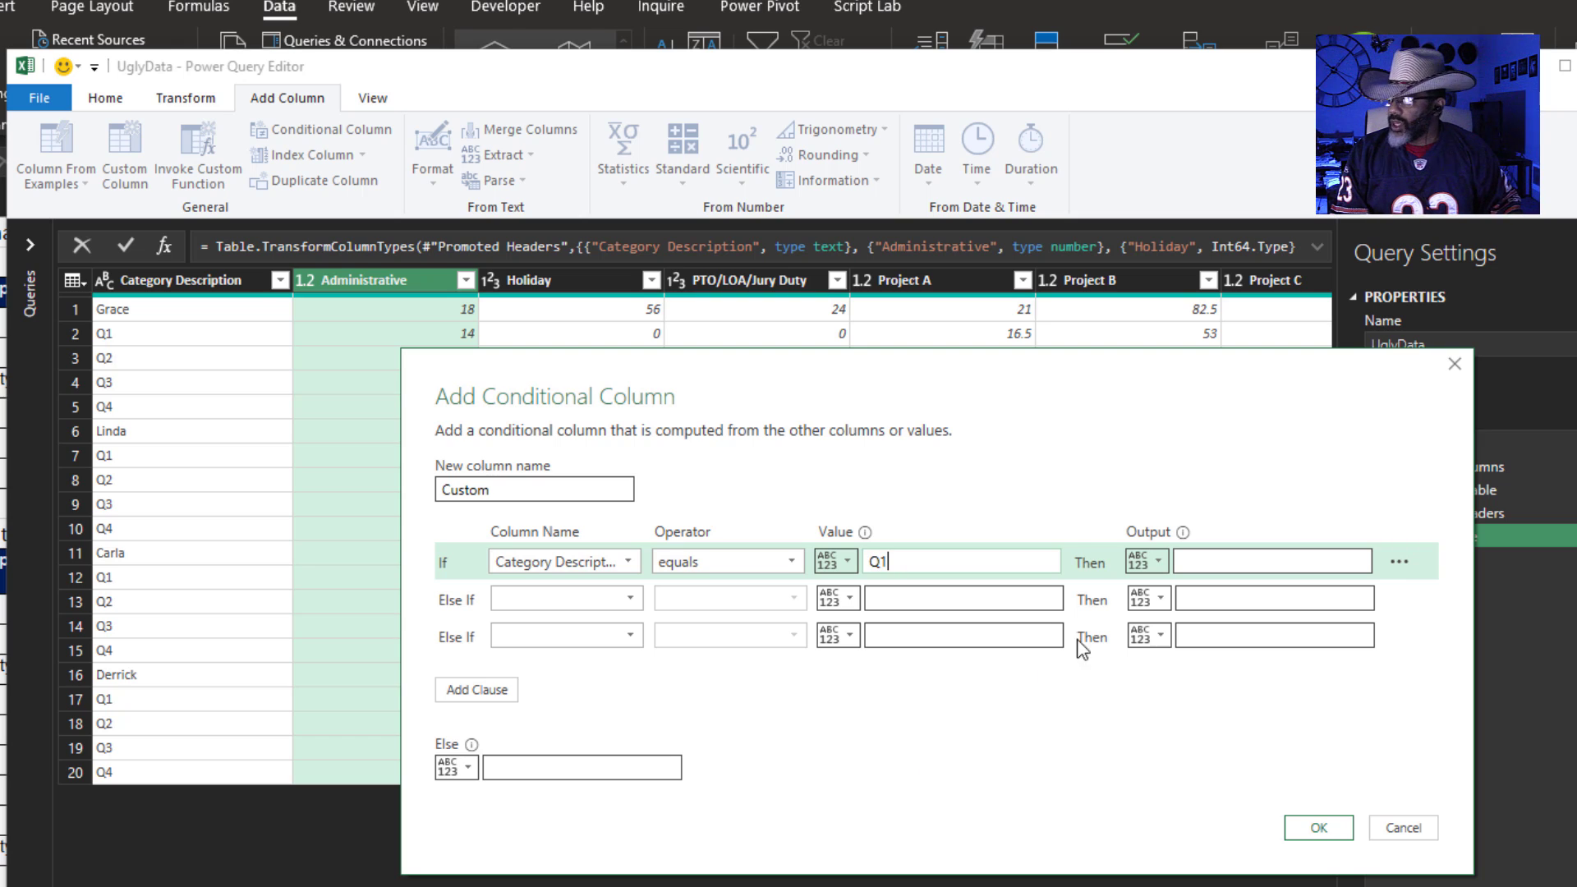
text(nu)
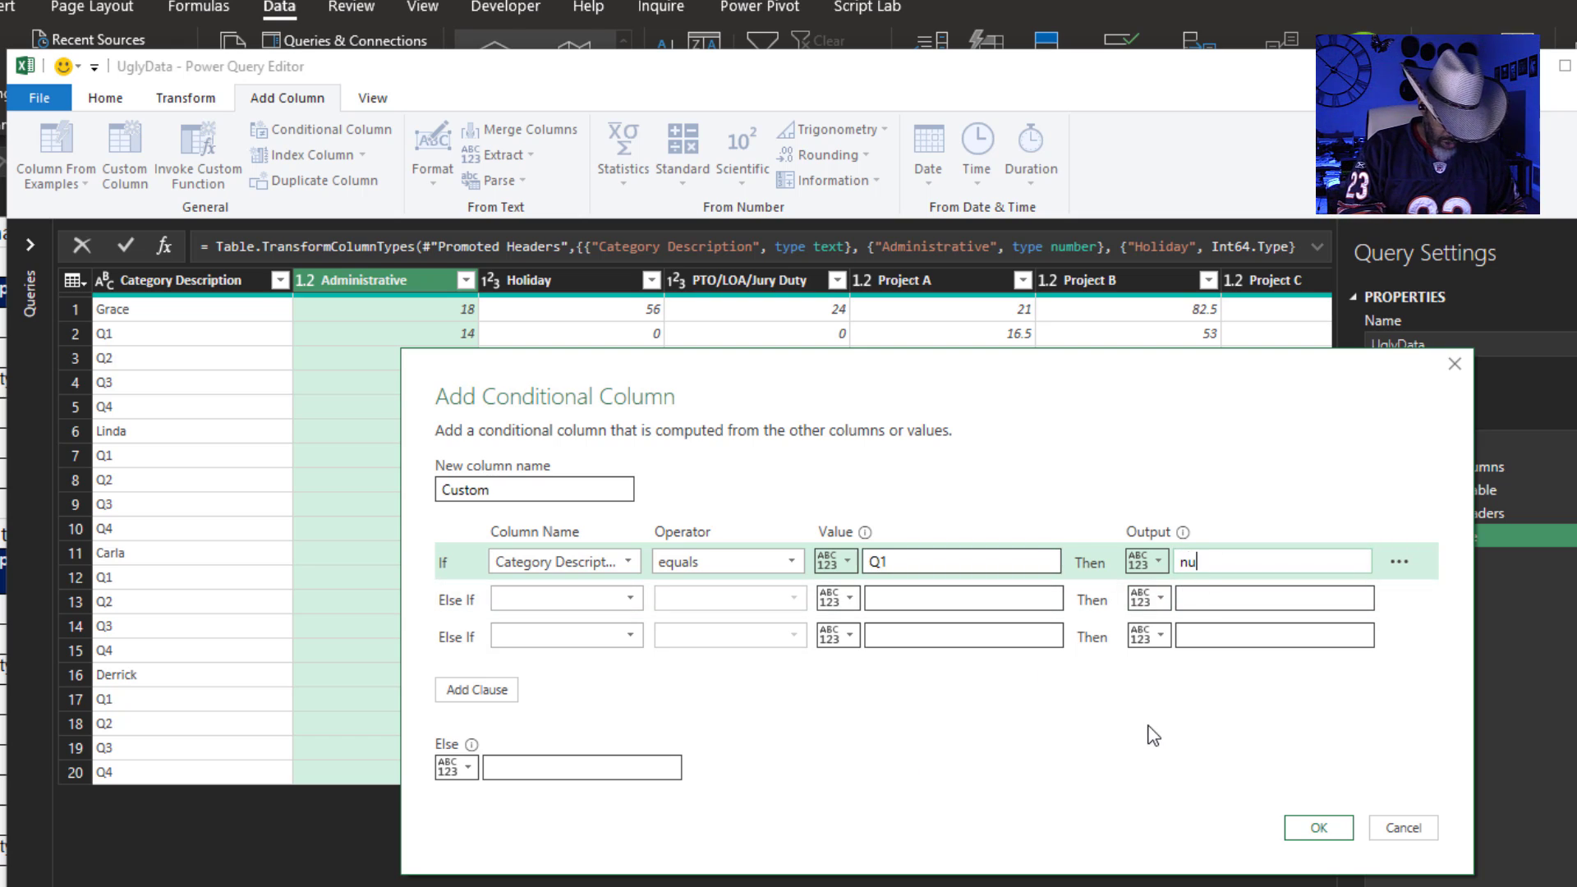
click(567, 599)
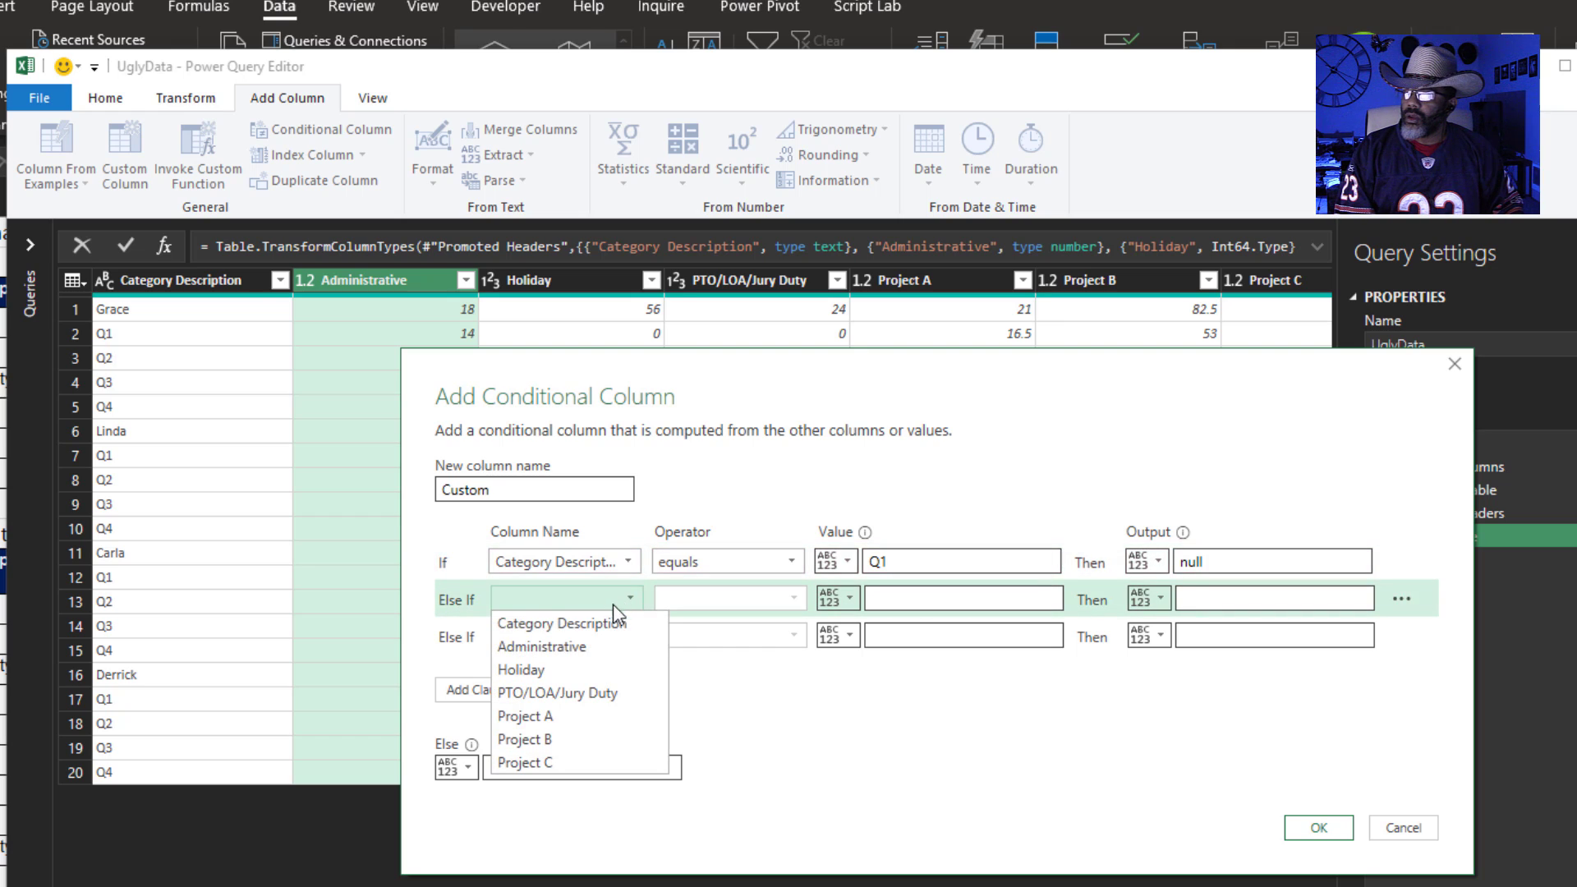
click(547, 623)
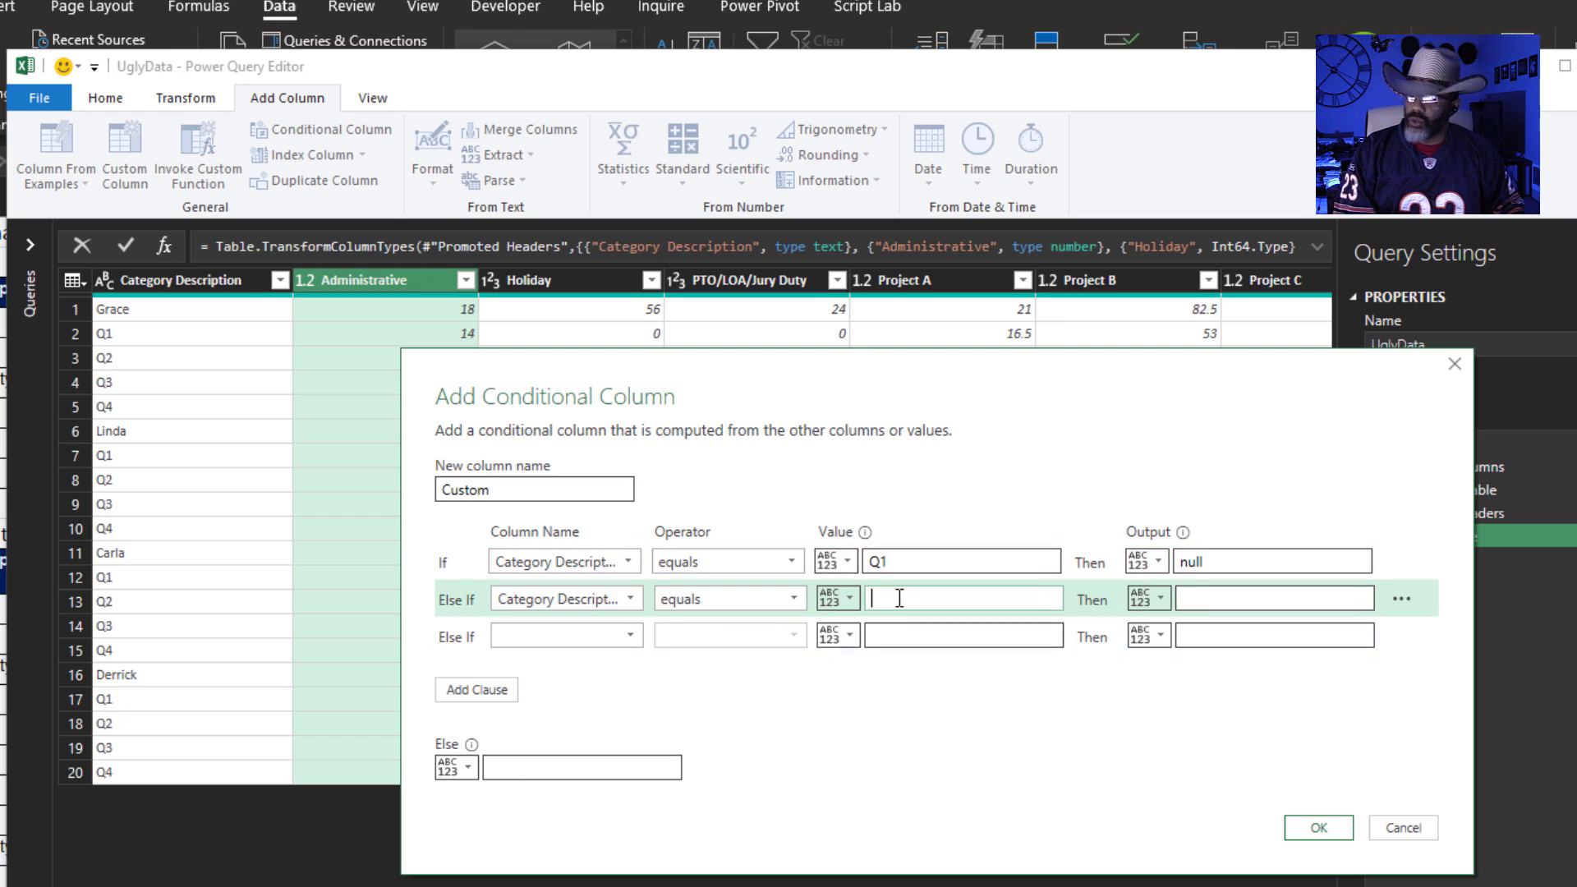
text(Q2)
text(Q4)
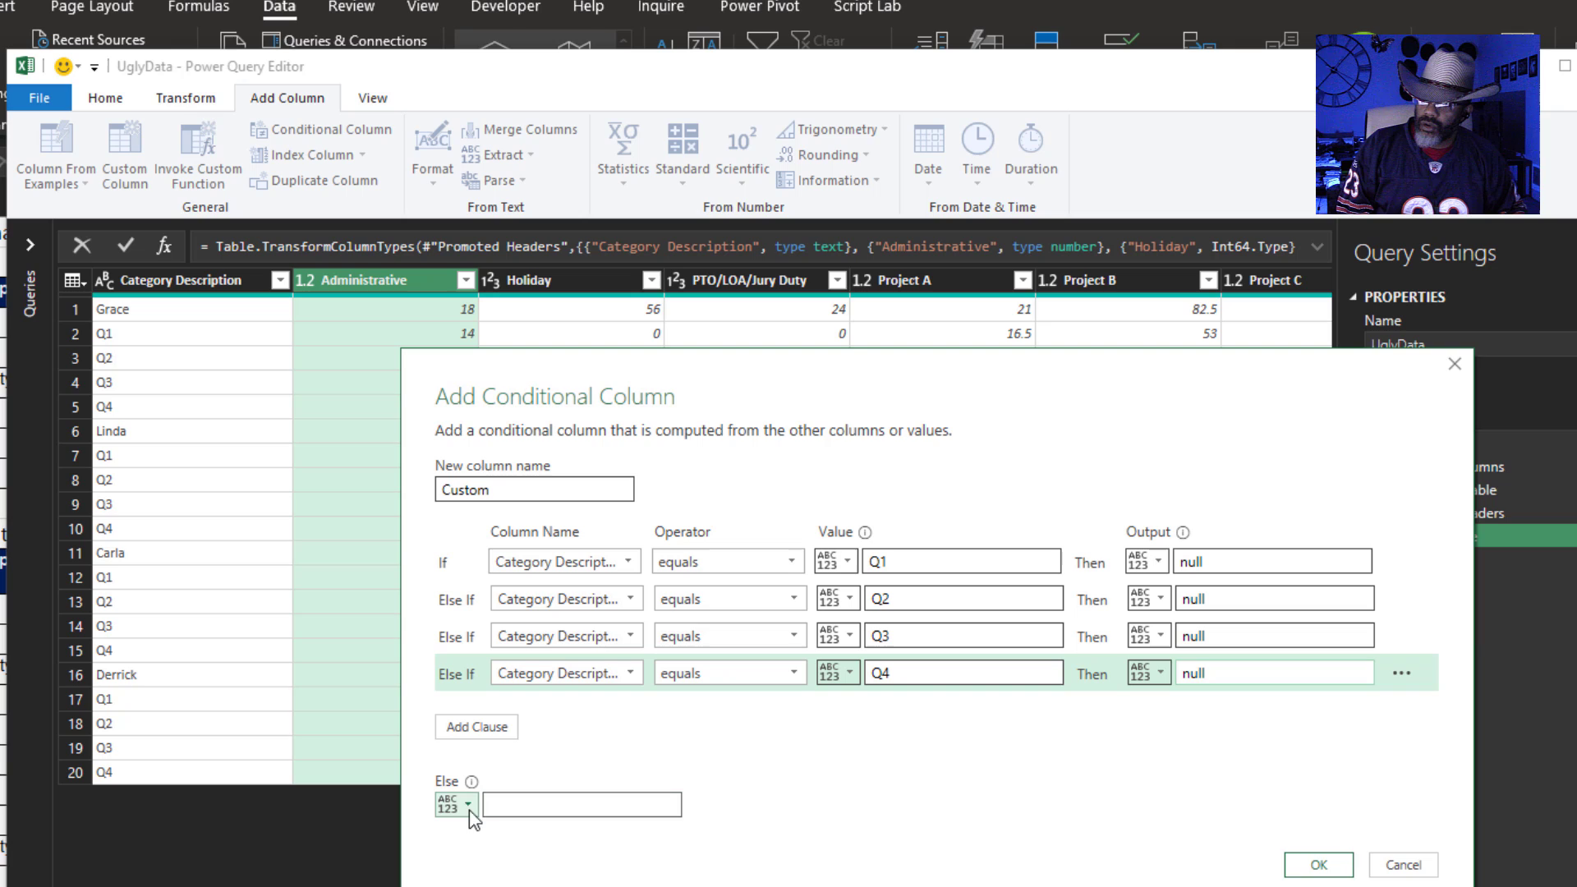
- Use the Category Description column as the else value and add the Custom column
click(467, 809)
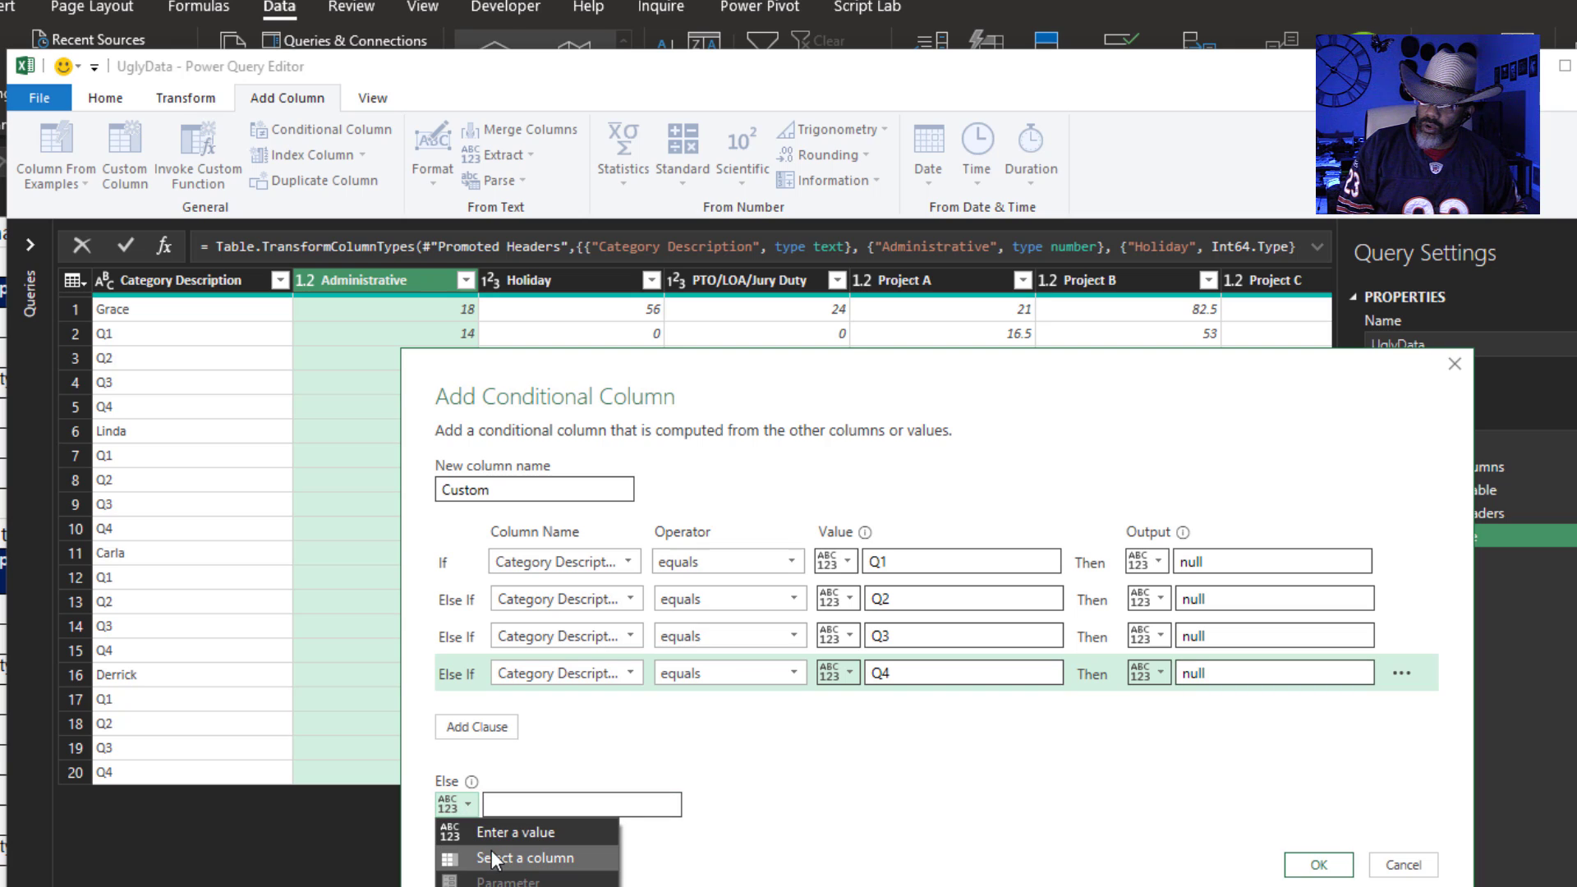
click(525, 857)
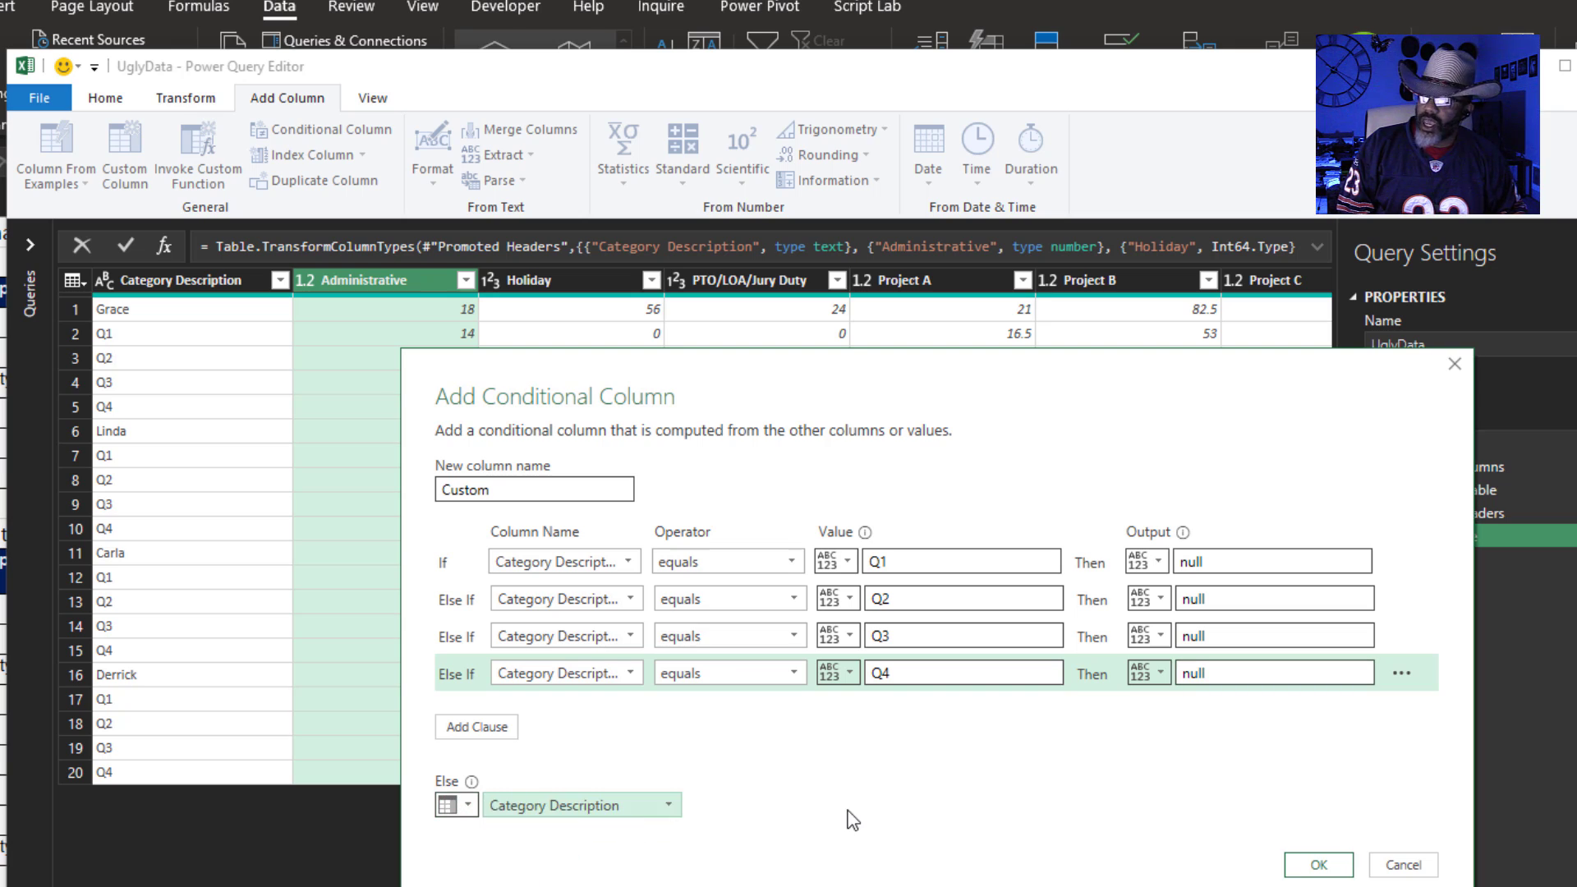
click(1321, 864)
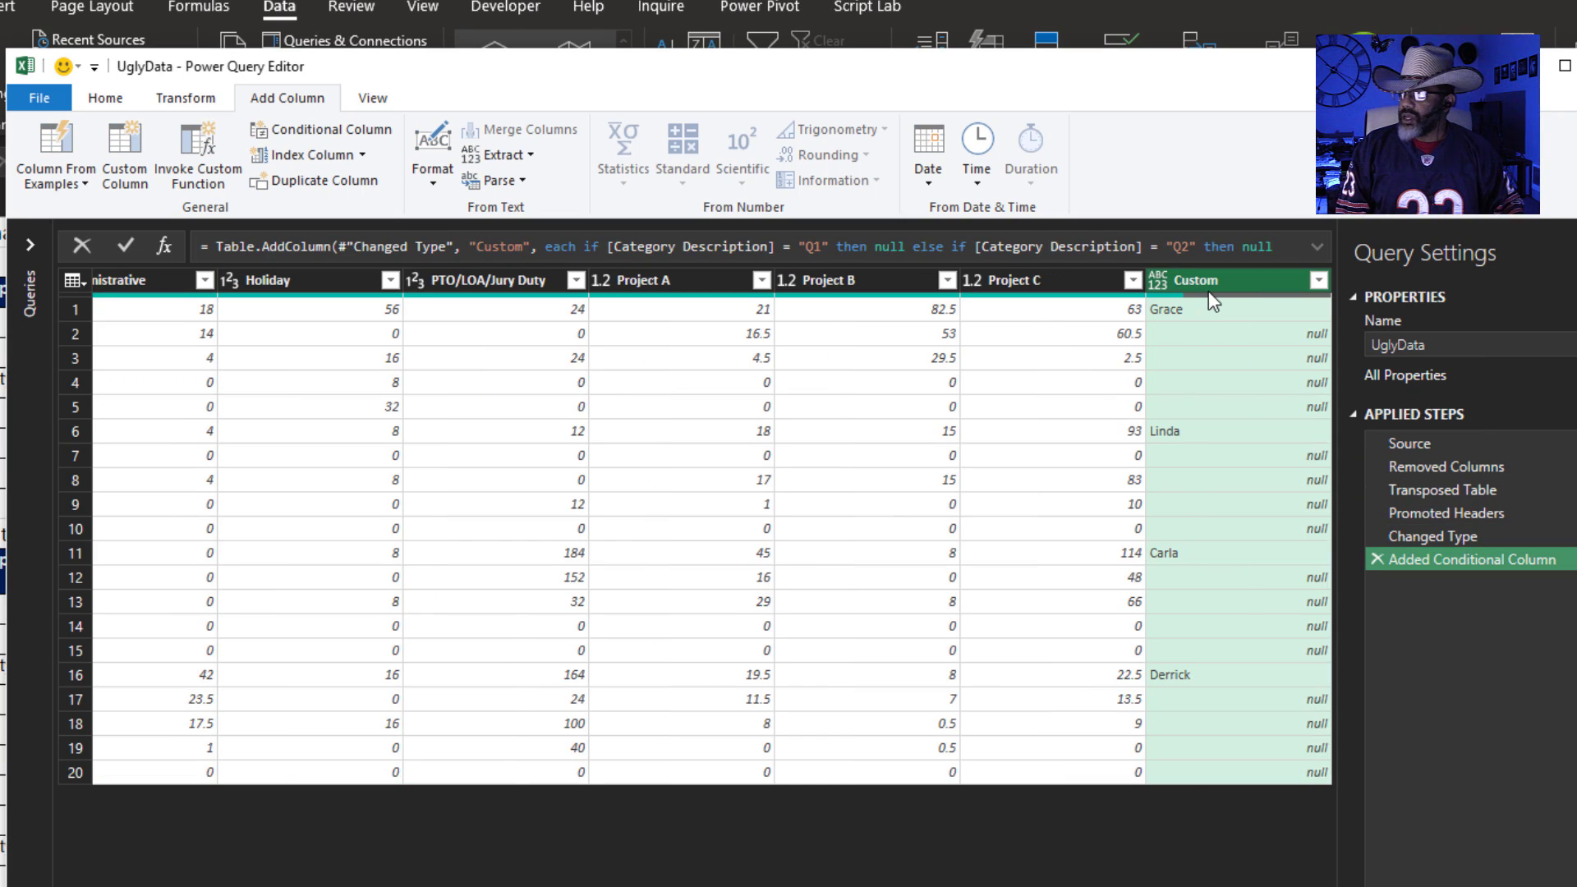
- Fill the Custom column down so every row carries its employee name
right_click(1212, 281)
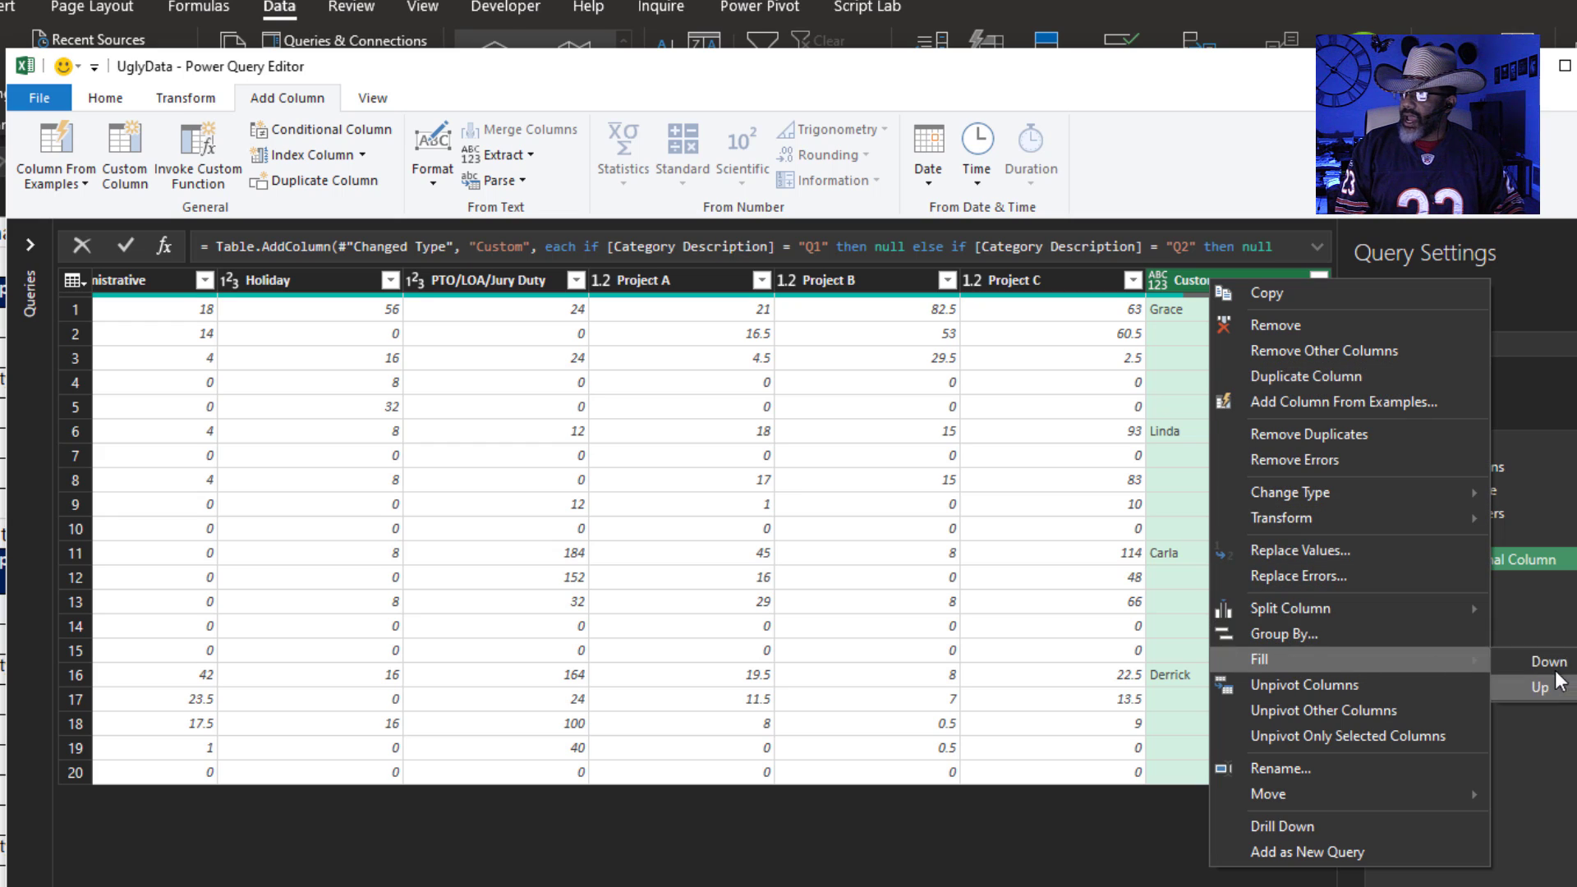
click(1537, 684)
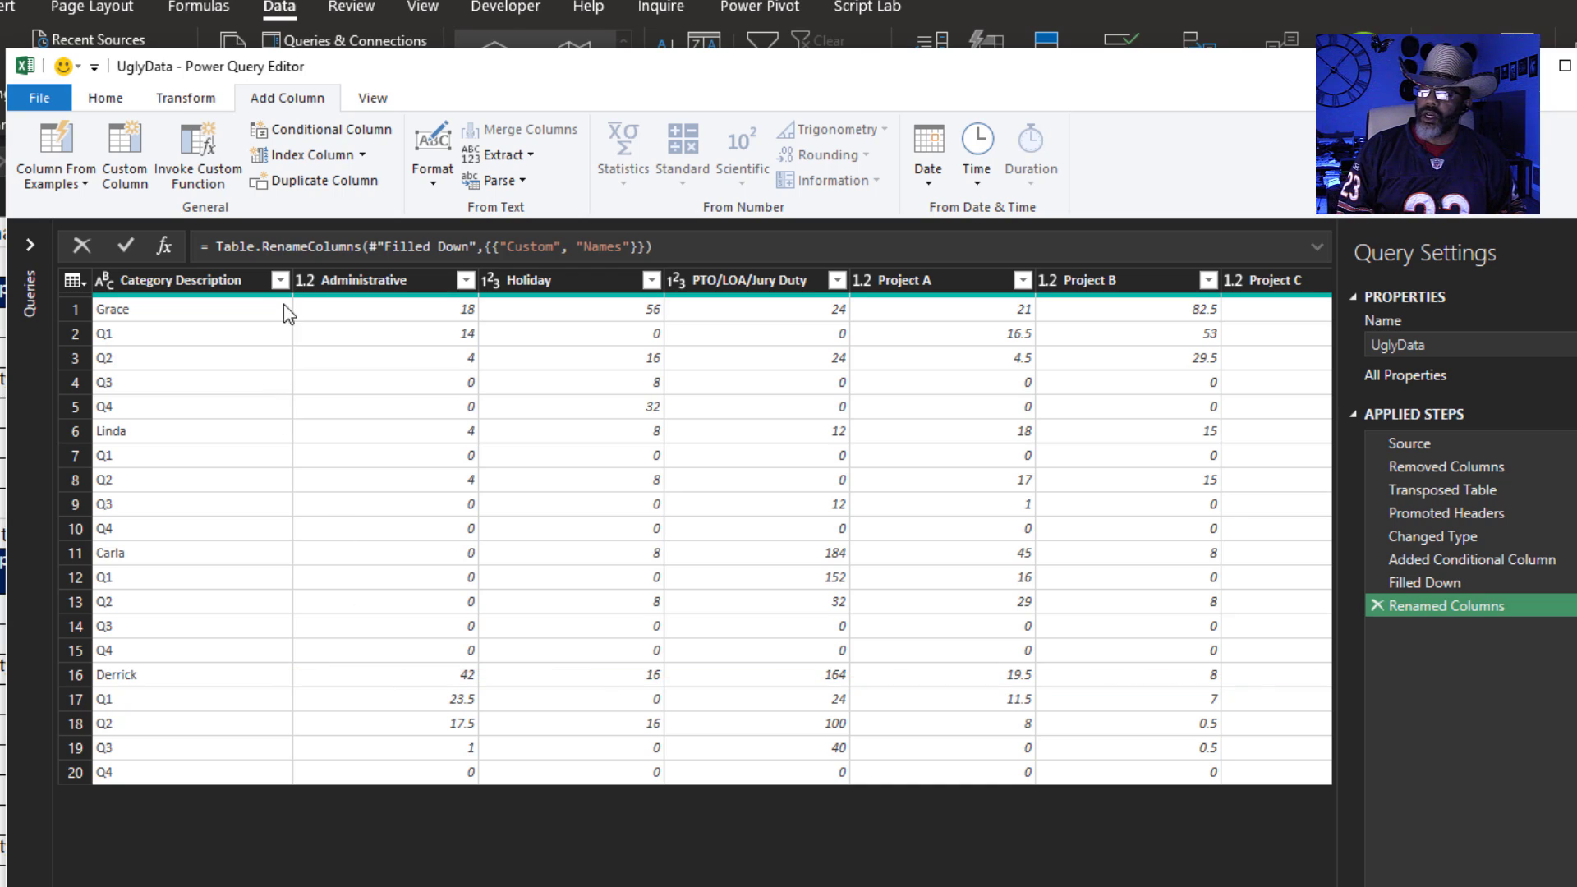
- Filter rows with Or conditions keeping Category Description equal to Q1, Q2, Q3 or Q4
click(281, 280)
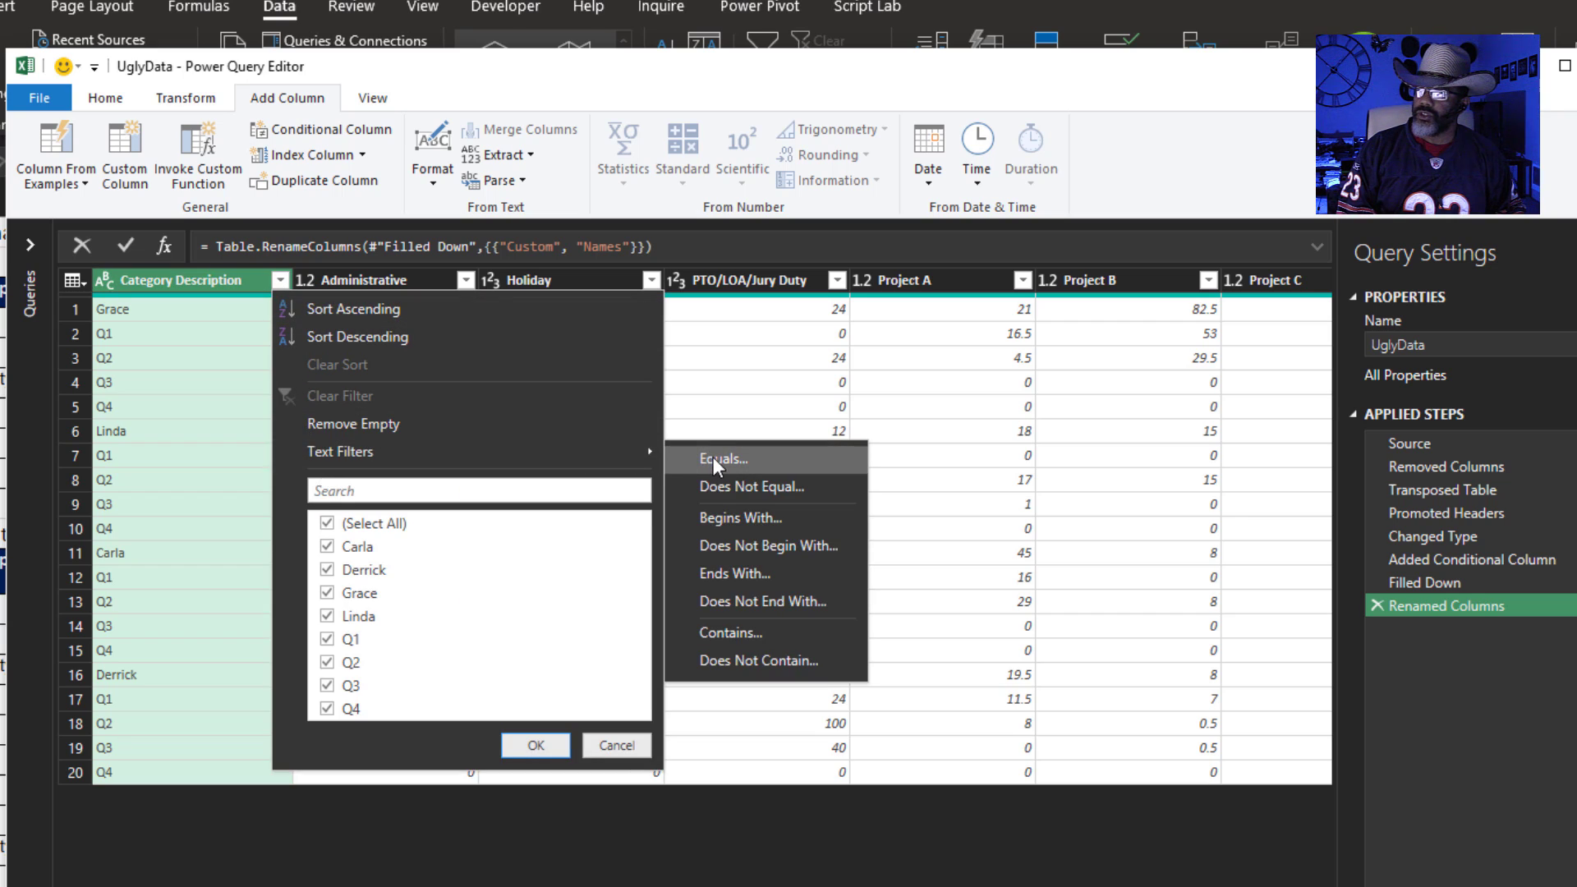
click(724, 459)
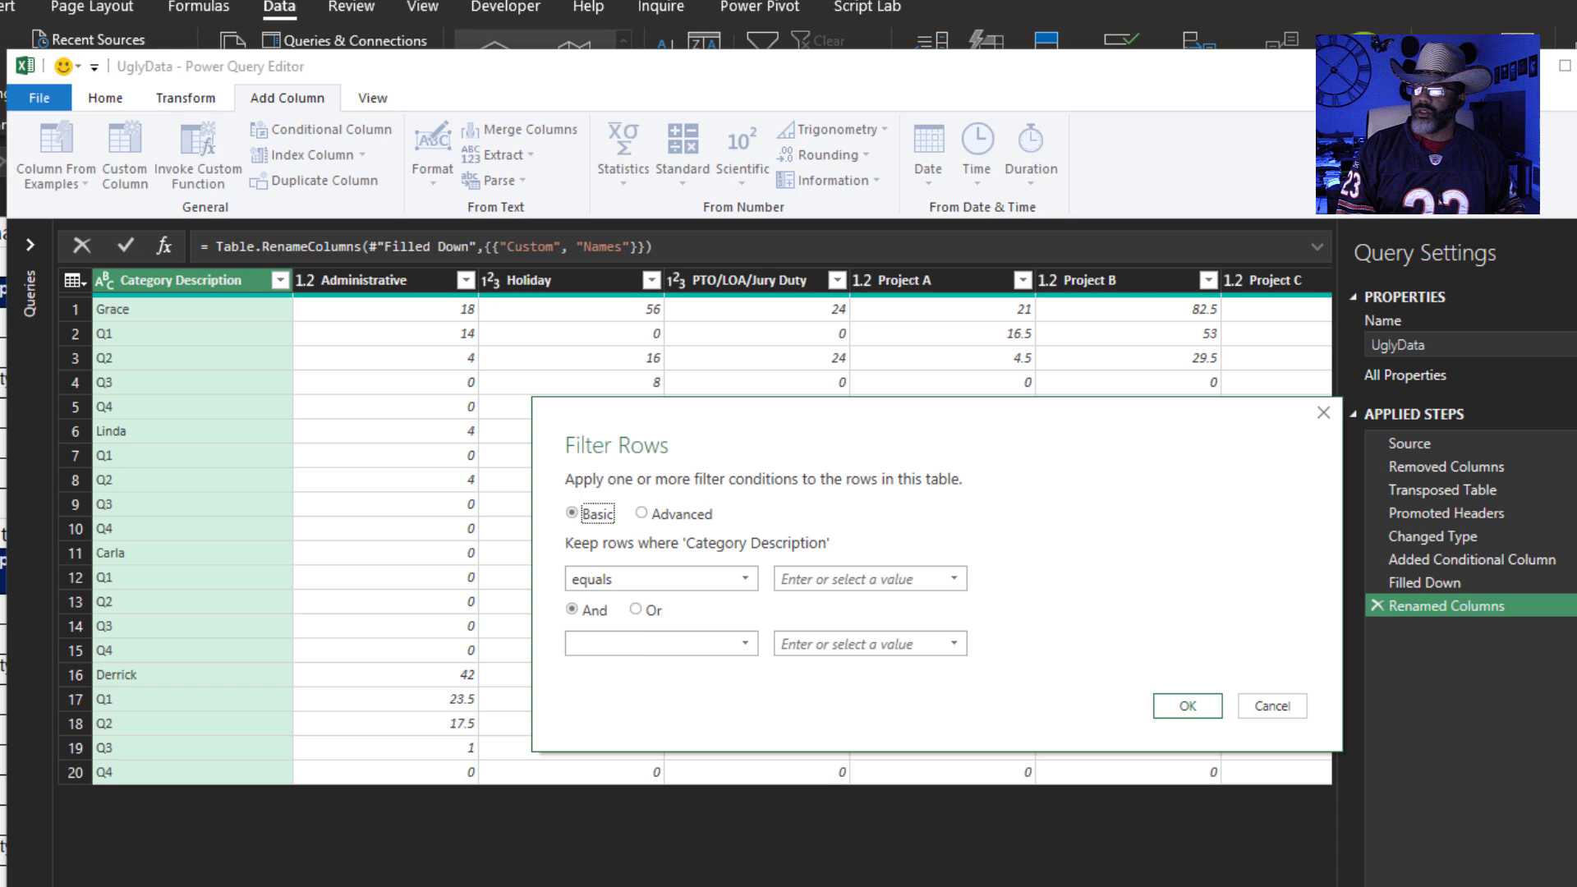
click(639, 513)
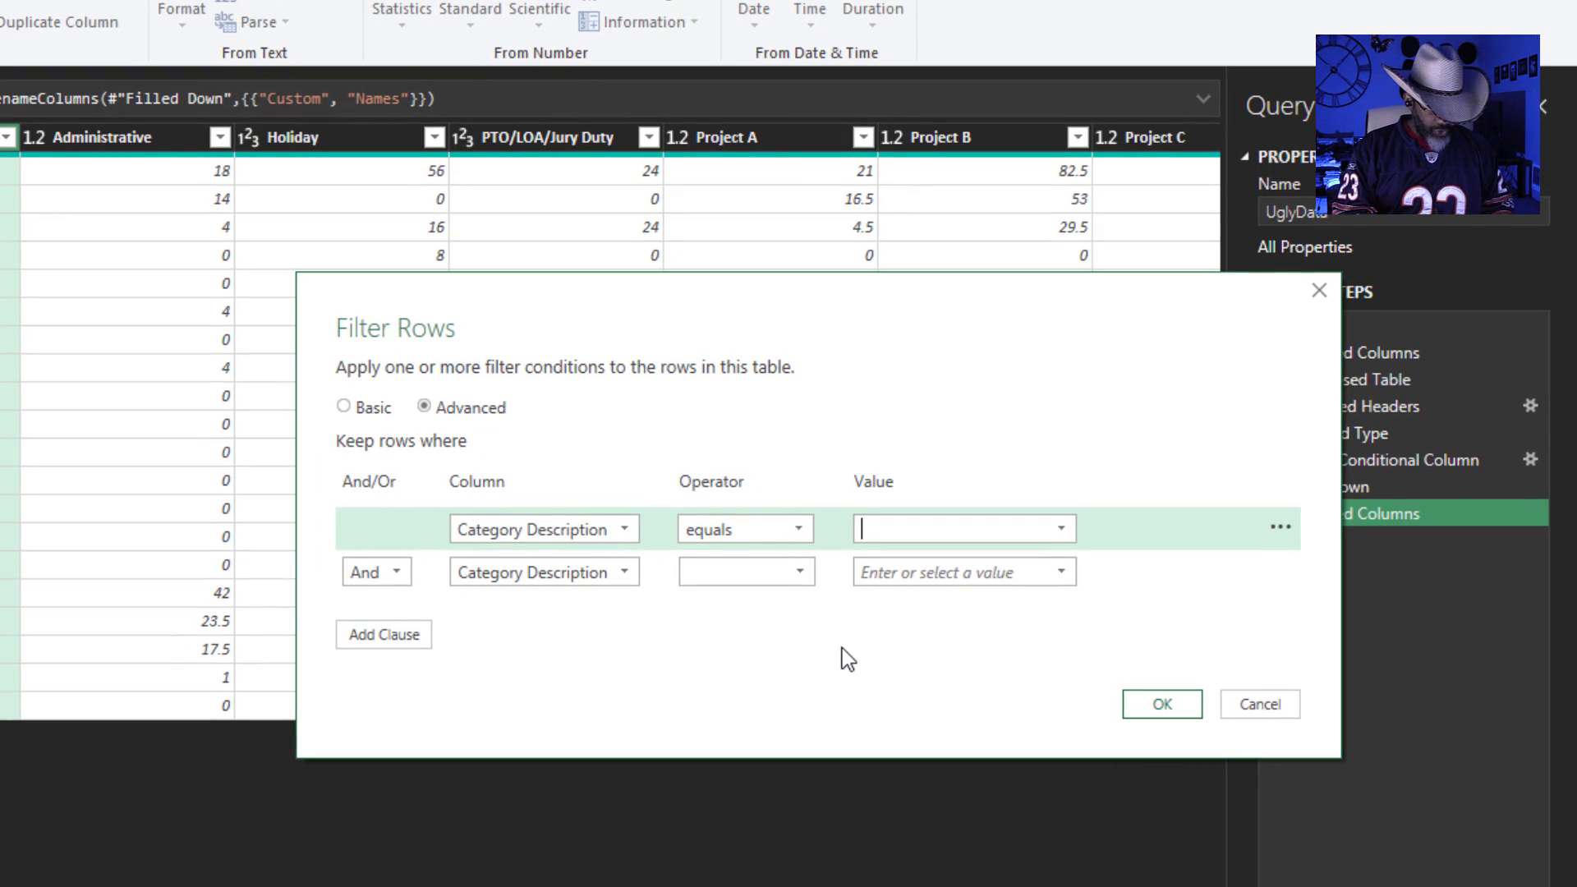
click(746, 571)
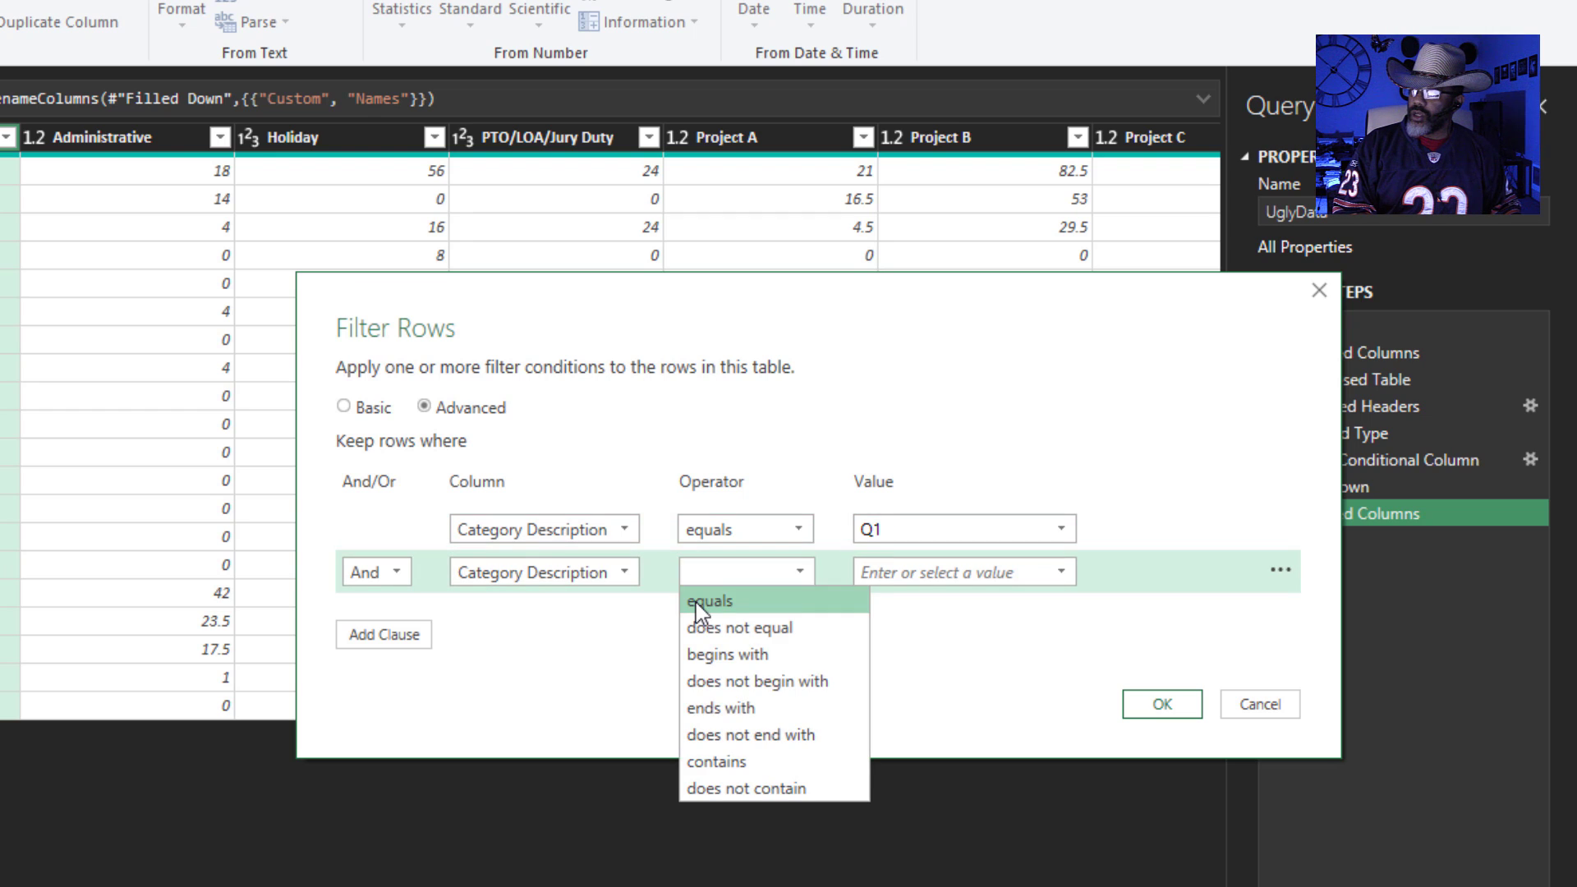
click(707, 601)
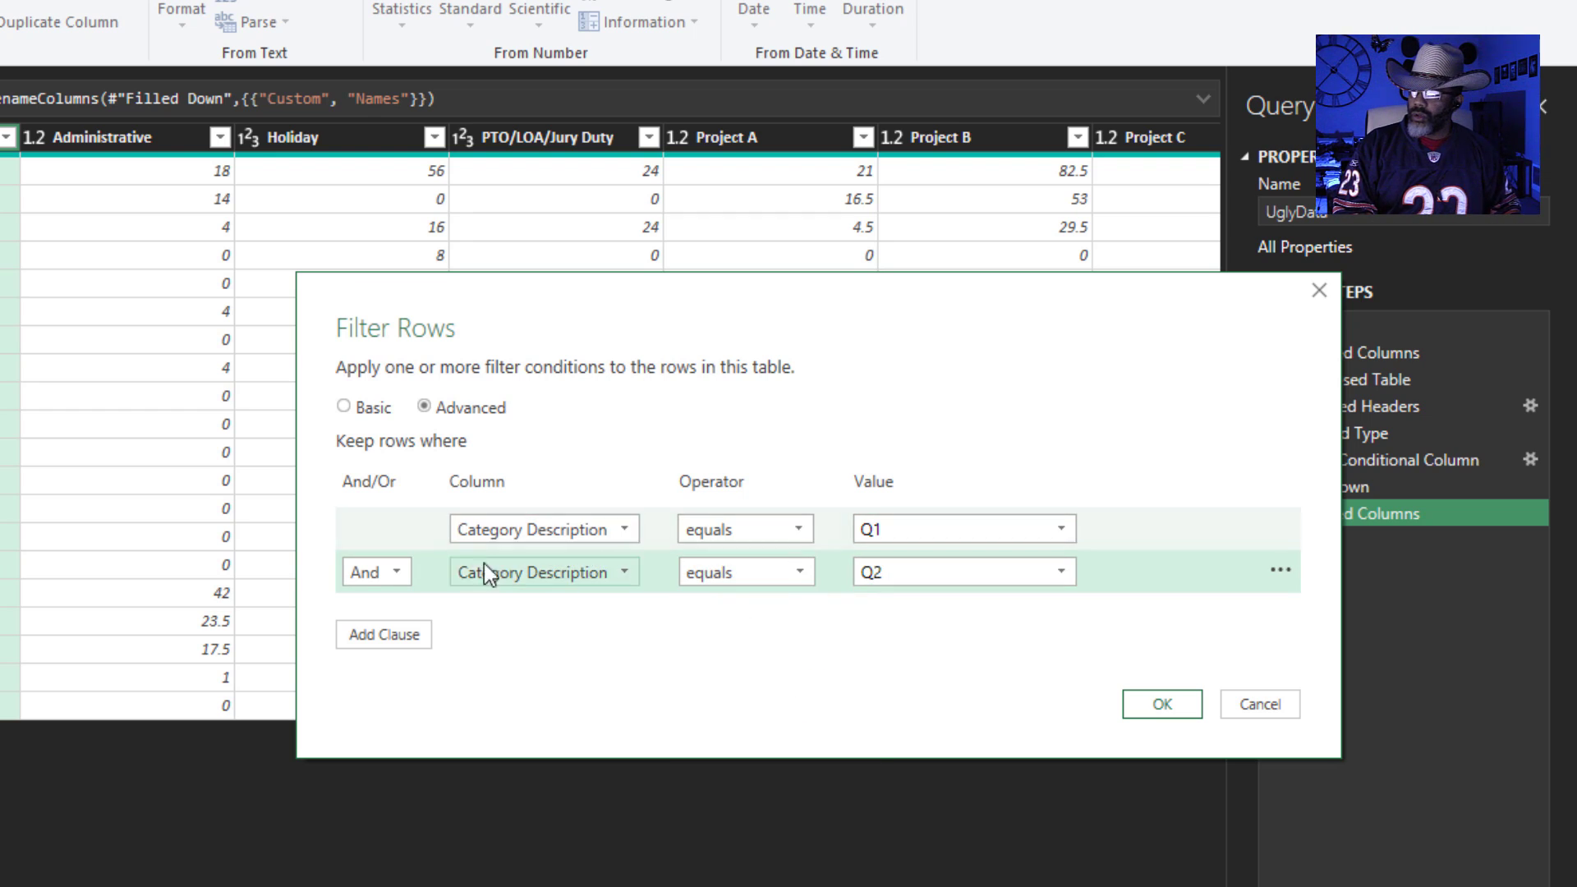
click(375, 572)
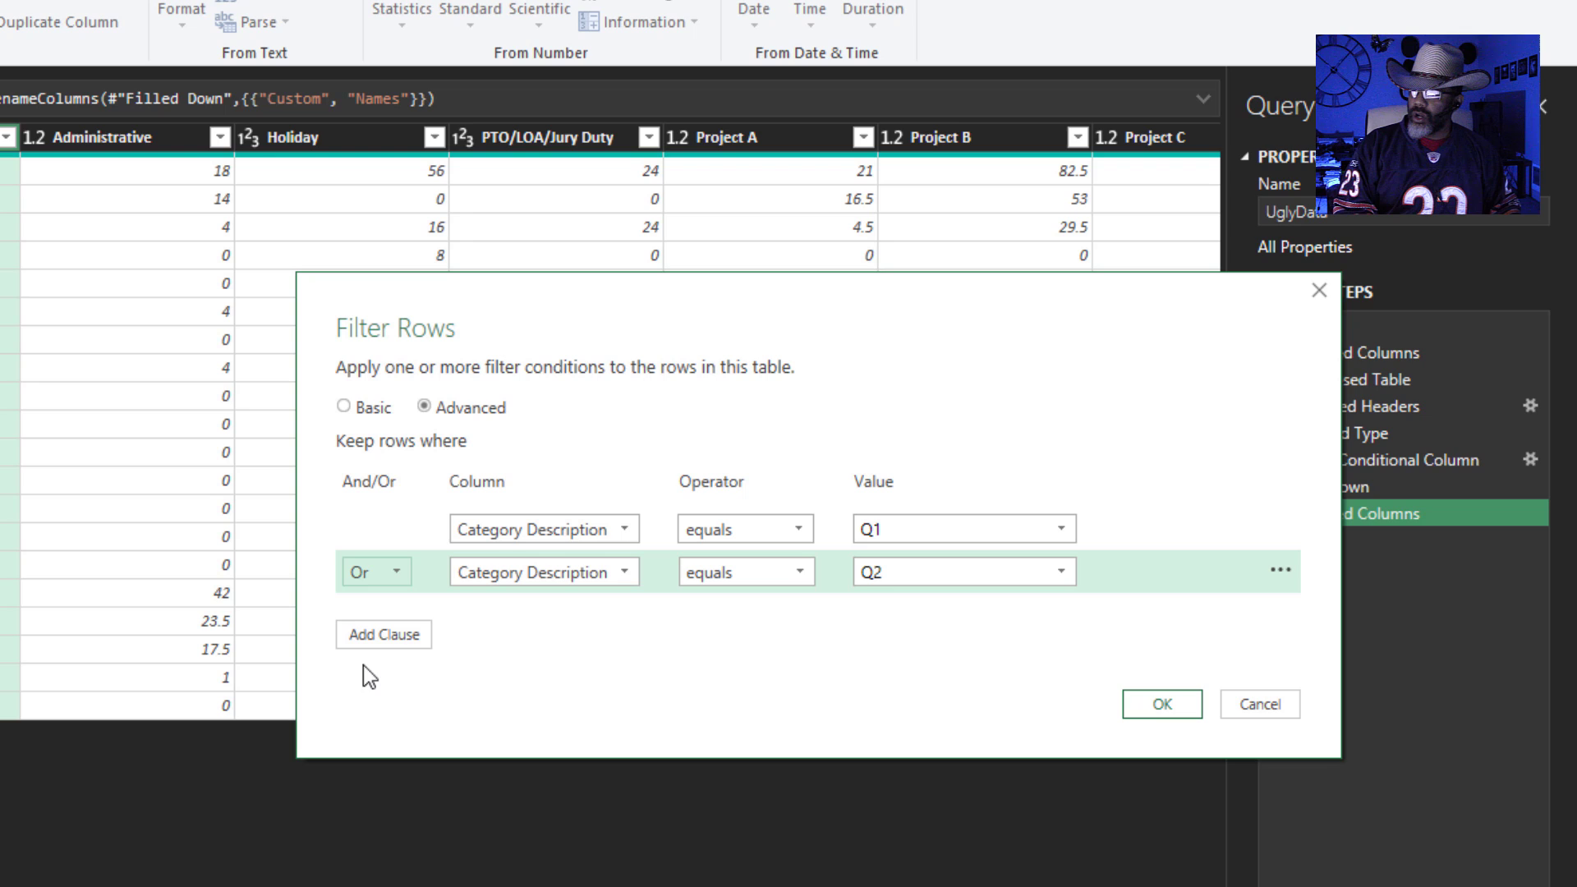
click(383, 634)
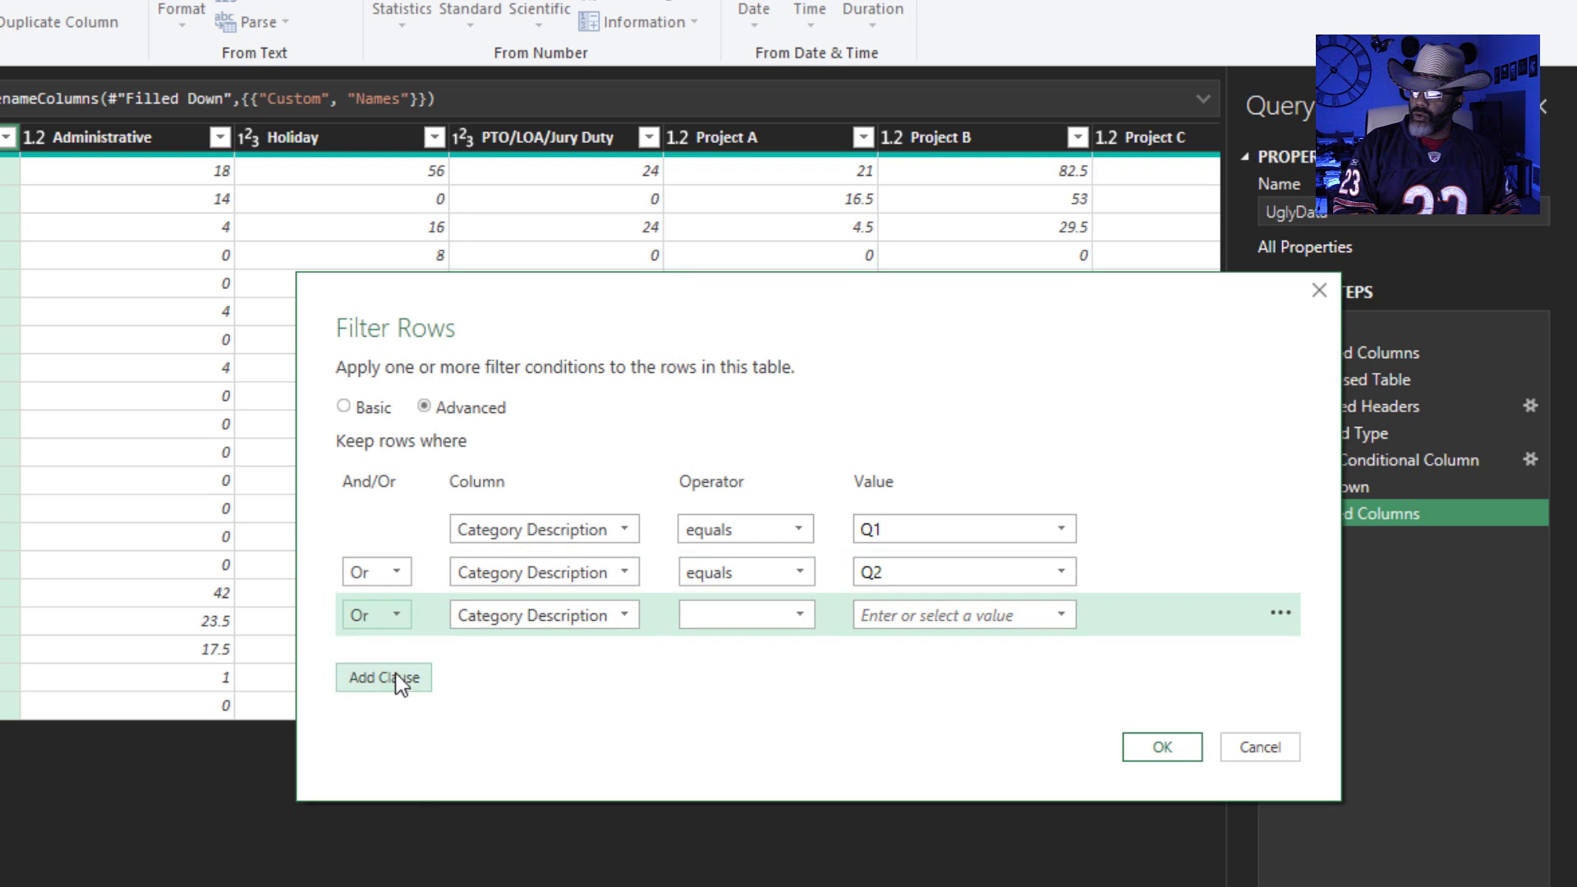
click(384, 677)
text(Q4)
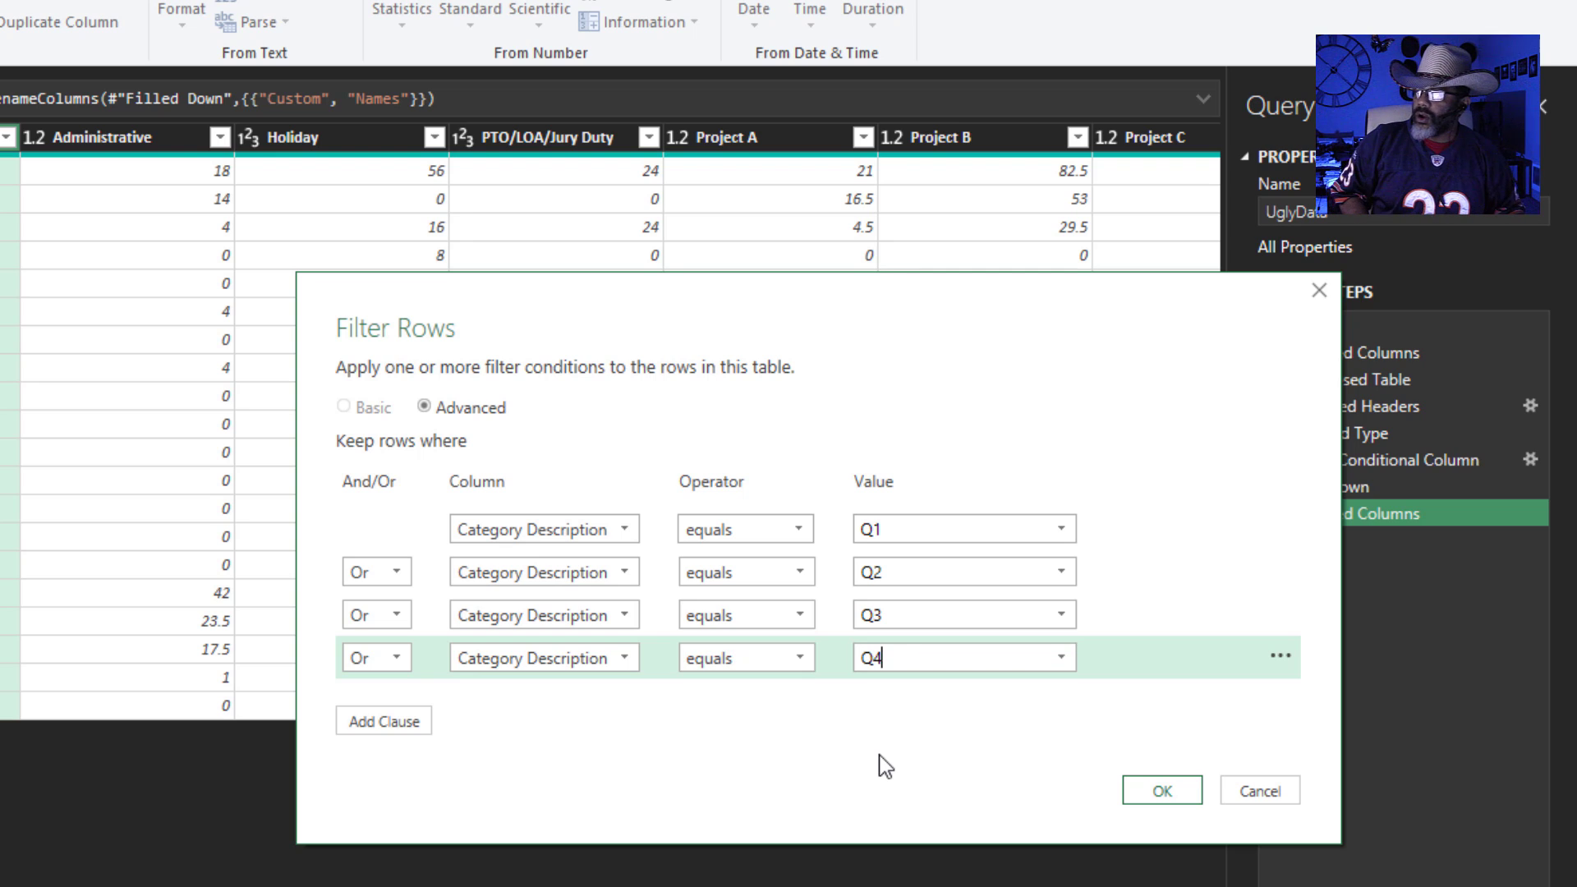
click(1162, 790)
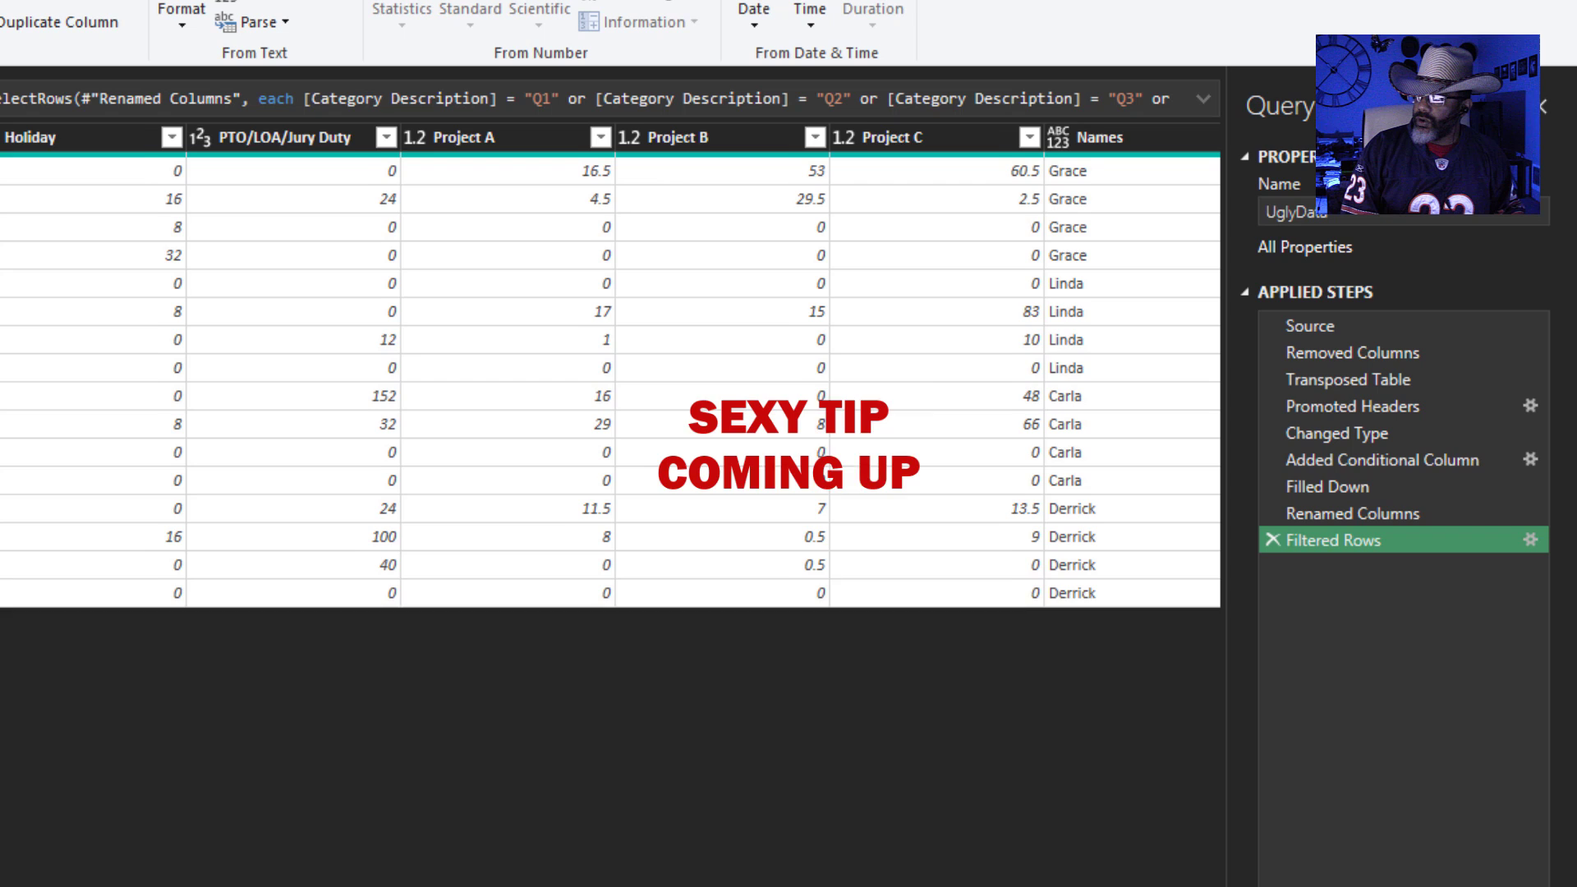
- Move Names to the front and unpivot all columns except Names and Category Description
click(1098, 138)
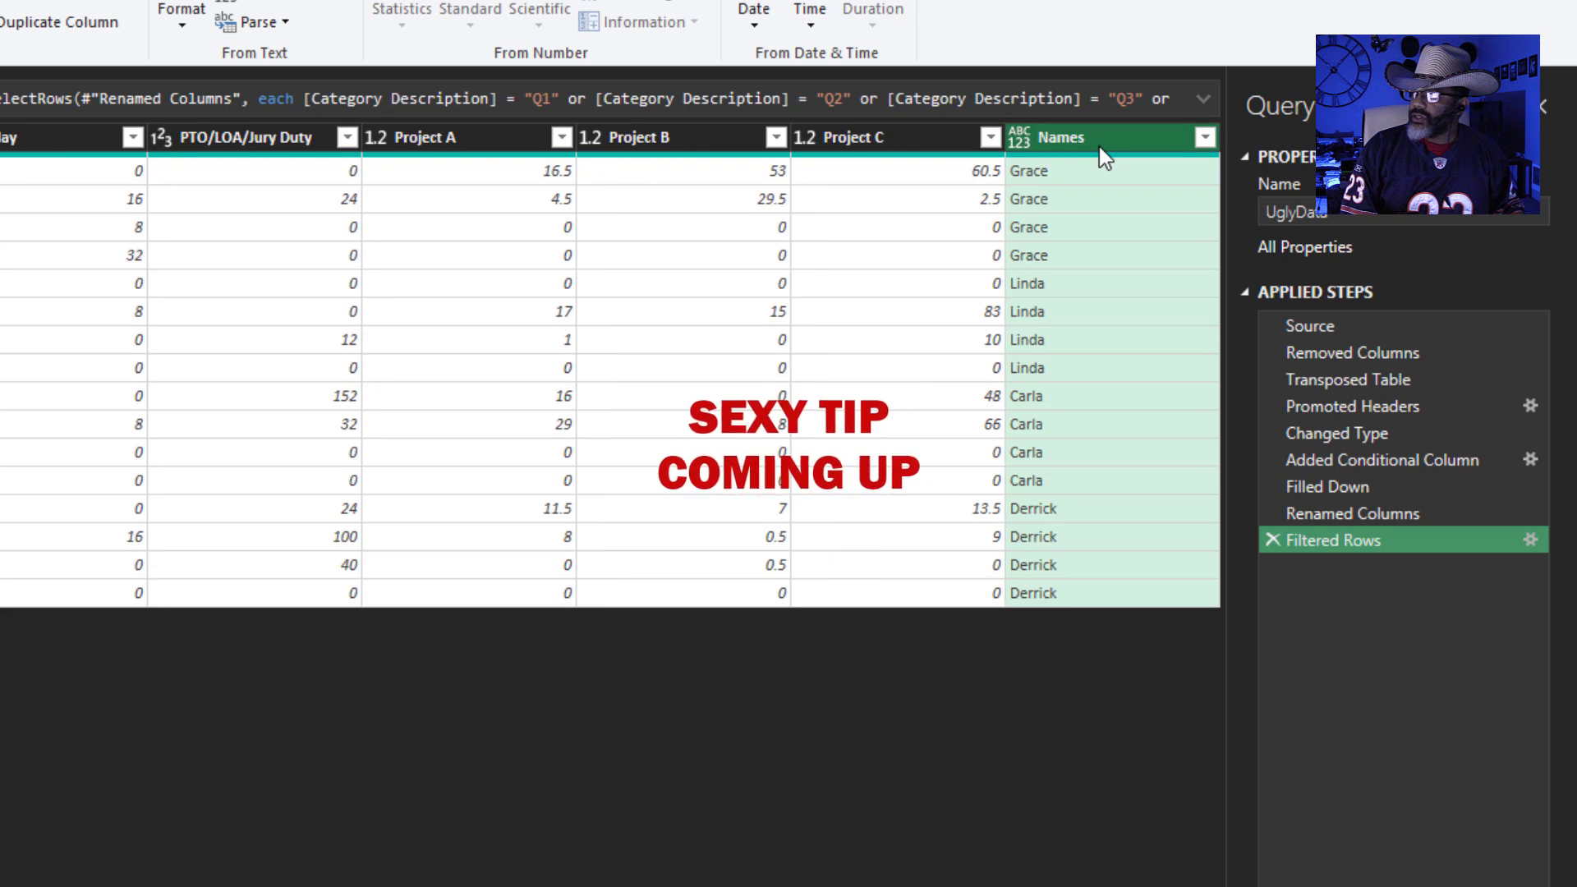
right_click(1105, 137)
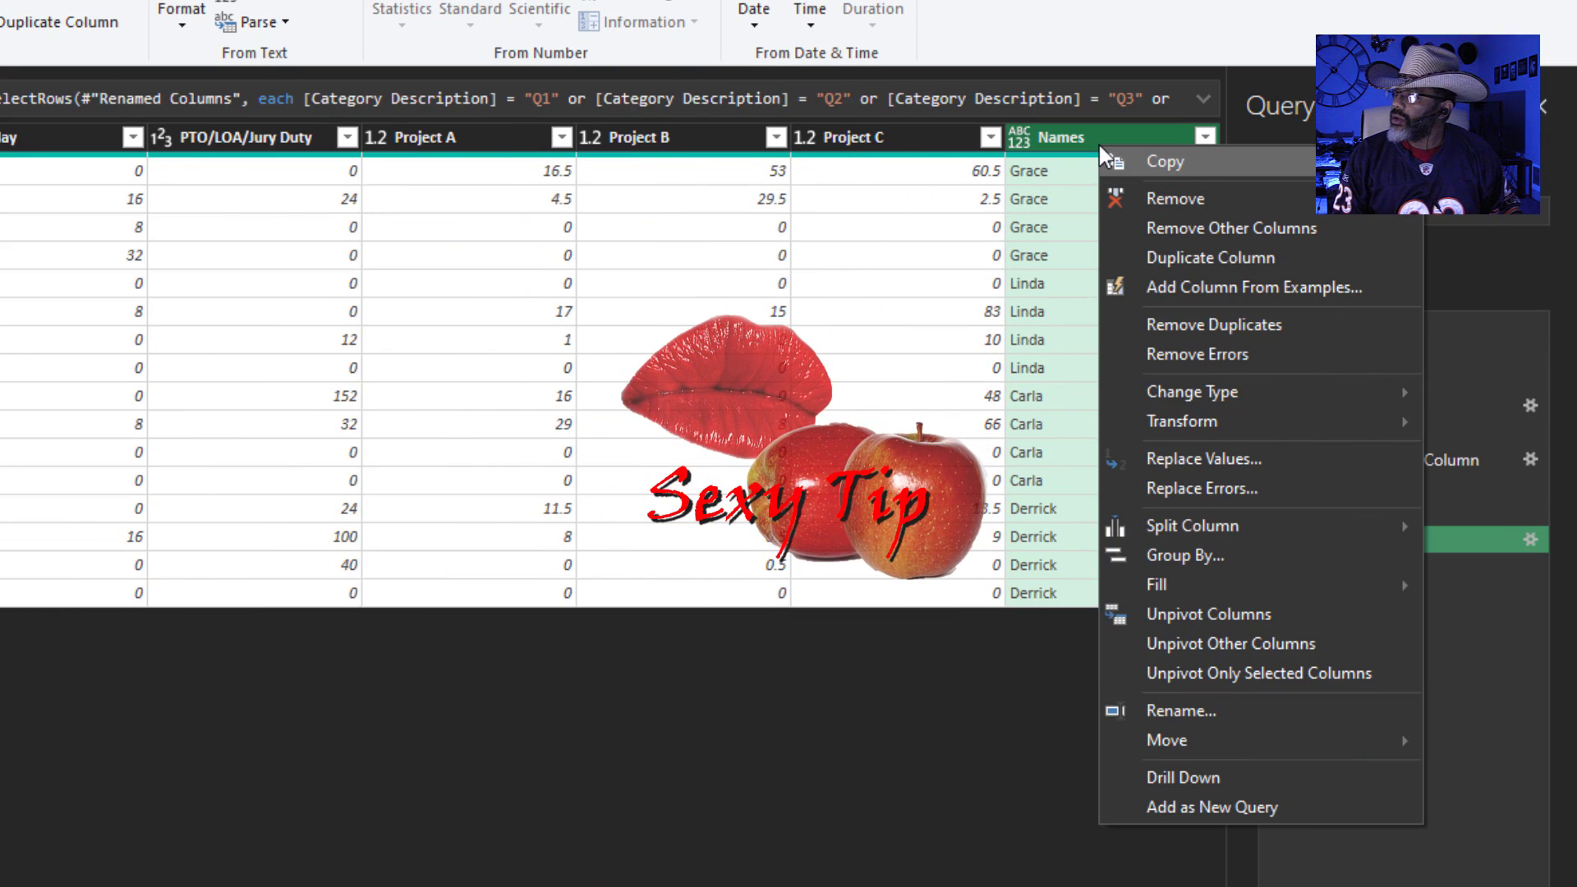
mouse_move(1185, 747)
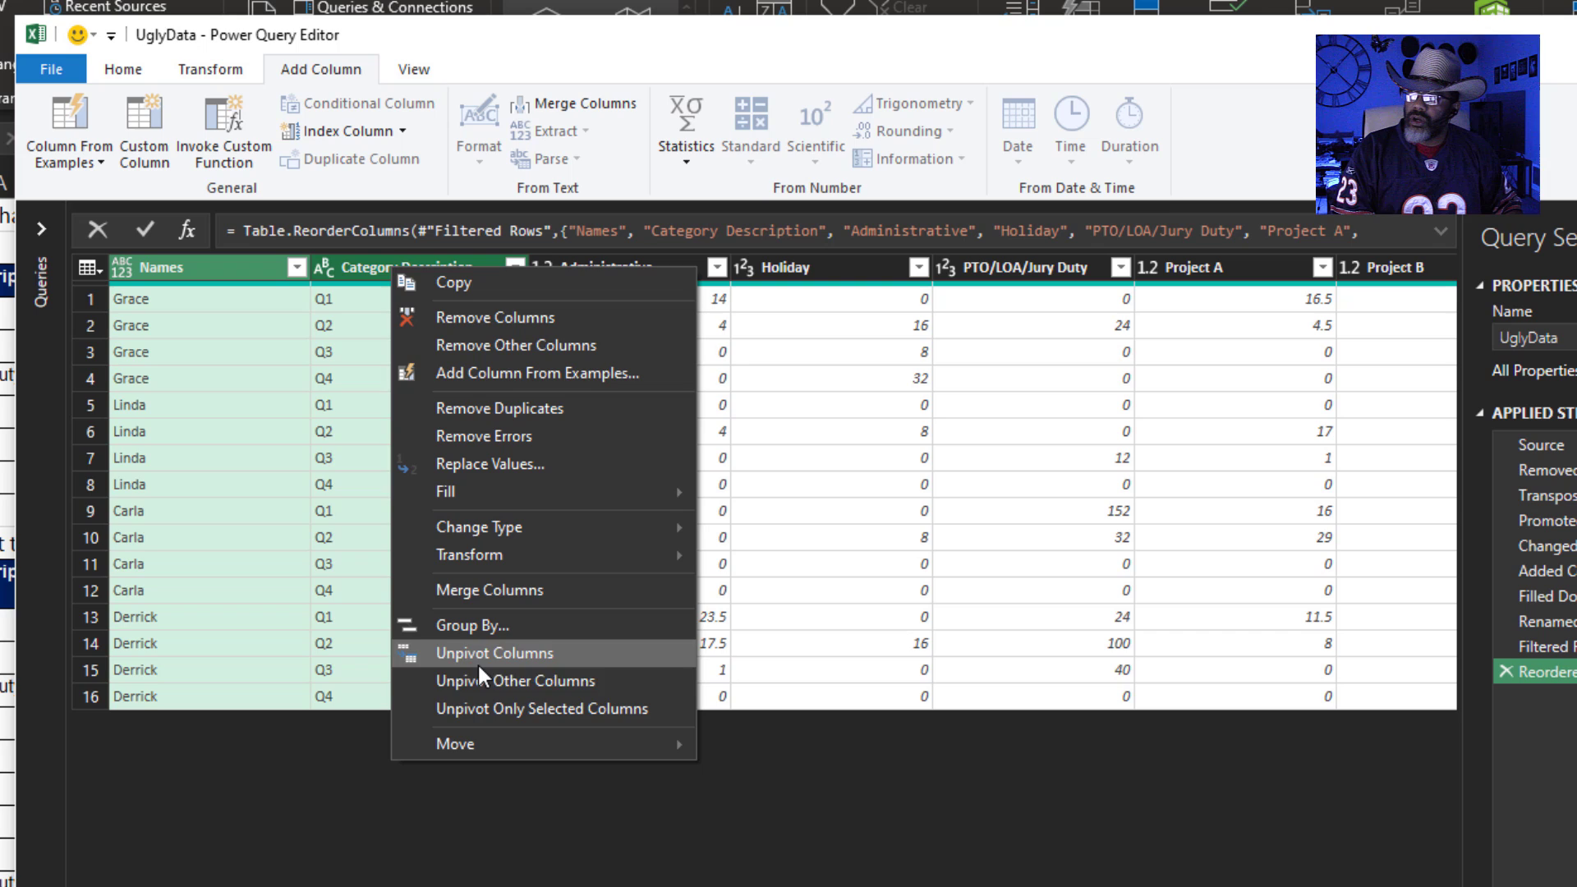
click(528, 680)
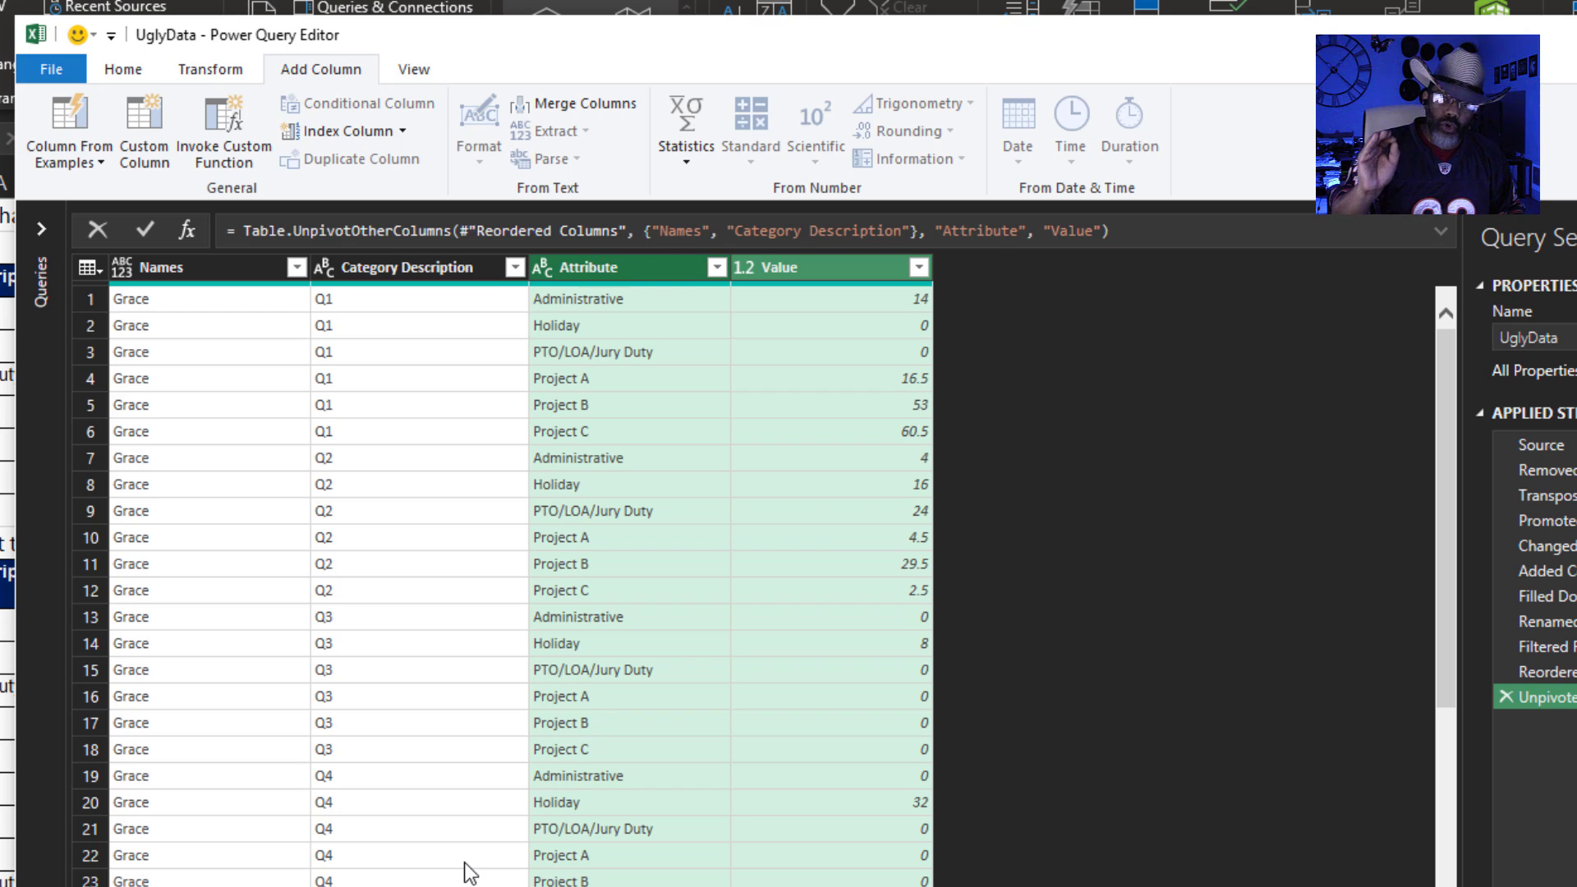
- Pivot Category Description into Q1–Q4 columns using Value as the values column
click(210, 69)
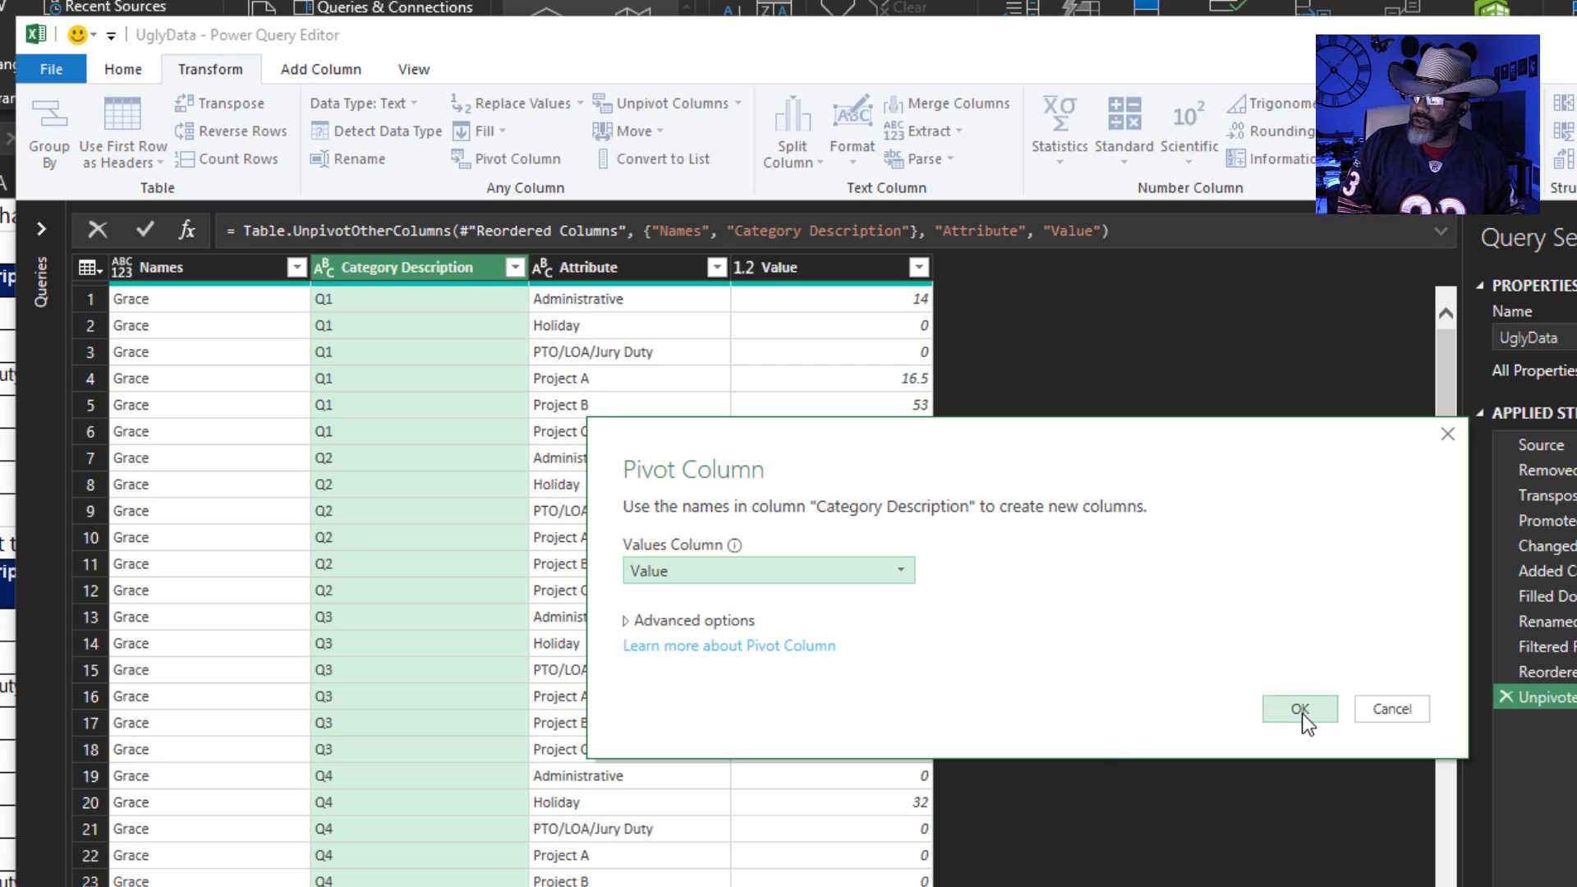
click(1299, 709)
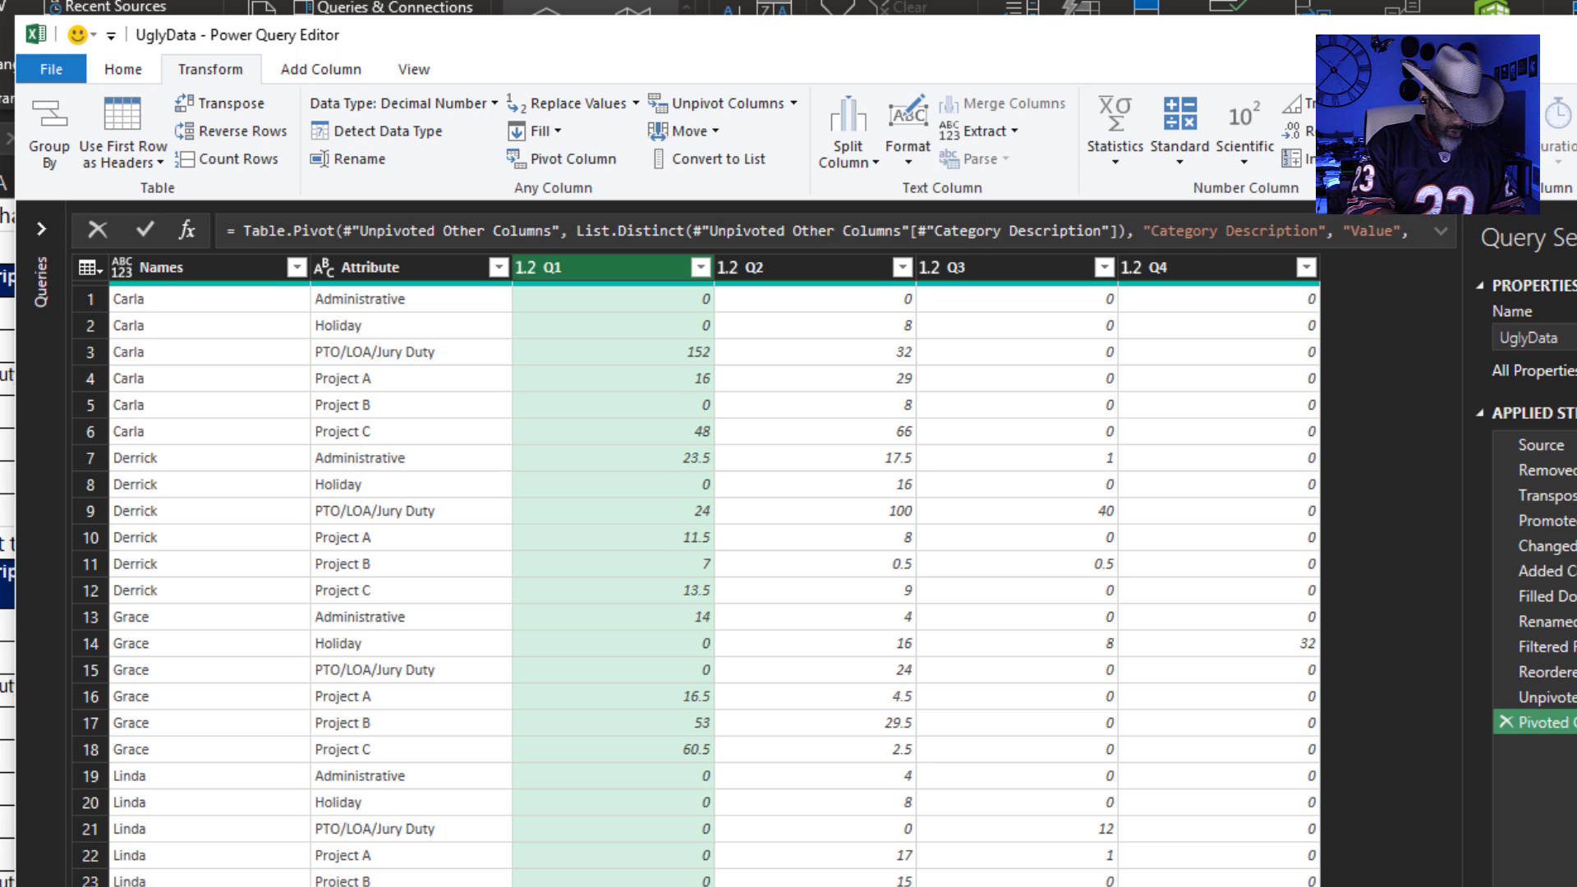
mouse_move(1044, 532)
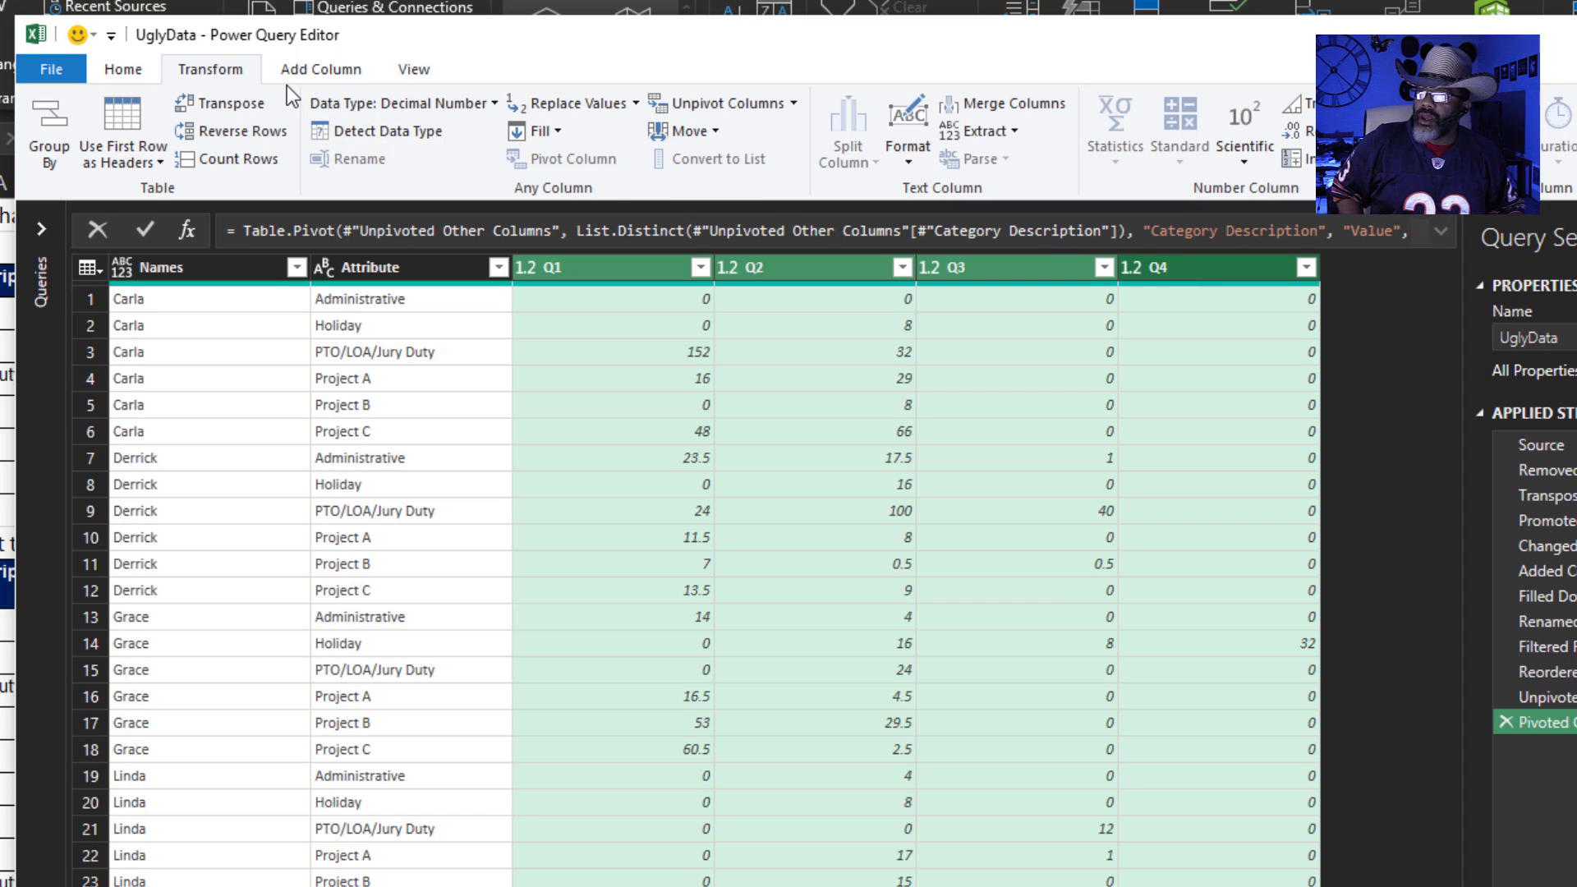
- Add a column summing Q1 through Q4 and rename it TOTALS
click(751, 123)
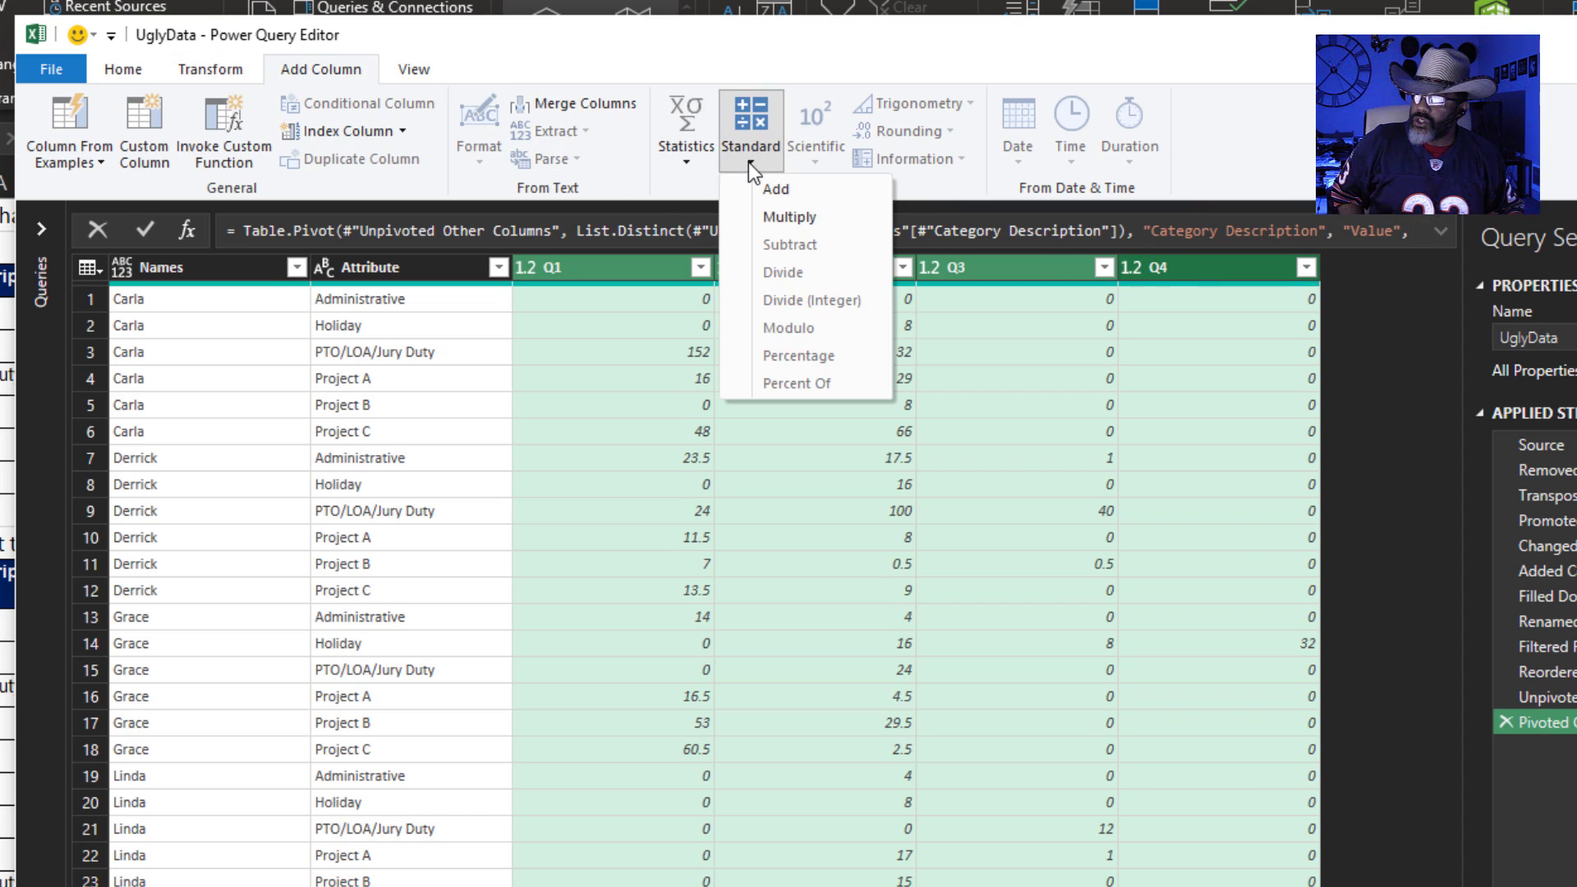
click(774, 188)
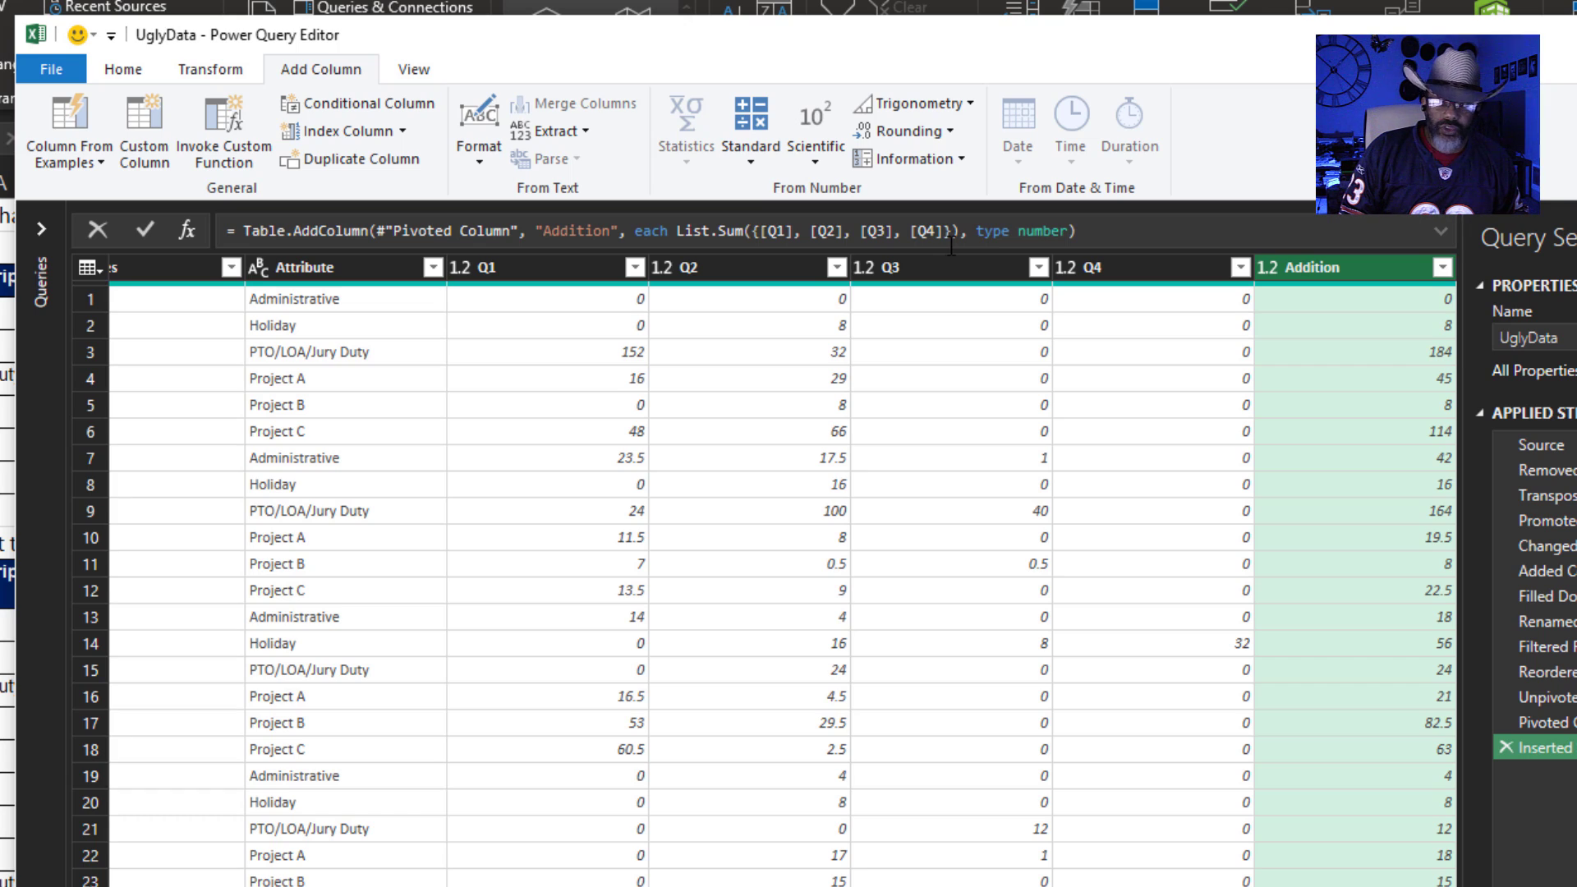
double_click(1316, 267)
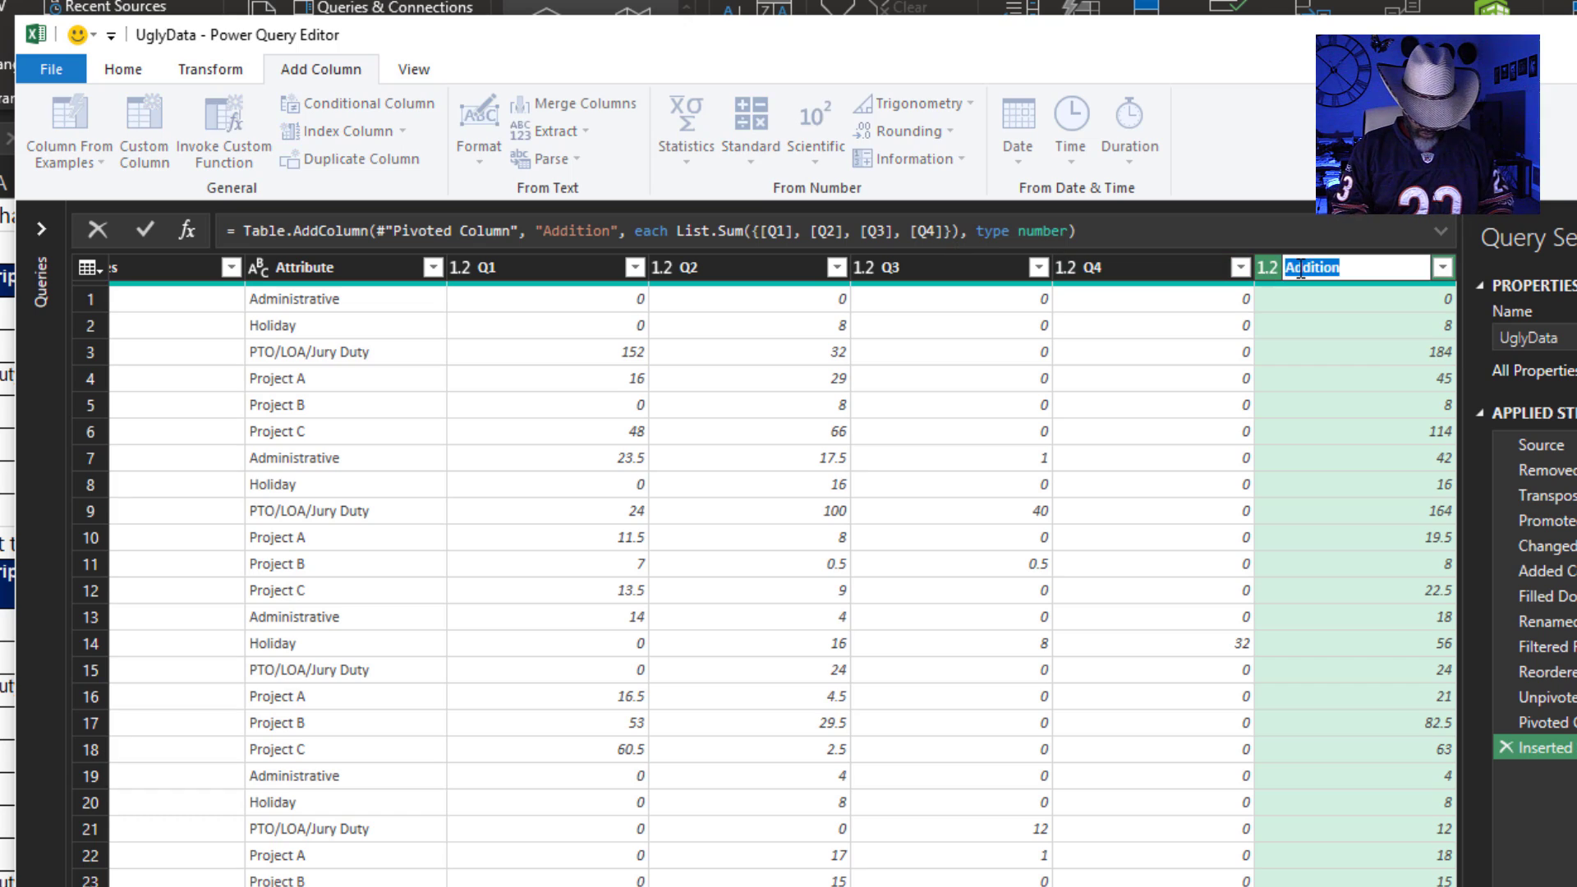
text(TOTALS)
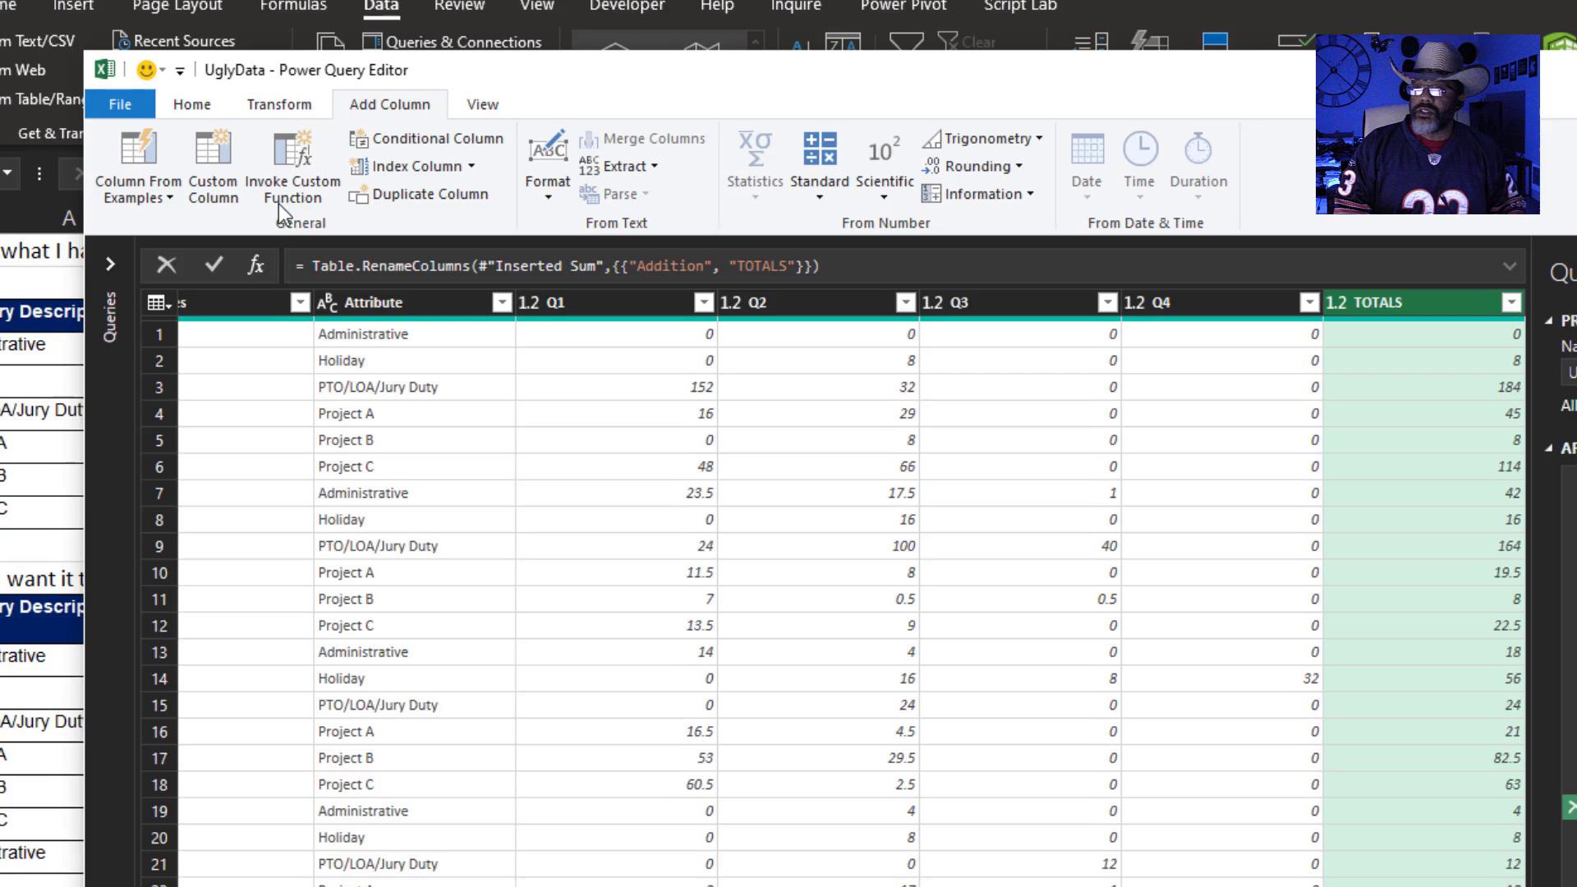
- Close & Load the query to a sheet, then hide the table's filter buttons and the gridlines
click(120, 104)
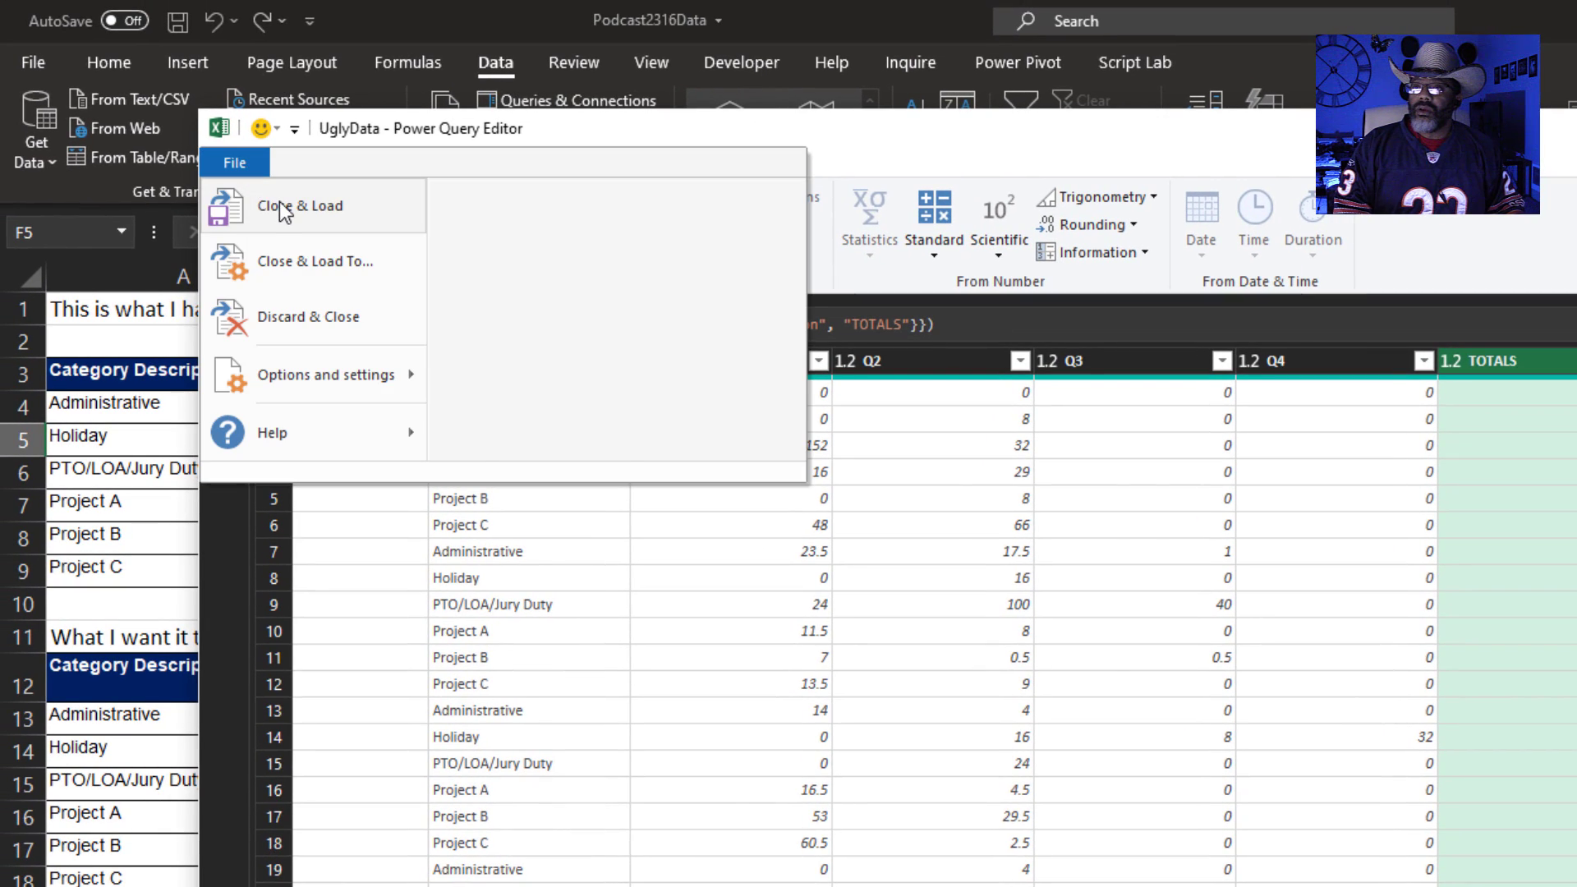
click(300, 206)
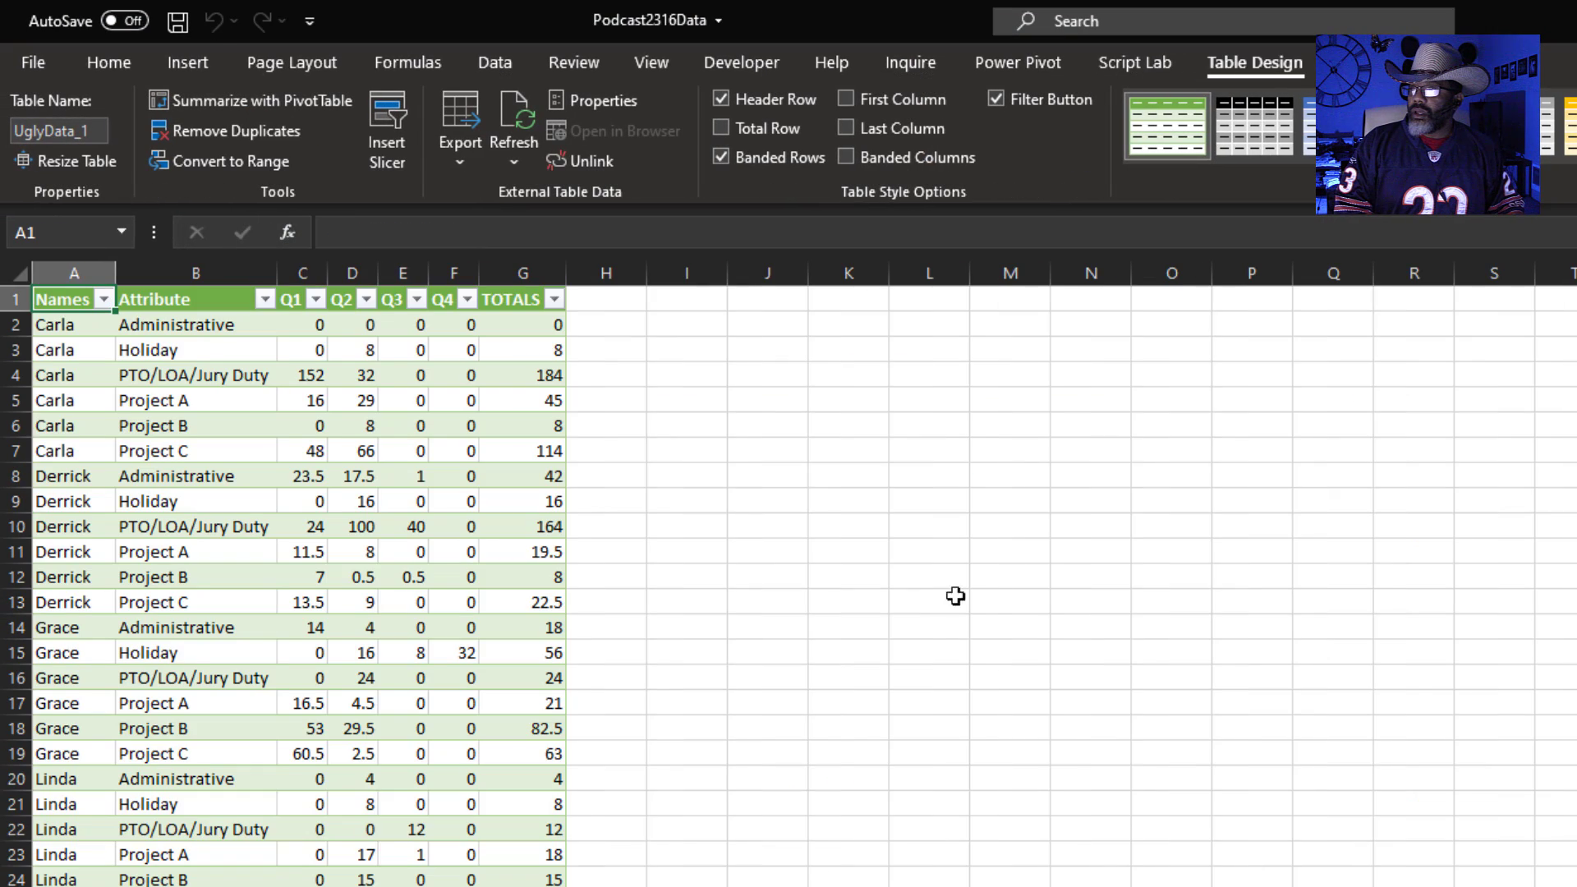
click(993, 99)
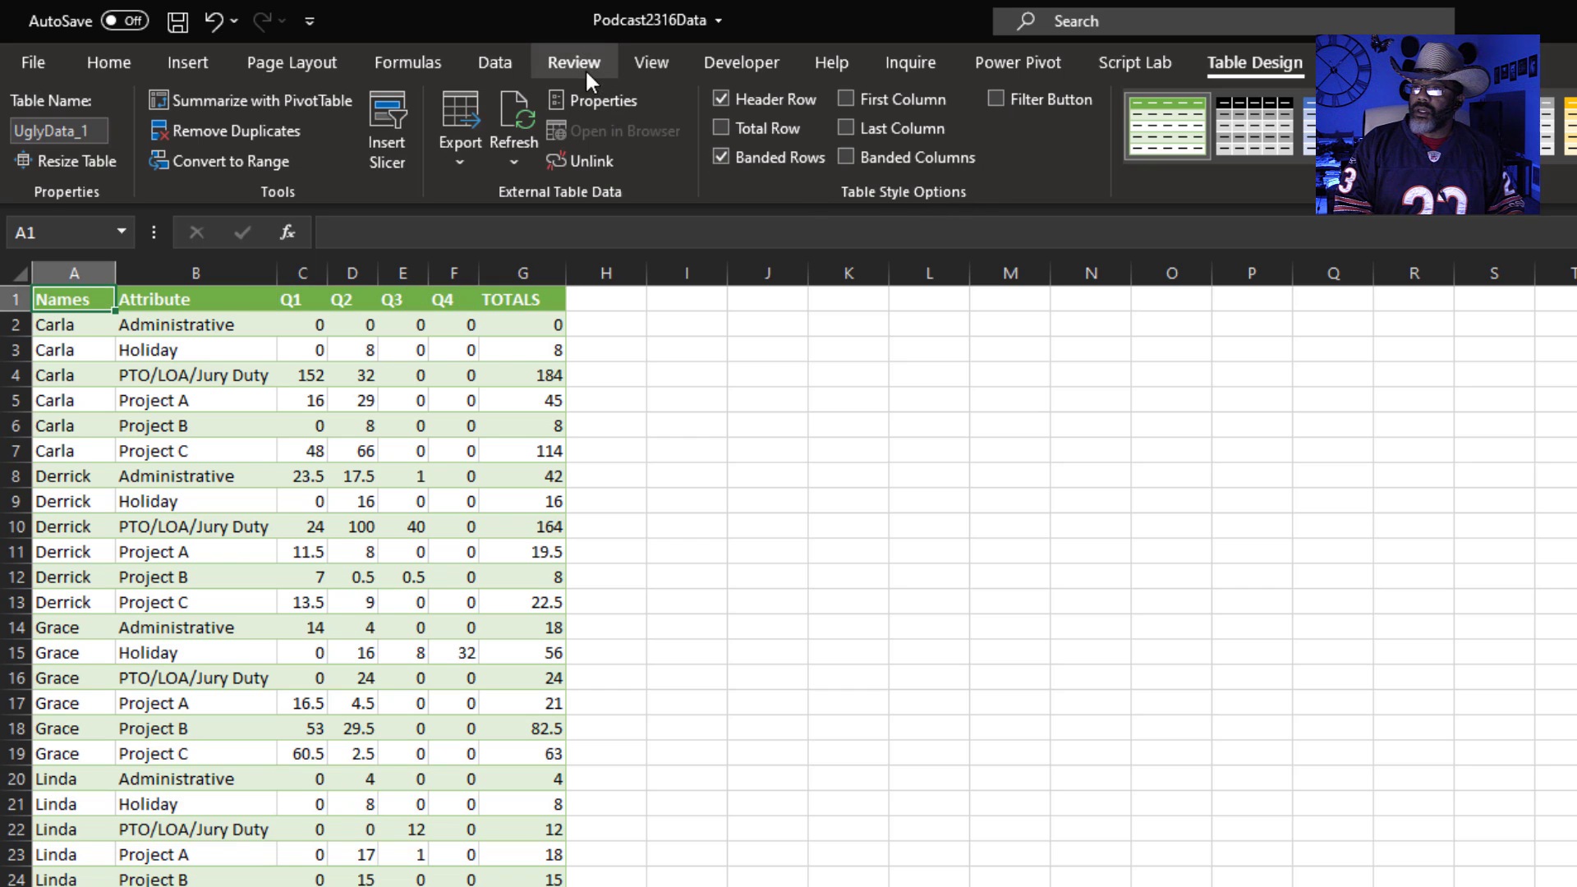
click(650, 62)
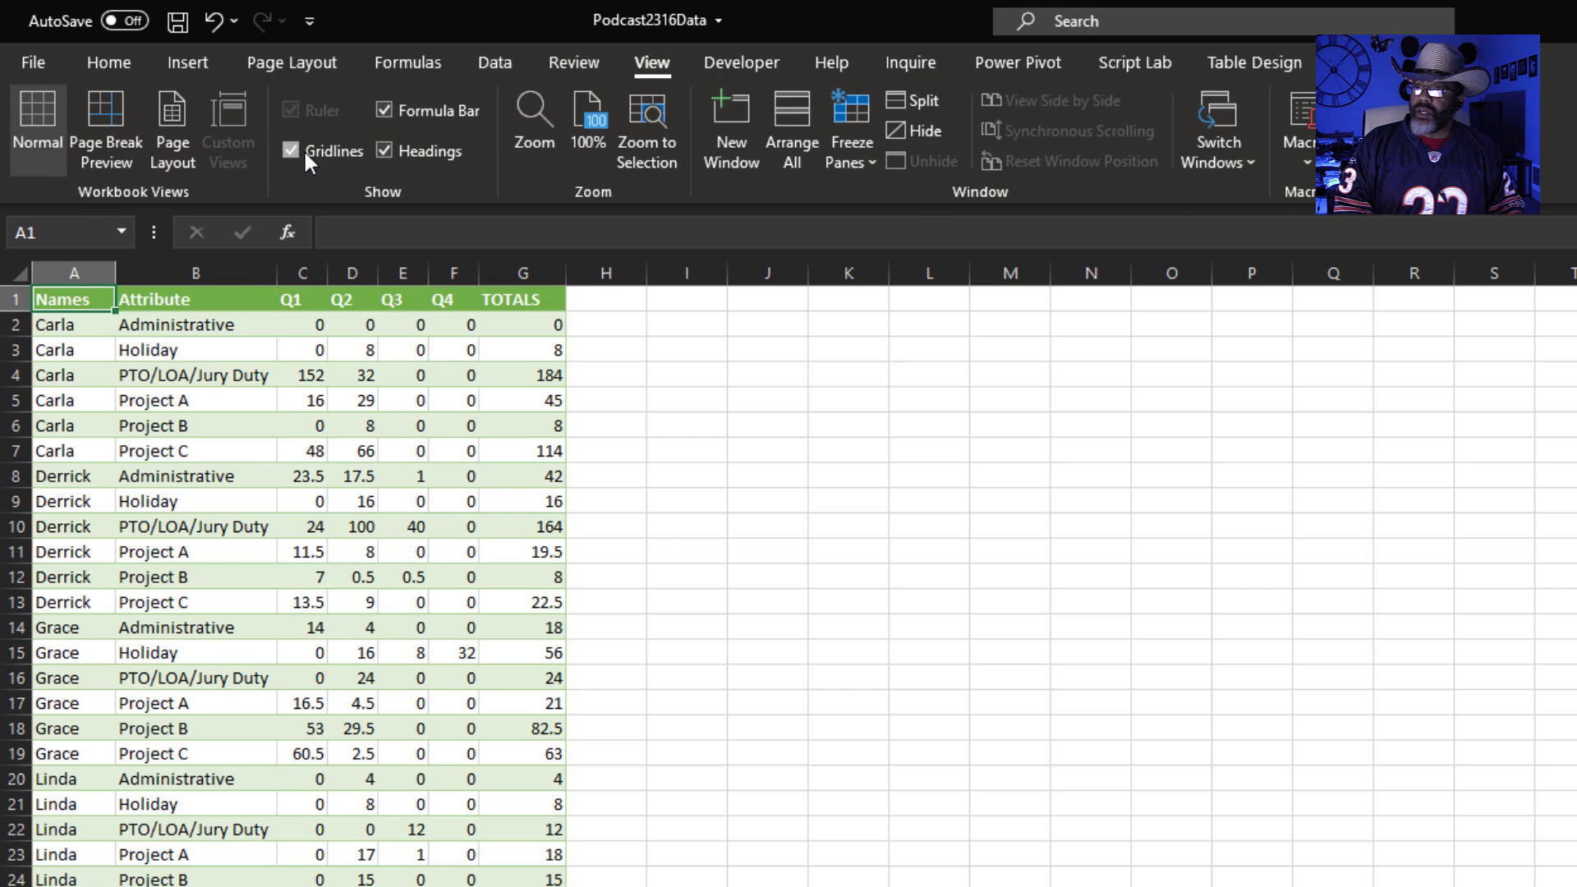
click(290, 151)
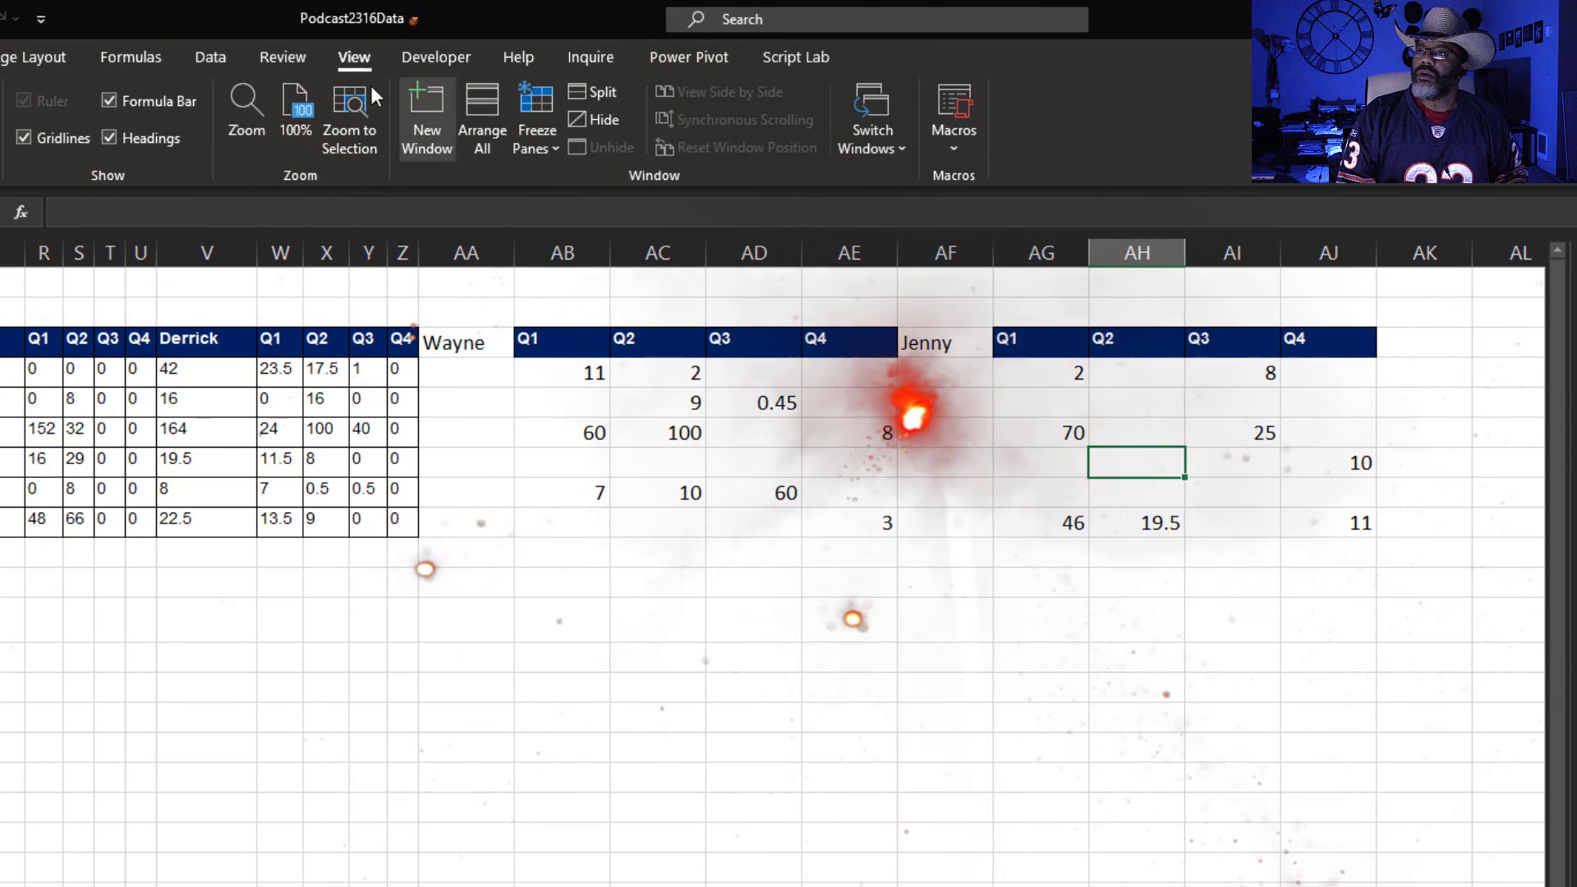
- Extend the UglyData named range to =Sheet1!$A$3:$AJ$9 so it covers Wayne and Jenny
click(131, 57)
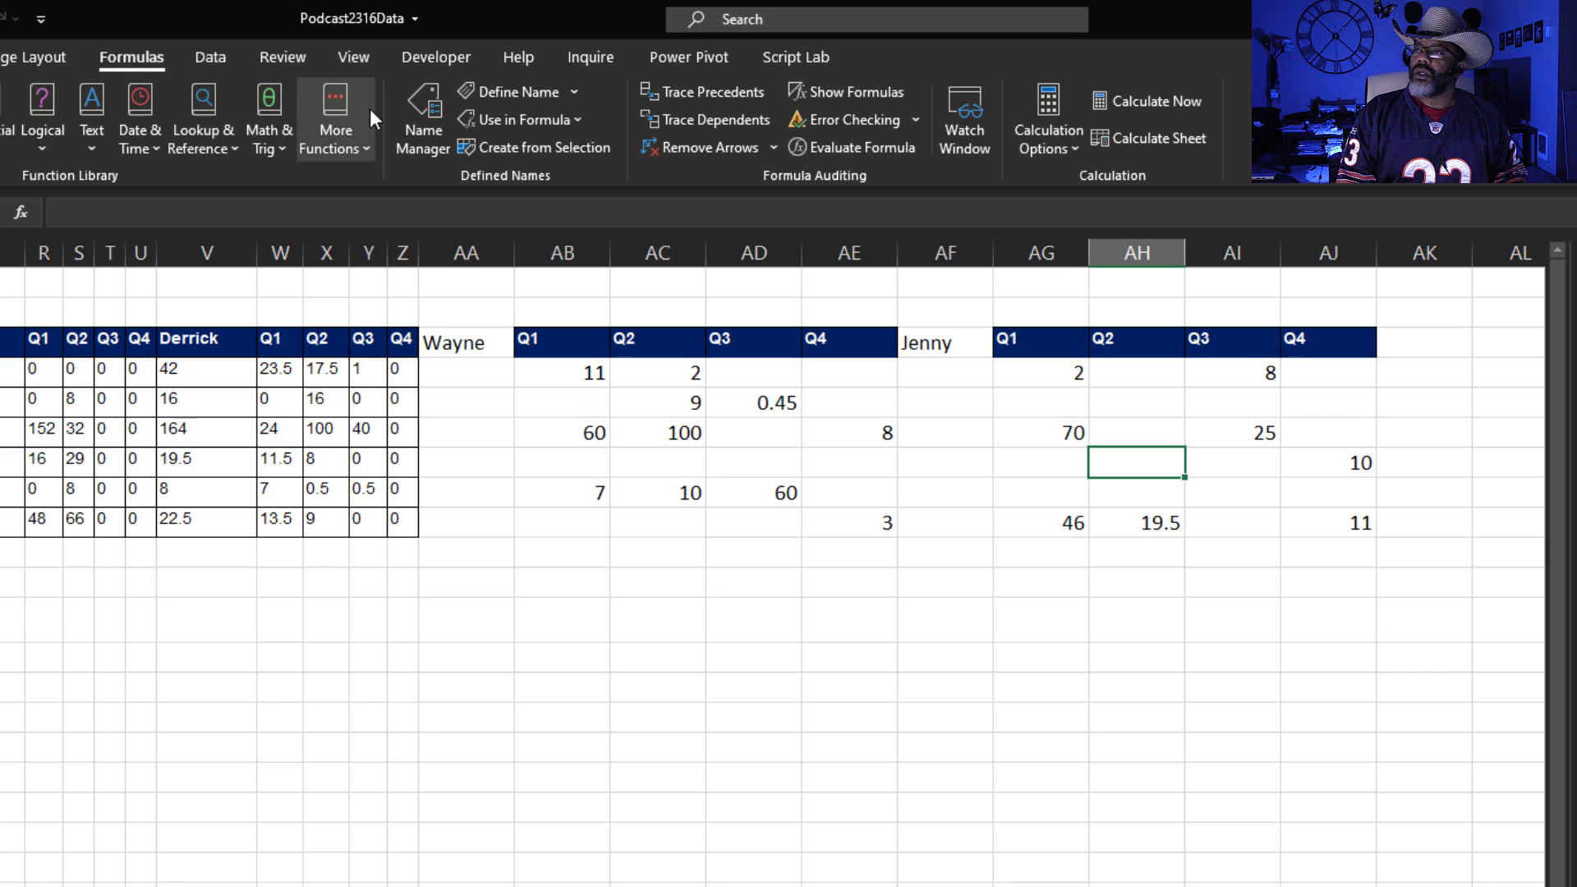
click(422, 115)
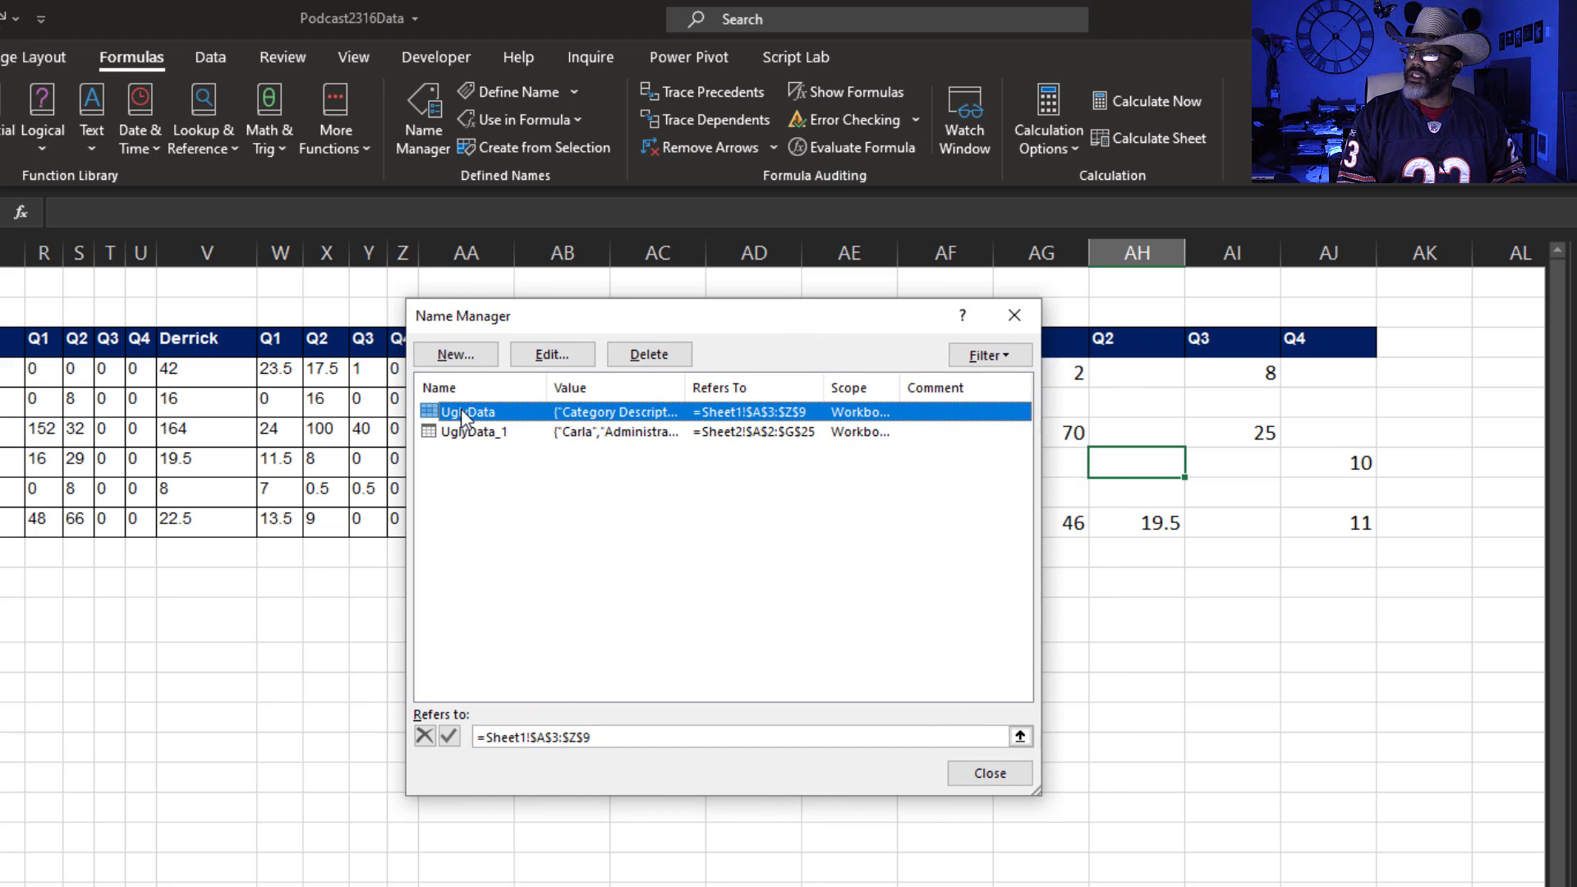
click(551, 354)
text(=Sheet1!$A$3:$aj$9)
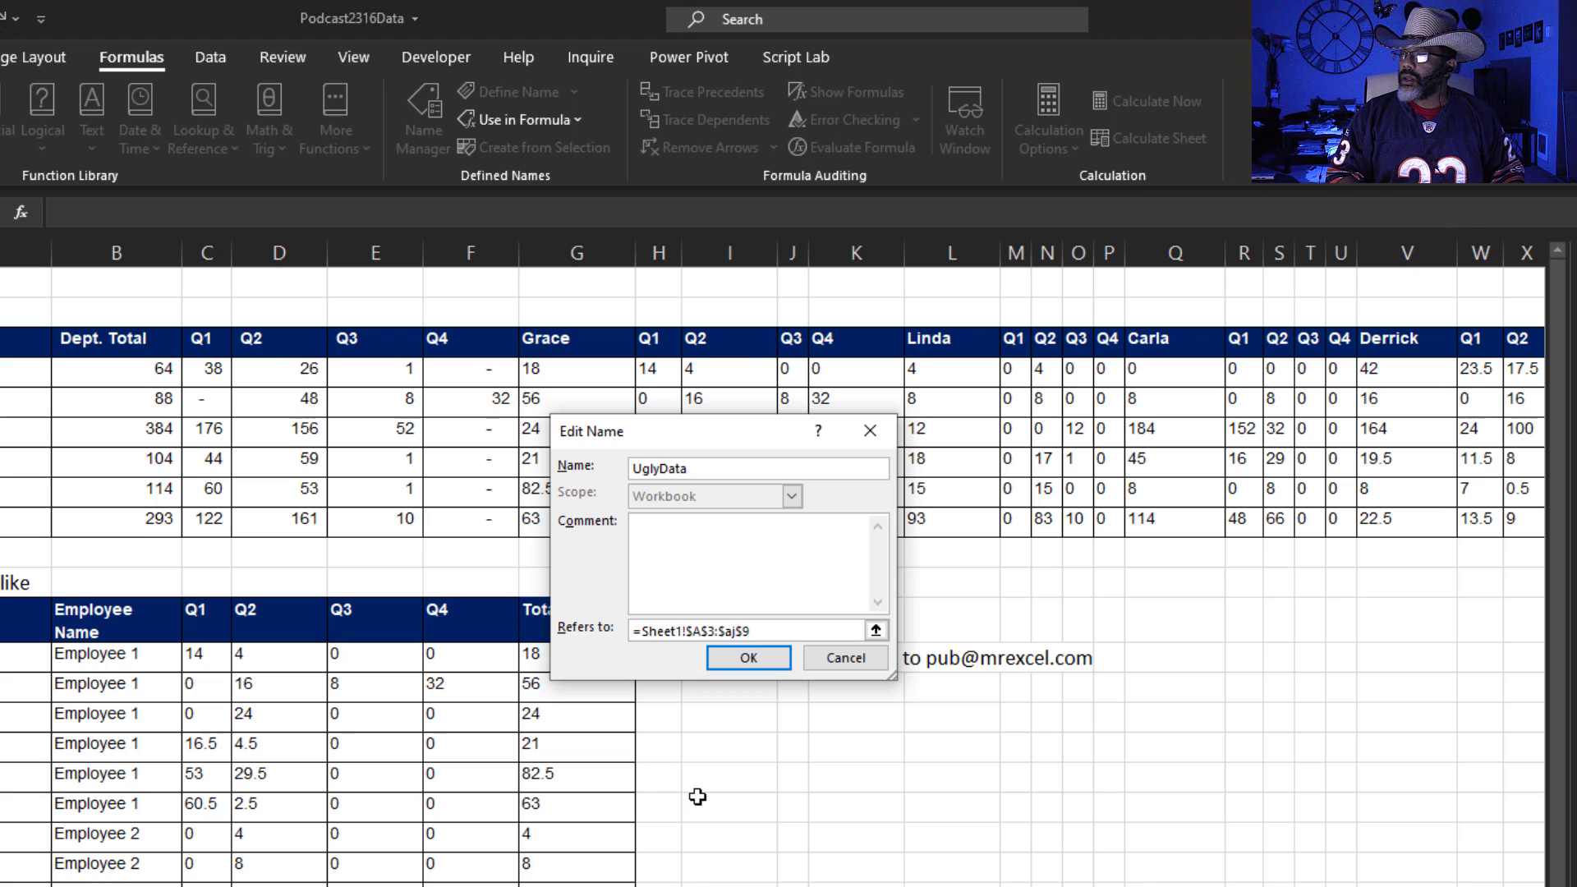
click(748, 657)
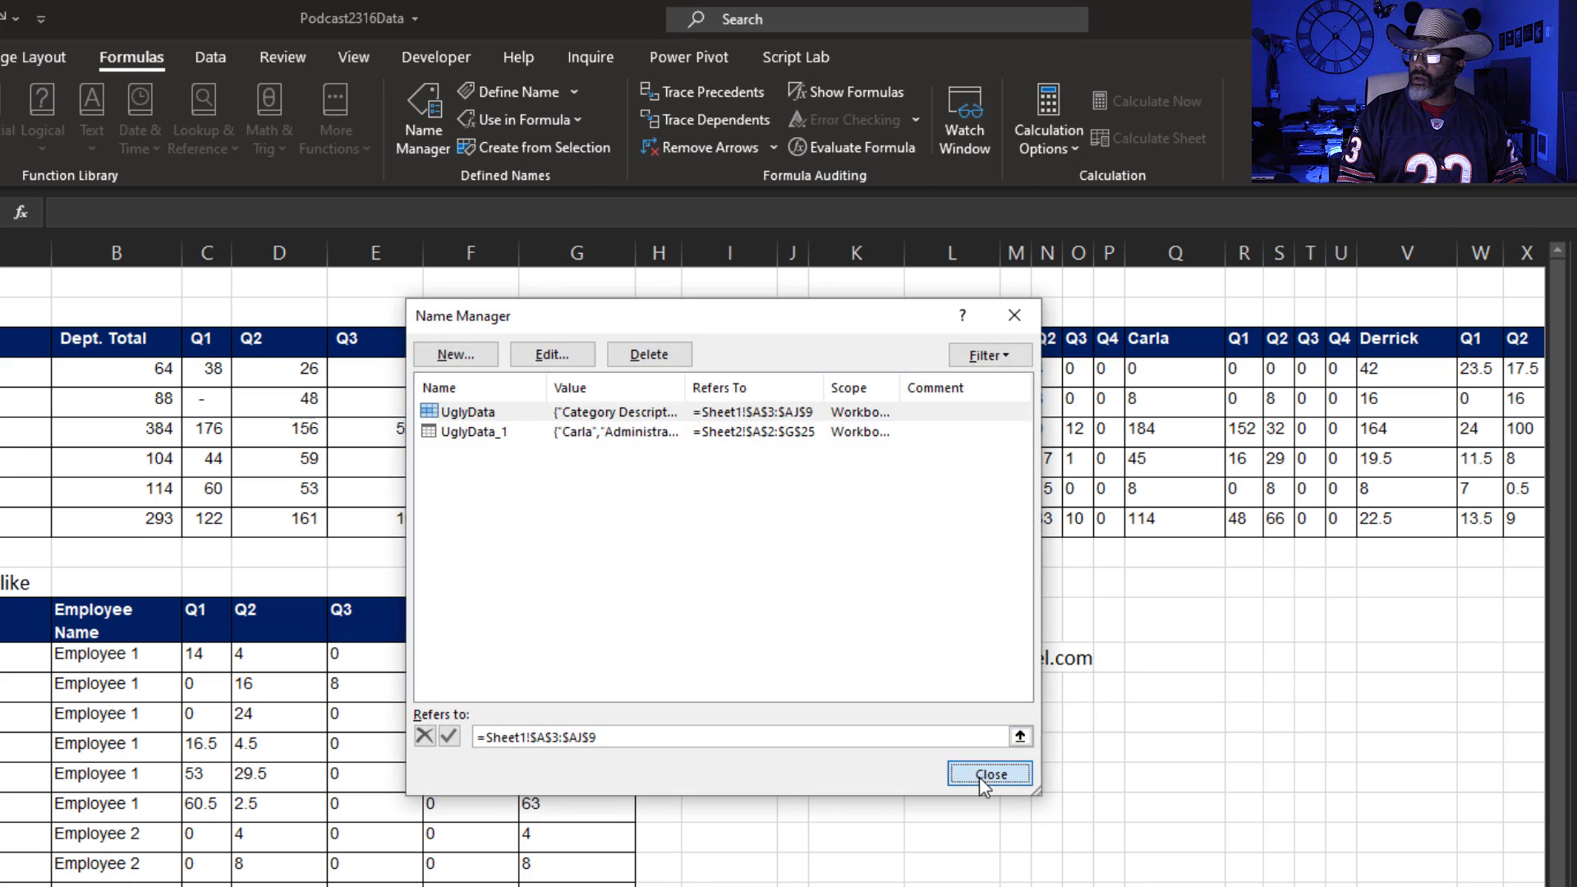
click(991, 773)
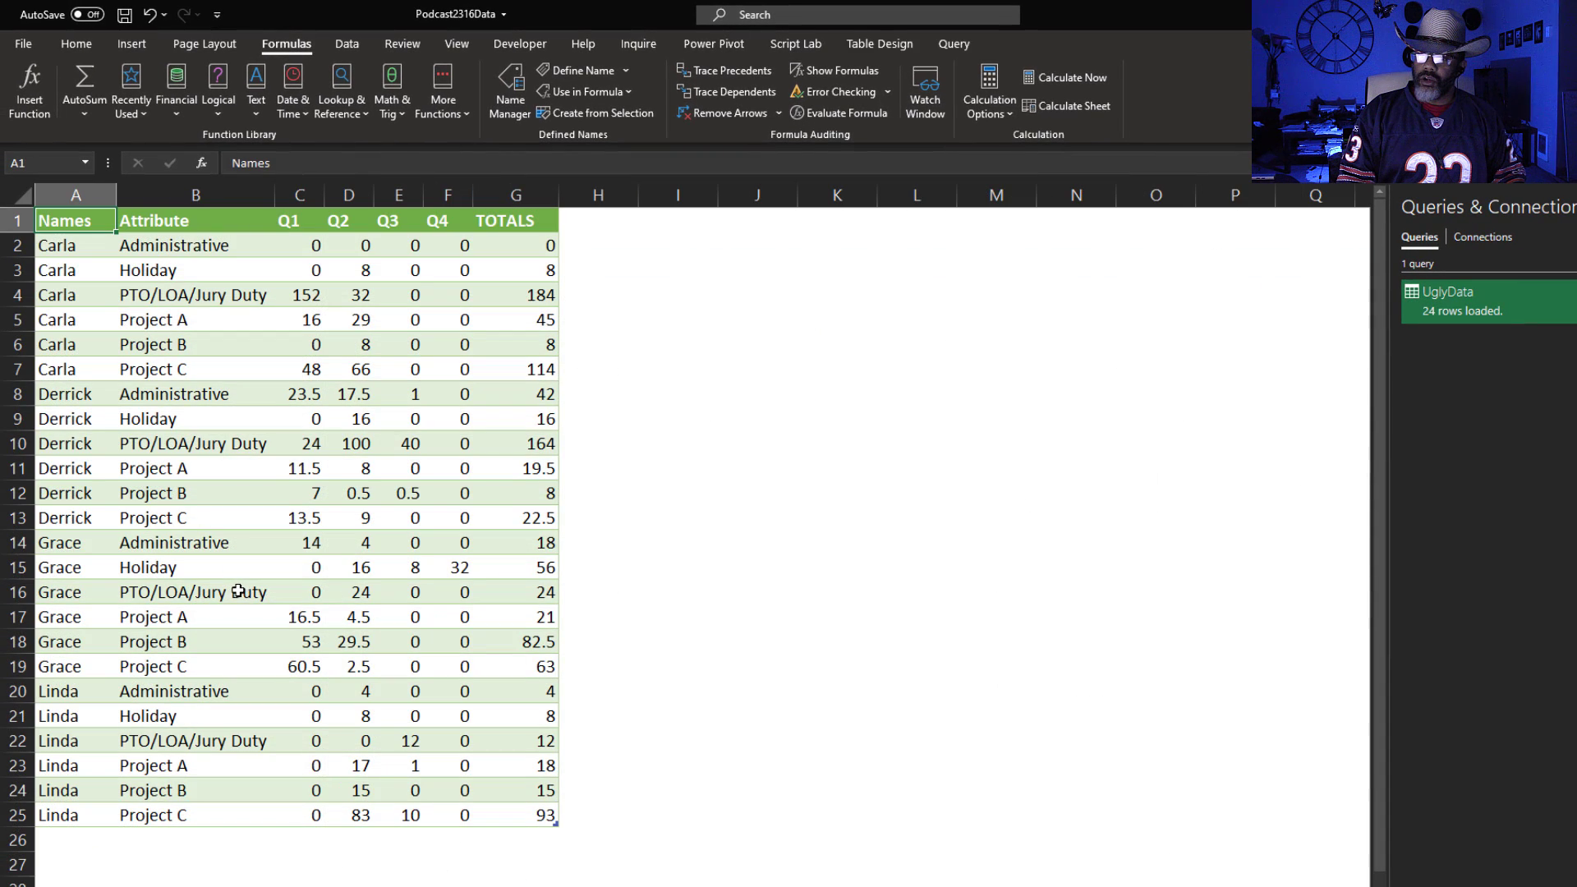
- Refresh All so the loaded table grows to 33 rows including Jenny and Wayne
click(346, 43)
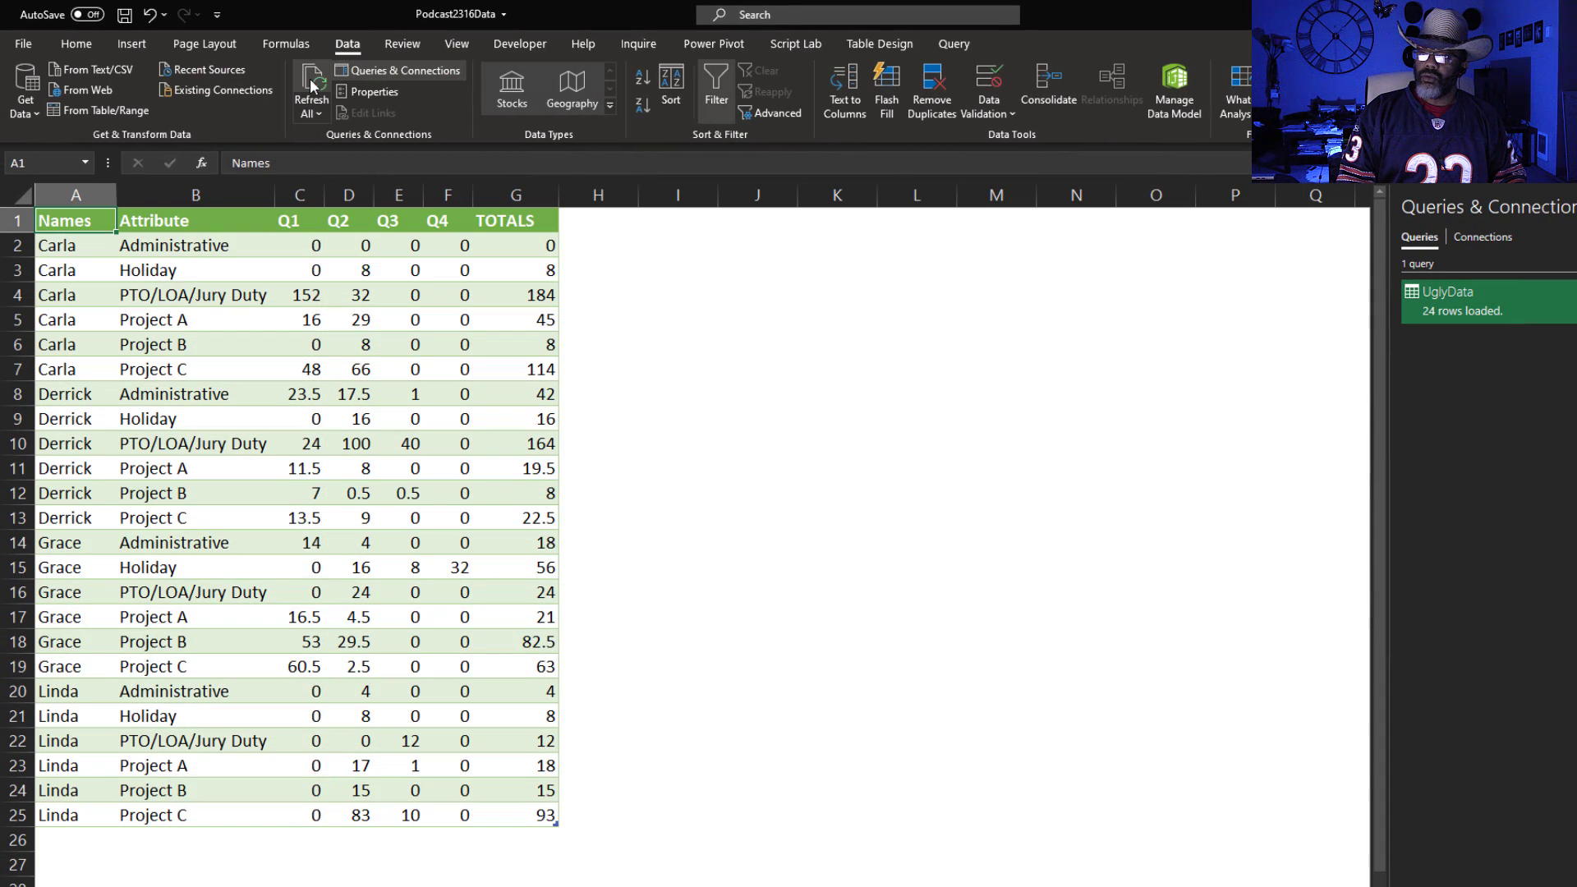
click(311, 85)
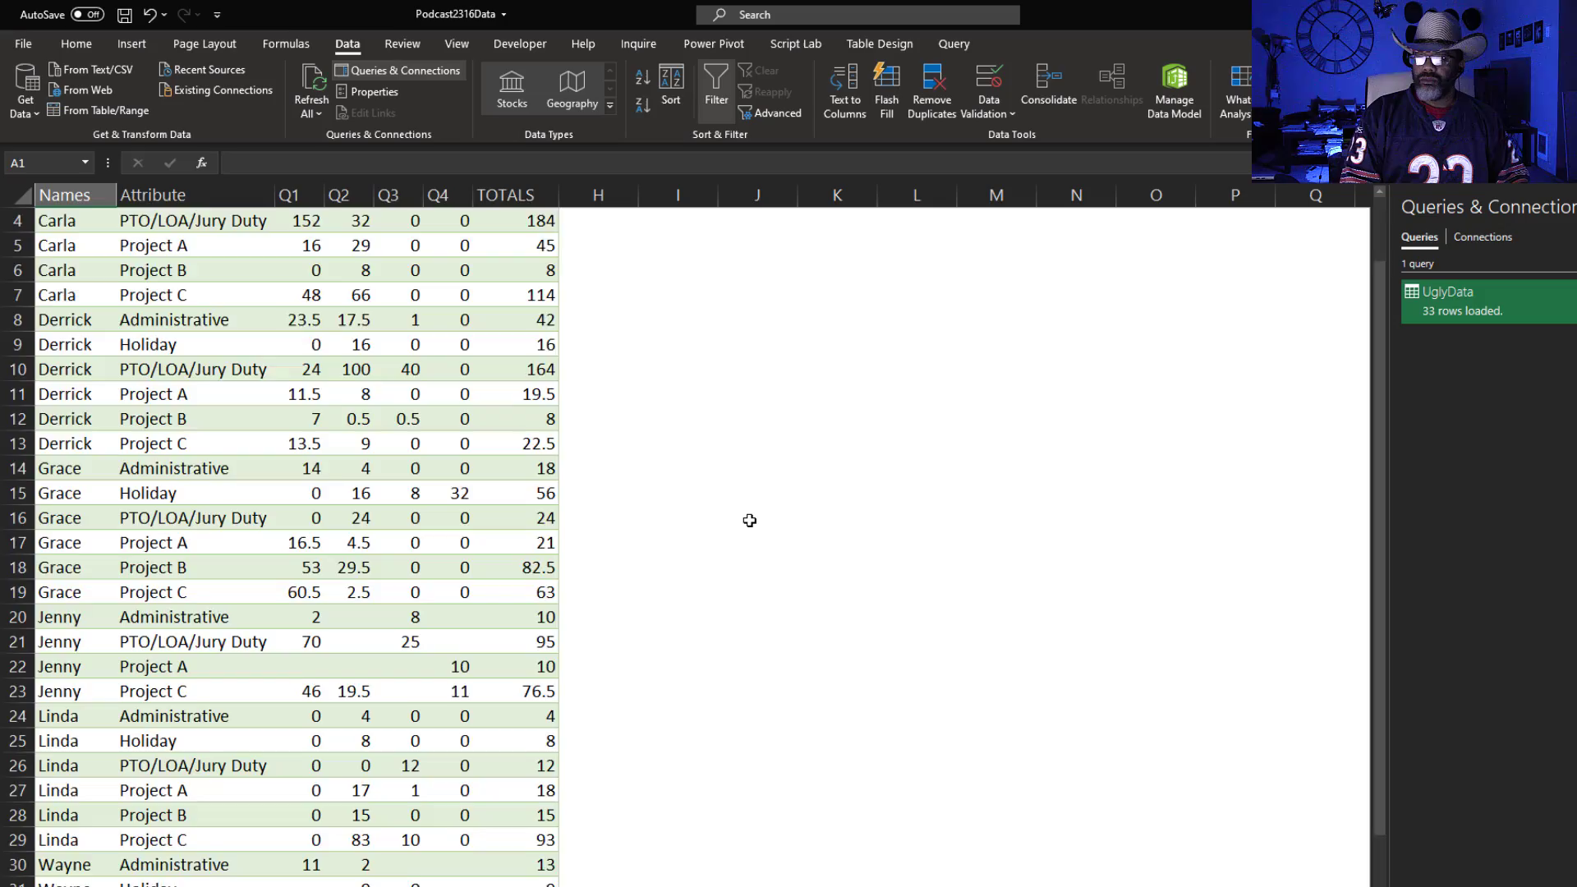